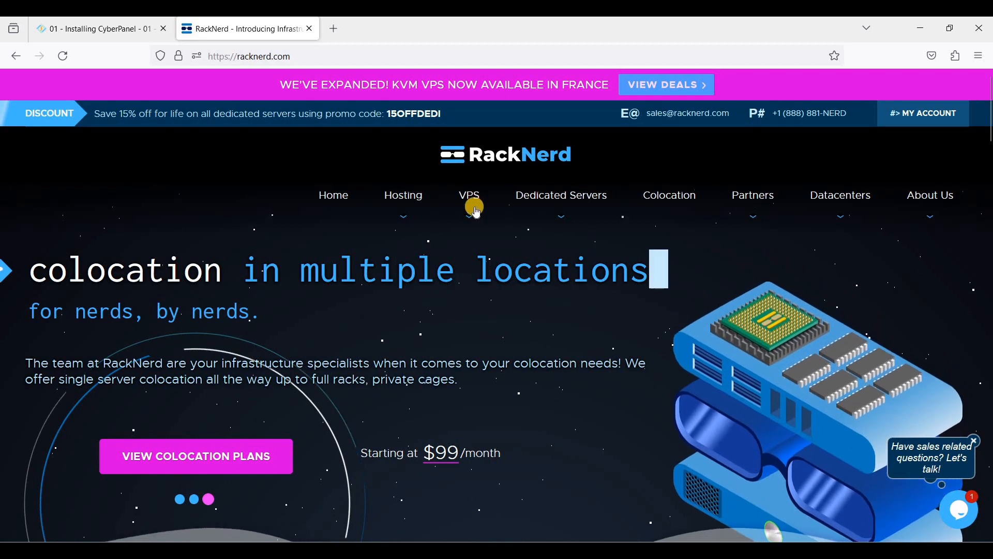
# Reach the KVM VPS plans table via the VPS menu and scroll to the pricing rows
pyautogui.click(467, 247)
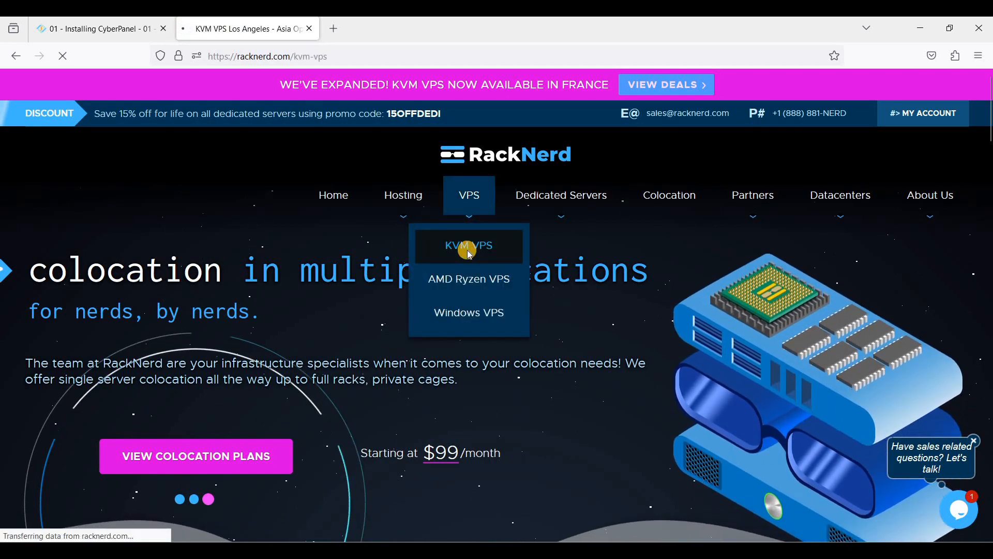
pyautogui.click(468, 246)
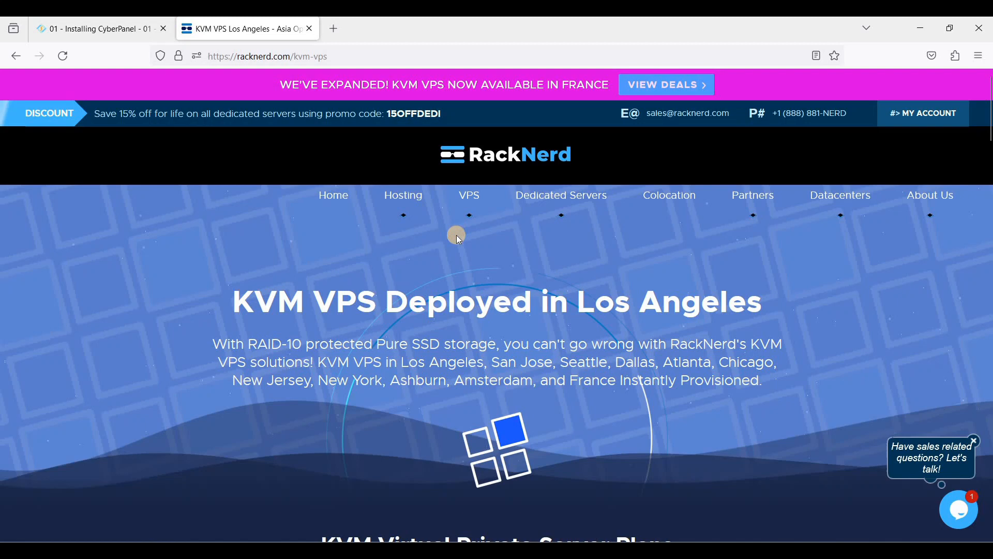
pyautogui.scroll(-3)
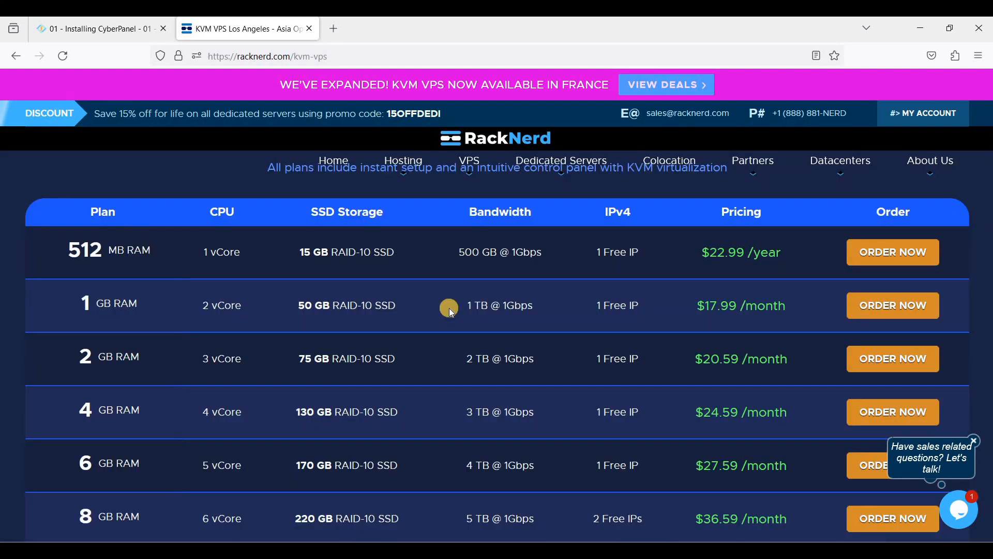
pyautogui.moveTo(288, 322)
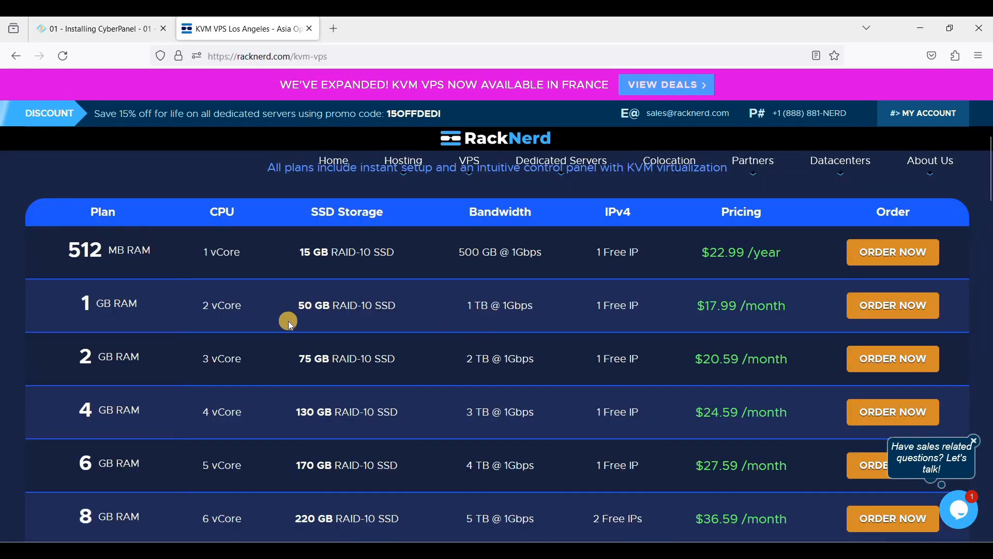
pyautogui.moveTo(425, 325)
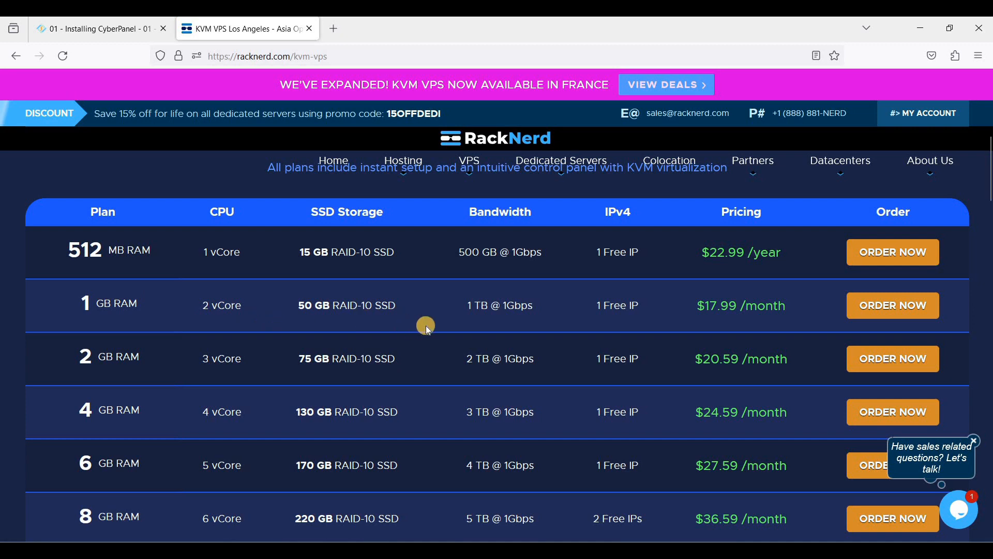
pyautogui.moveTo(358, 319)
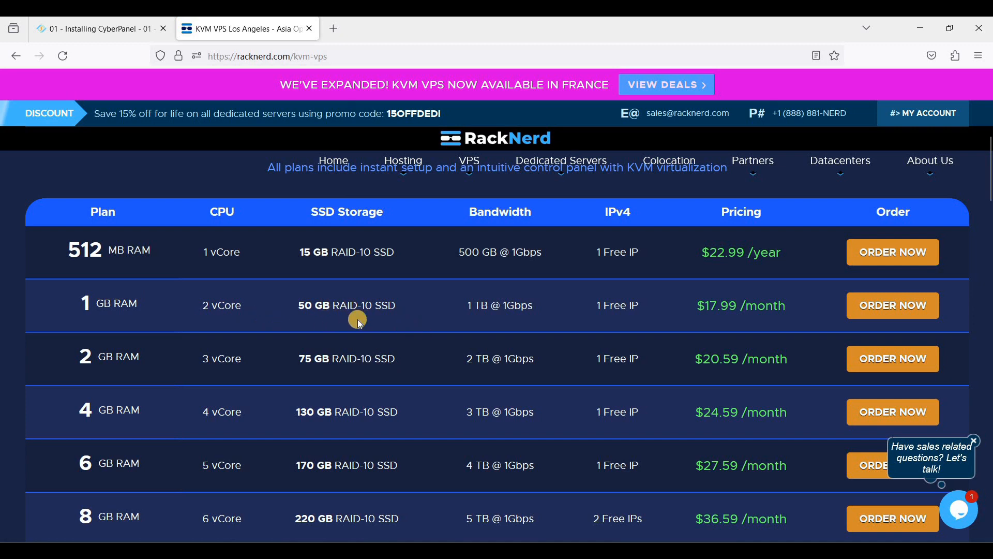
pyautogui.moveTo(176, 324)
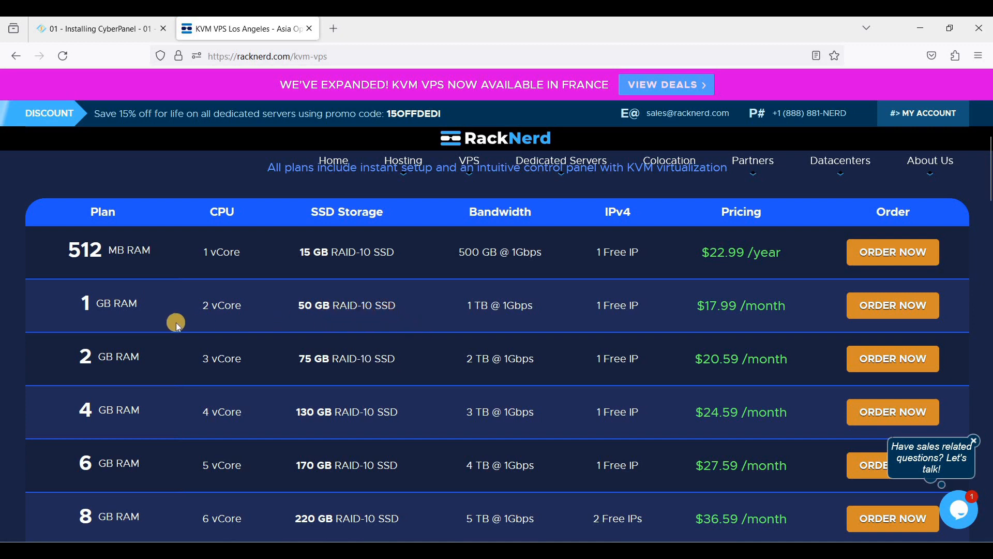
pyautogui.moveTo(893, 305)
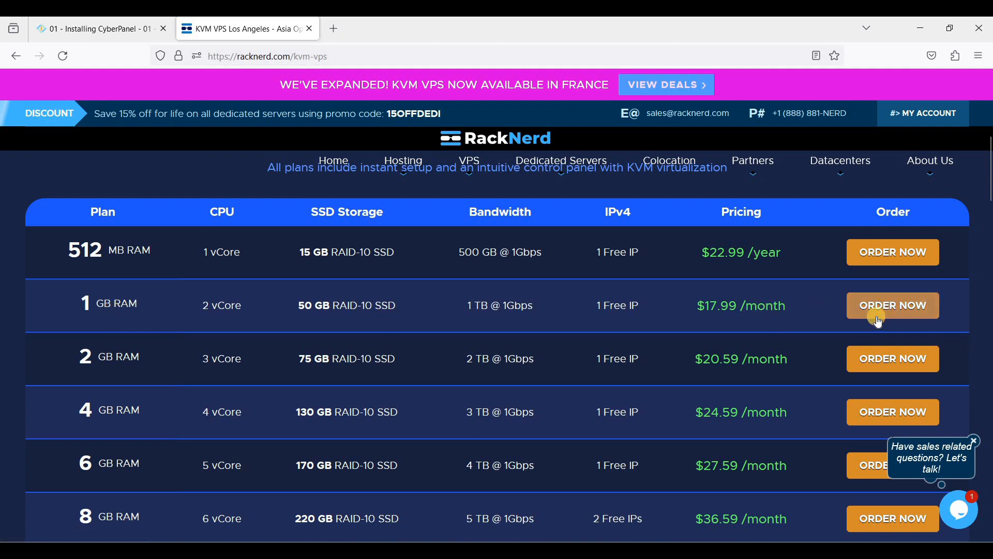
# Order the KVM-1GB plan in New York with AlmaLinux OS 8 and continue to order review
pyautogui.click(892, 304)
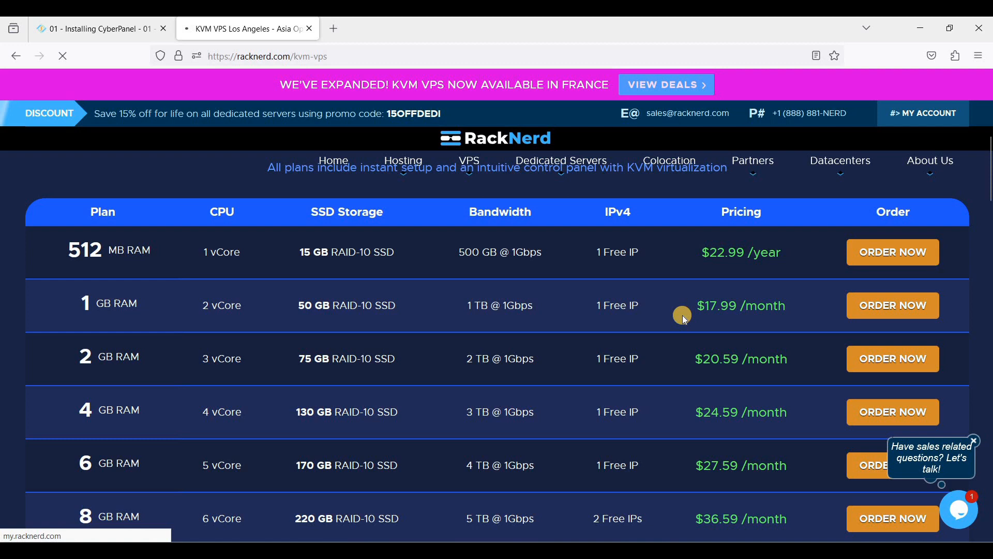
pyautogui.click(892, 306)
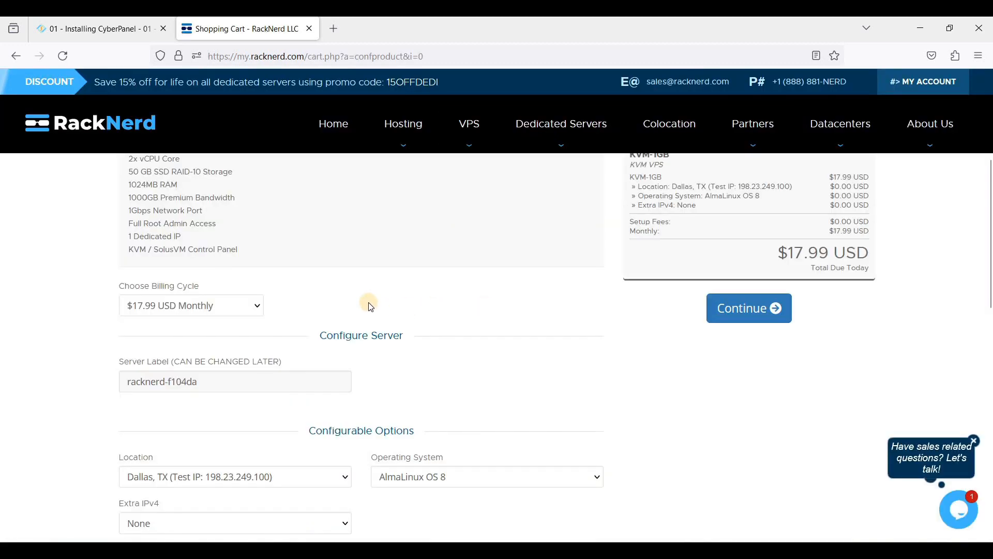
pyautogui.click(235, 476)
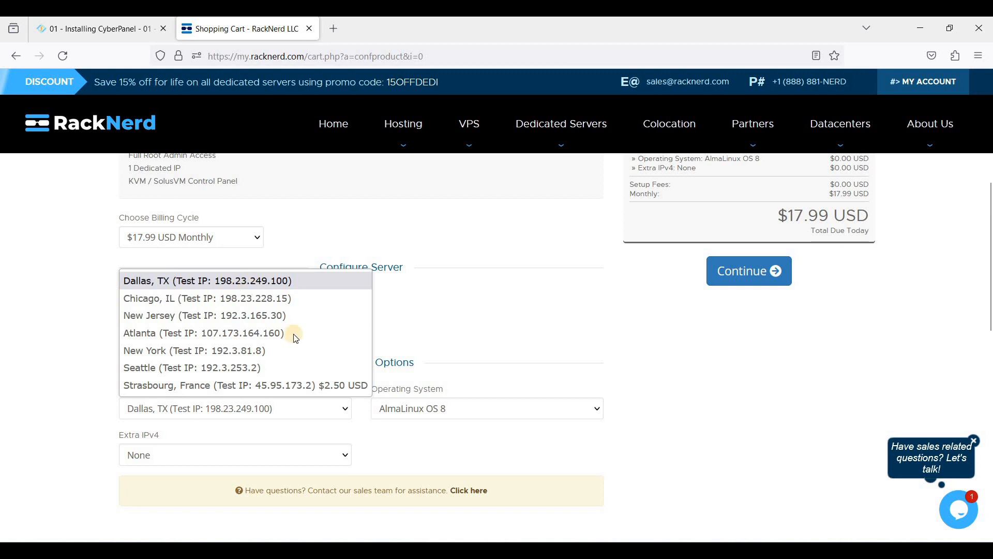
pyautogui.moveTo(269, 351)
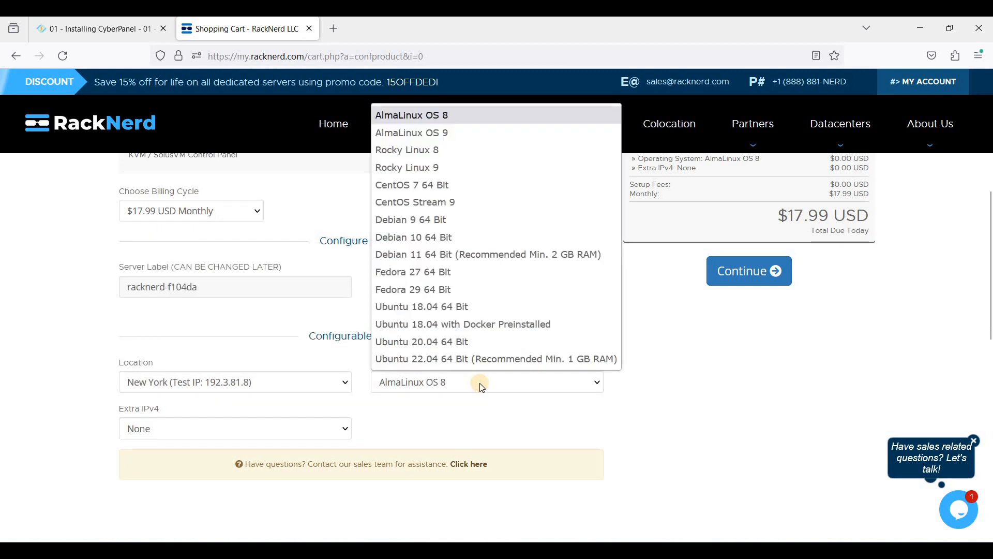
pyautogui.moveTo(480, 122)
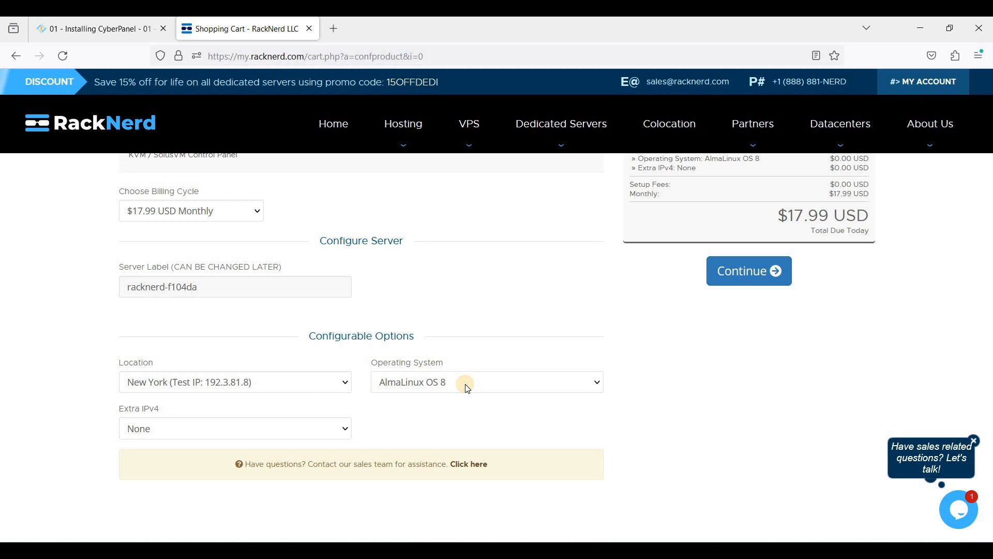
pyautogui.click(487, 382)
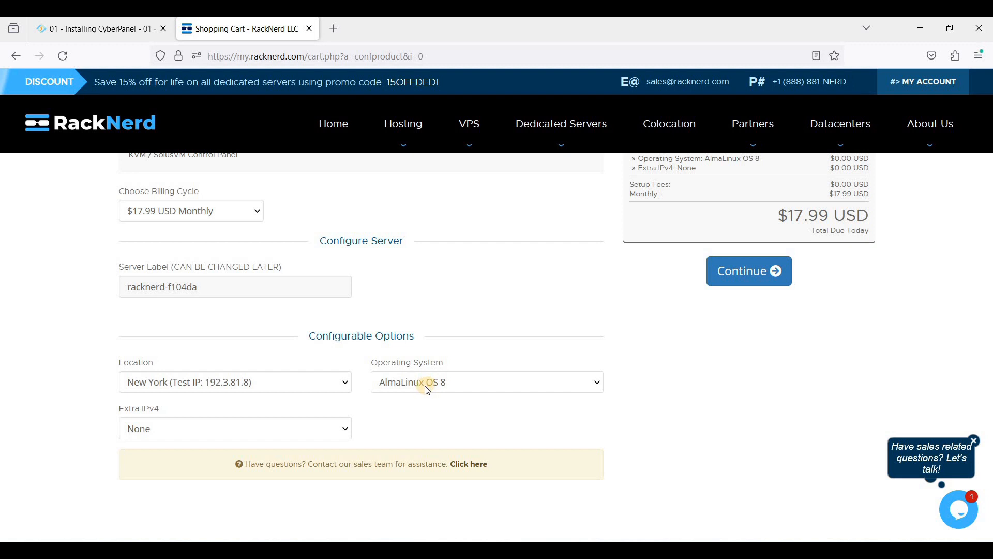
pyautogui.click(486, 381)
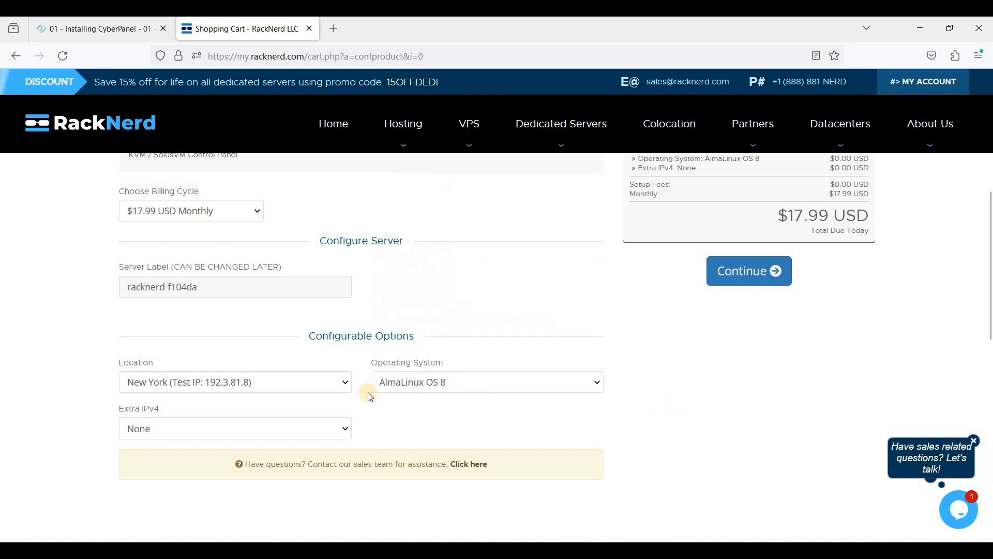
pyautogui.moveTo(310, 428)
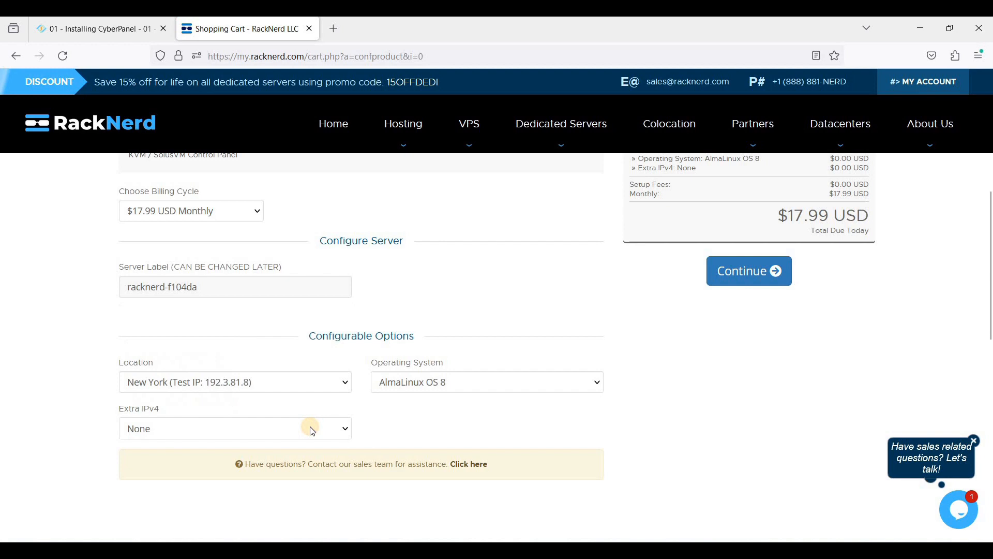
pyautogui.scroll(3)
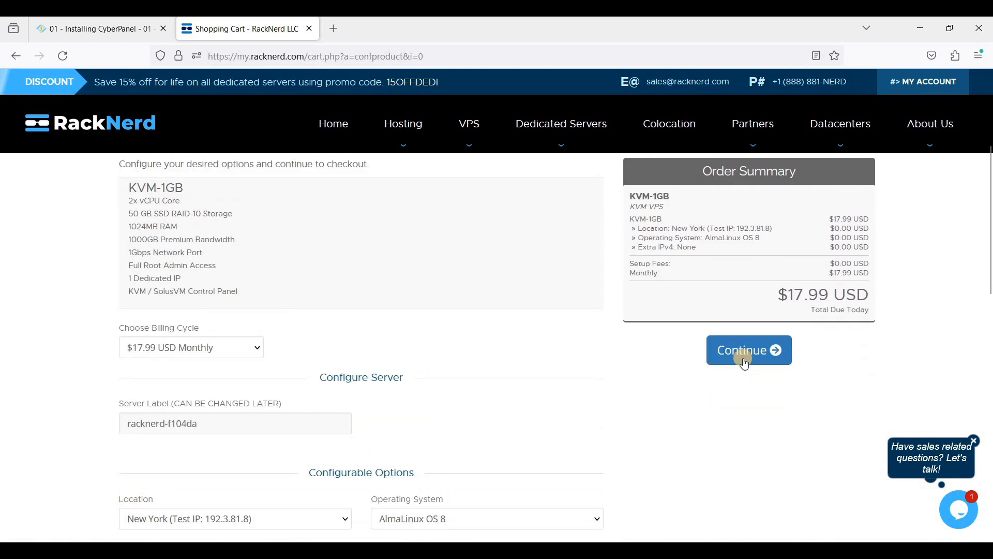
pyautogui.click(749, 350)
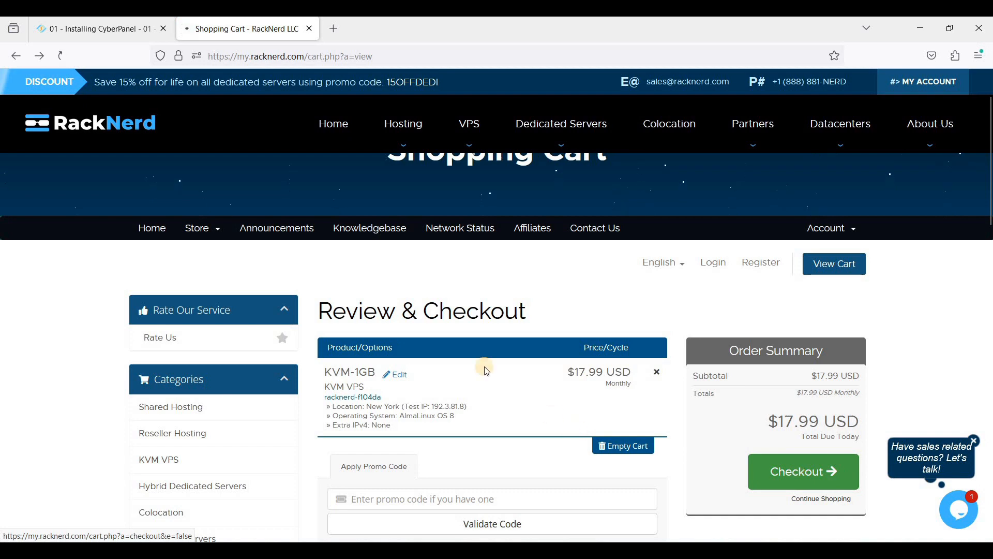
# Check out the $17.99 order with PayPal and tick the Terms of Service agreement
pyautogui.click(803, 471)
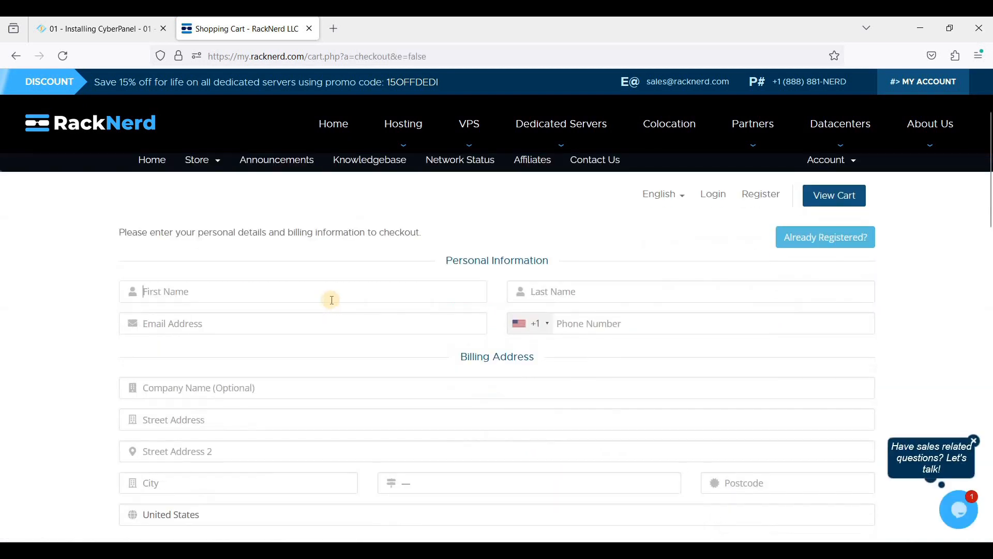
pyautogui.scroll(-3)
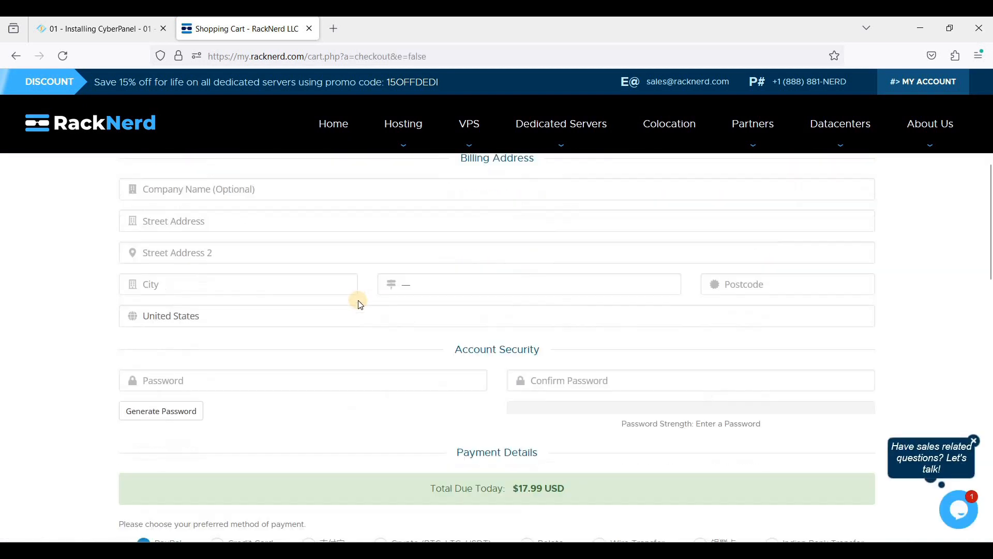
pyautogui.scroll(3)
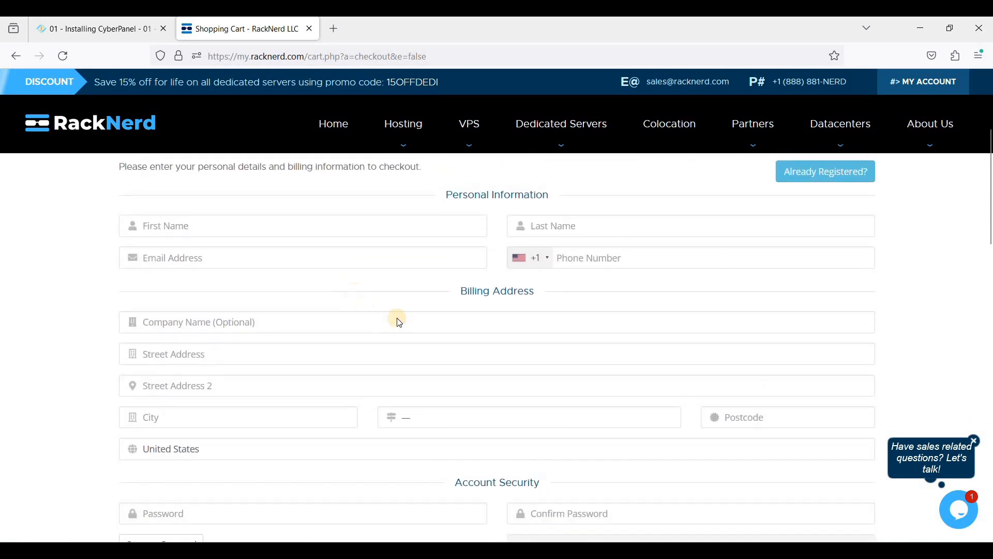
pyautogui.scroll(-3)
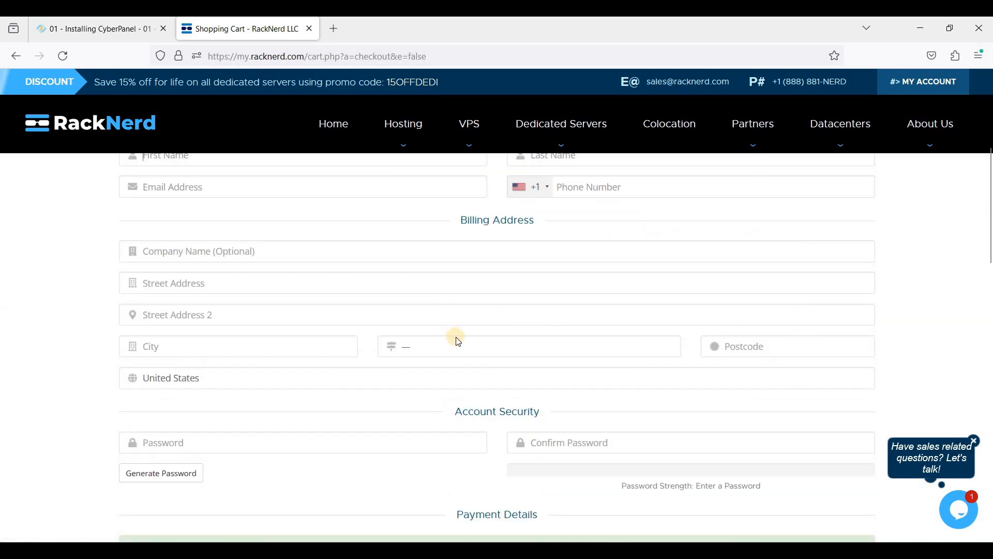
pyautogui.scroll(-3)
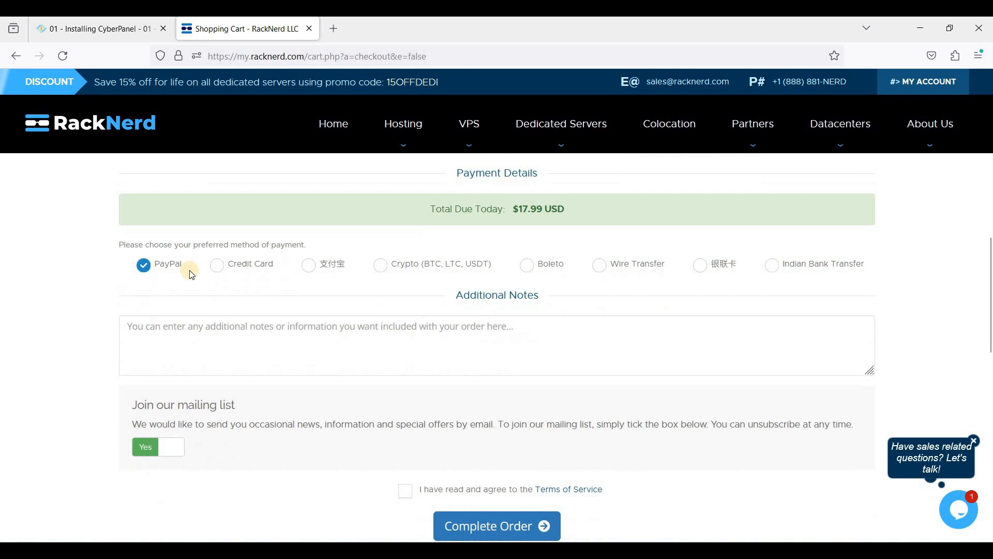
pyautogui.moveTo(328, 286)
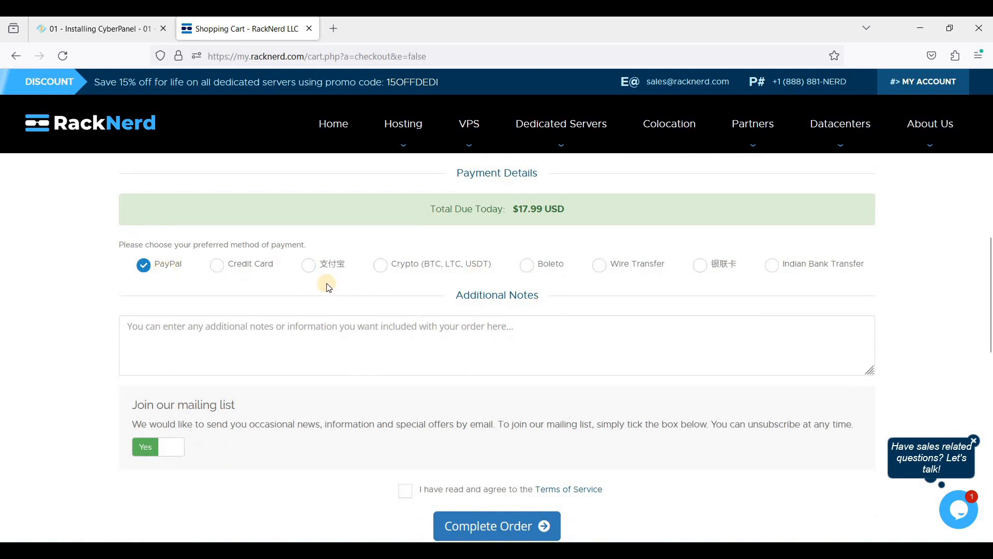
pyautogui.moveTo(279, 272)
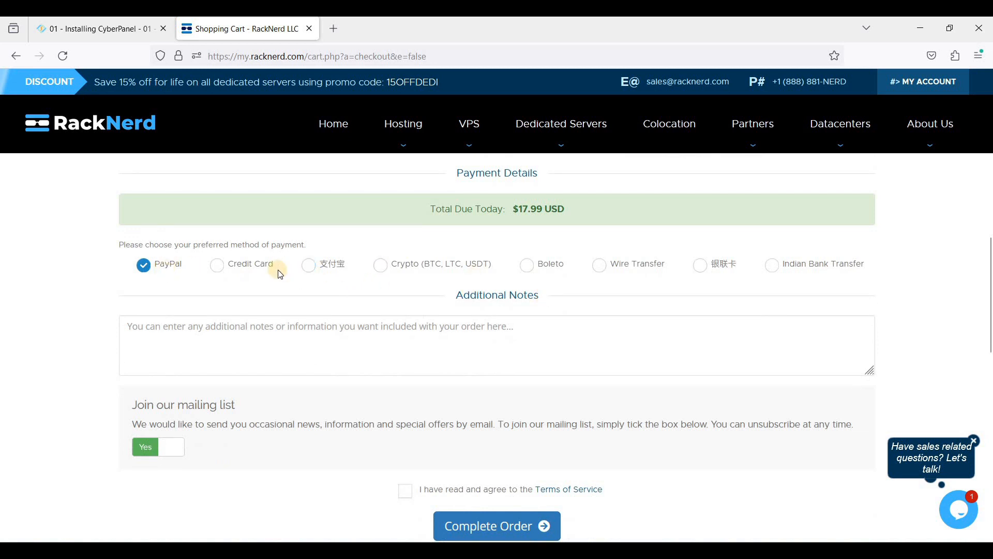
pyautogui.moveTo(363, 297)
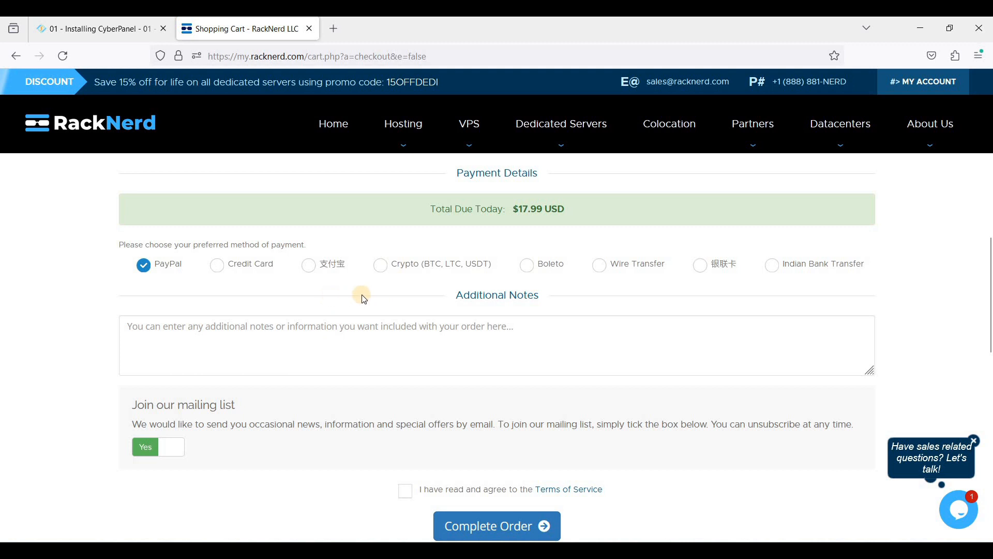
pyautogui.moveTo(809, 282)
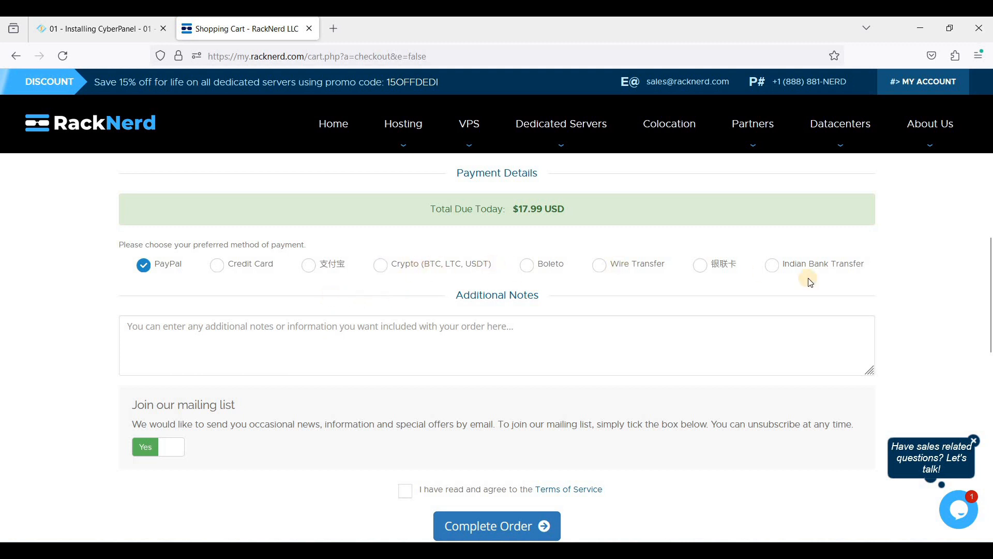
pyautogui.moveTo(402, 382)
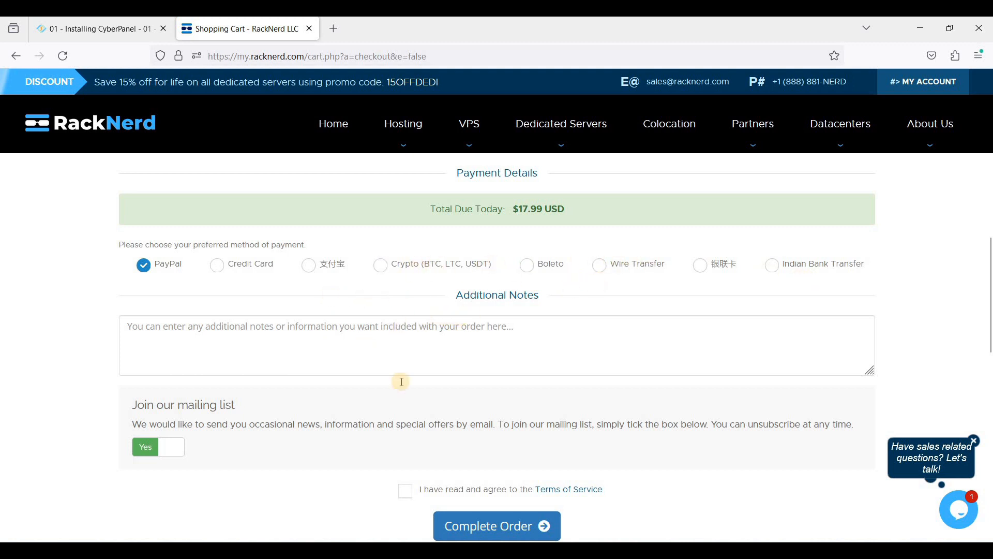
pyautogui.scroll(3)
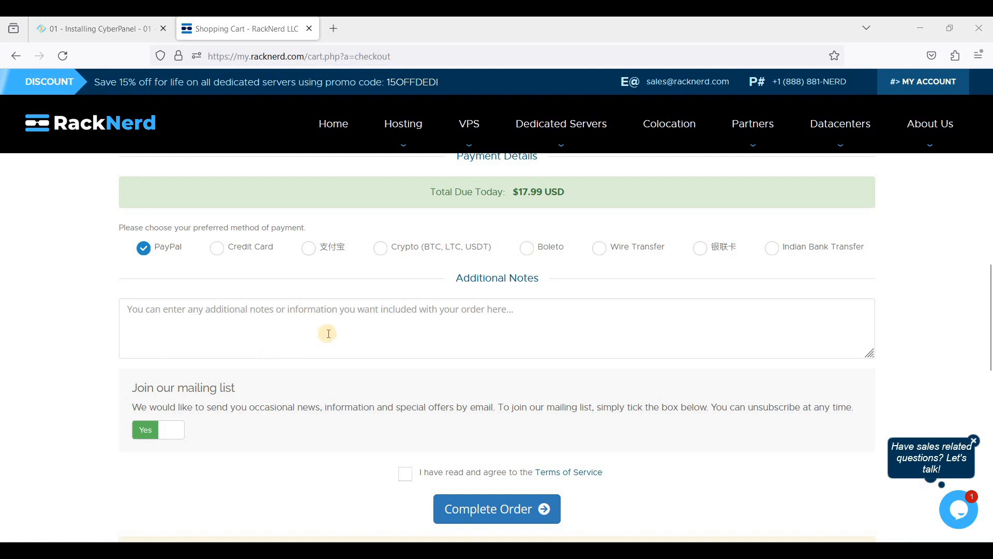
pyautogui.click(405, 473)
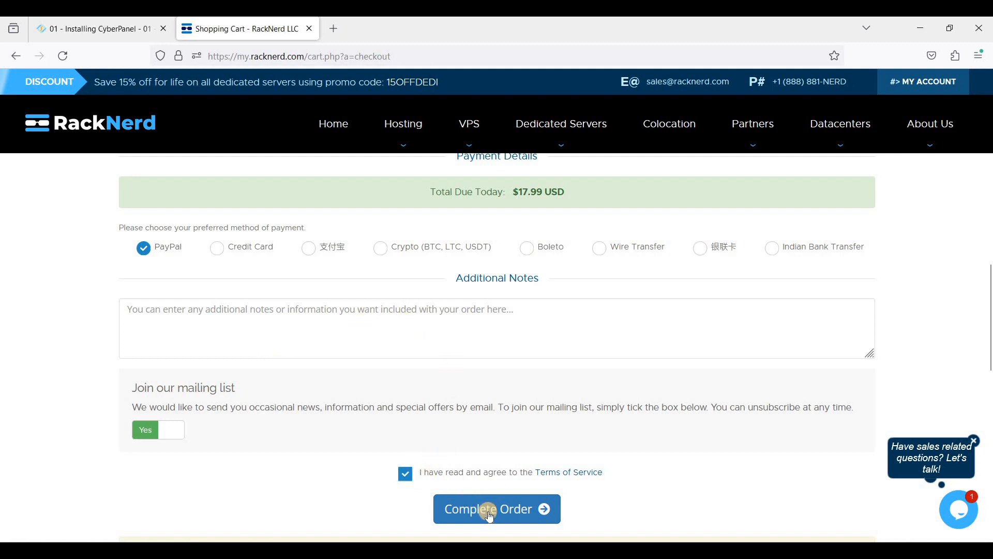
pyautogui.moveTo(490, 388)
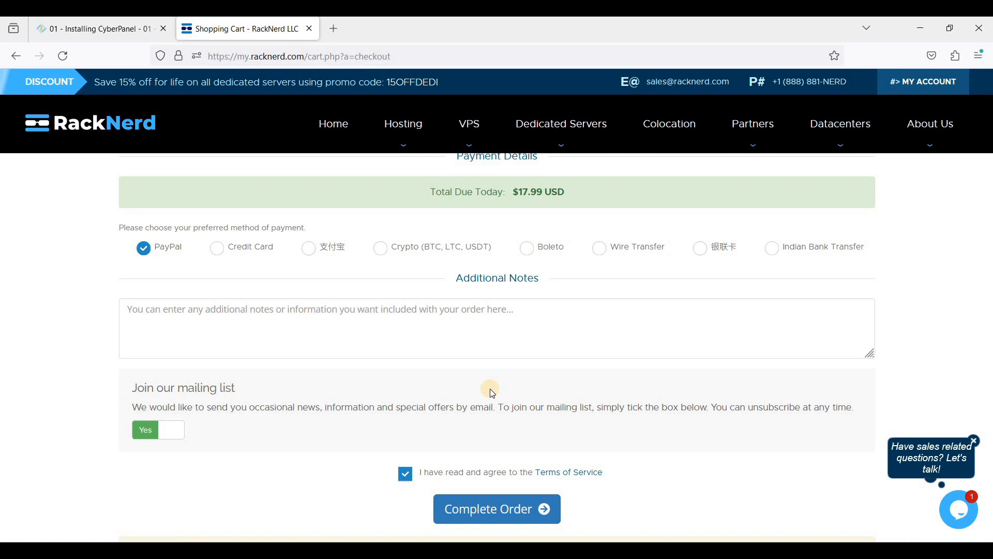
pyautogui.moveTo(351, 386)
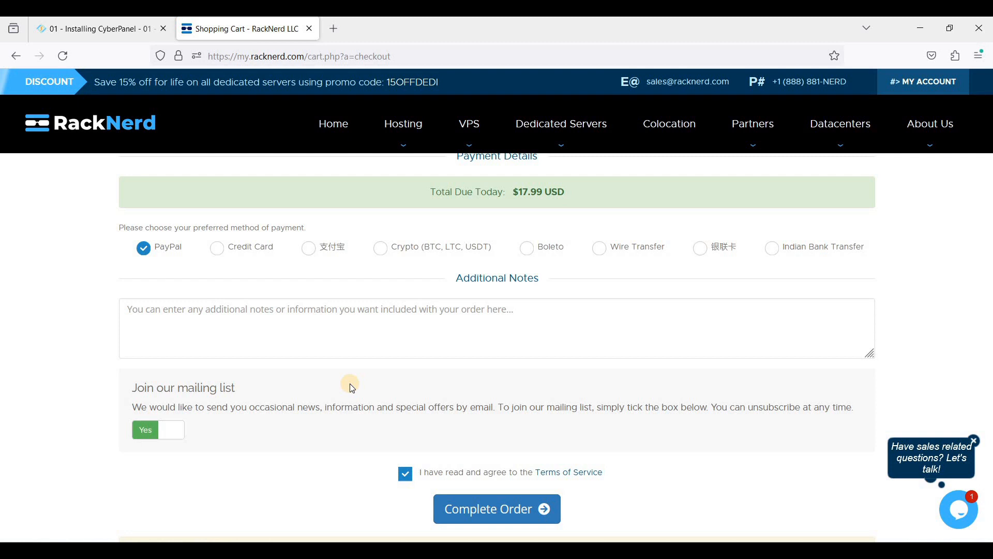
pyautogui.moveTo(555, 454)
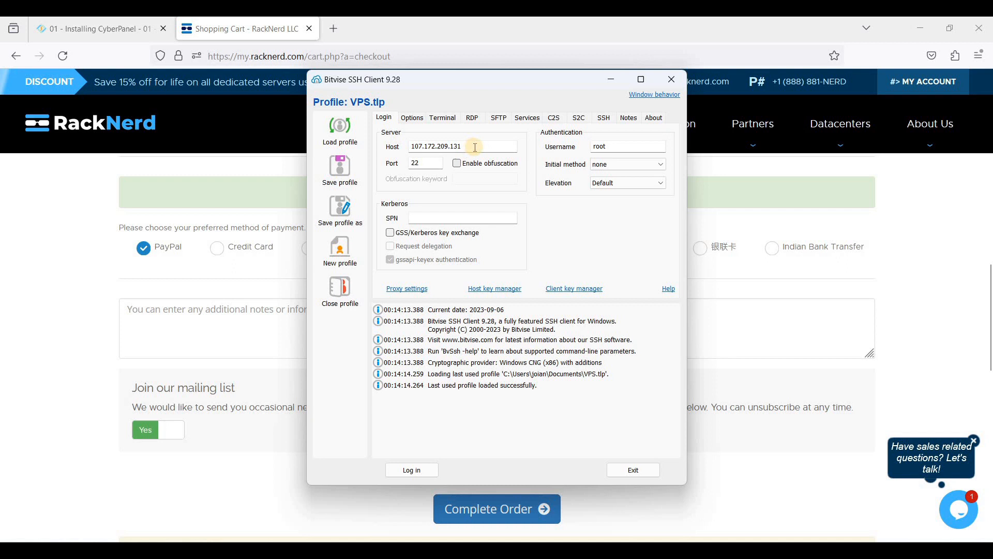
# Log in to 107.172.209.131 as root with the password and start a terminal console
pyautogui.tripleClick(464, 146)
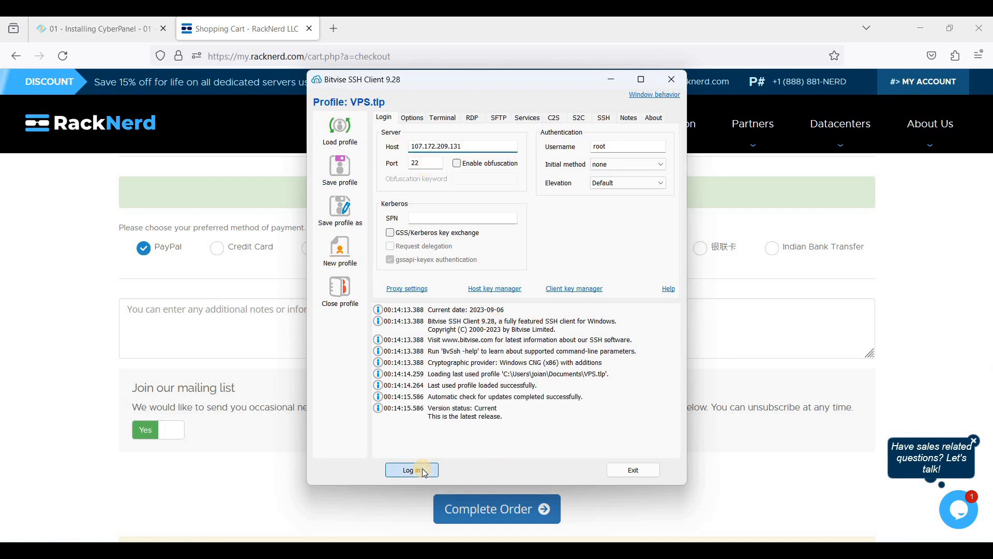
pyautogui.click(411, 470)
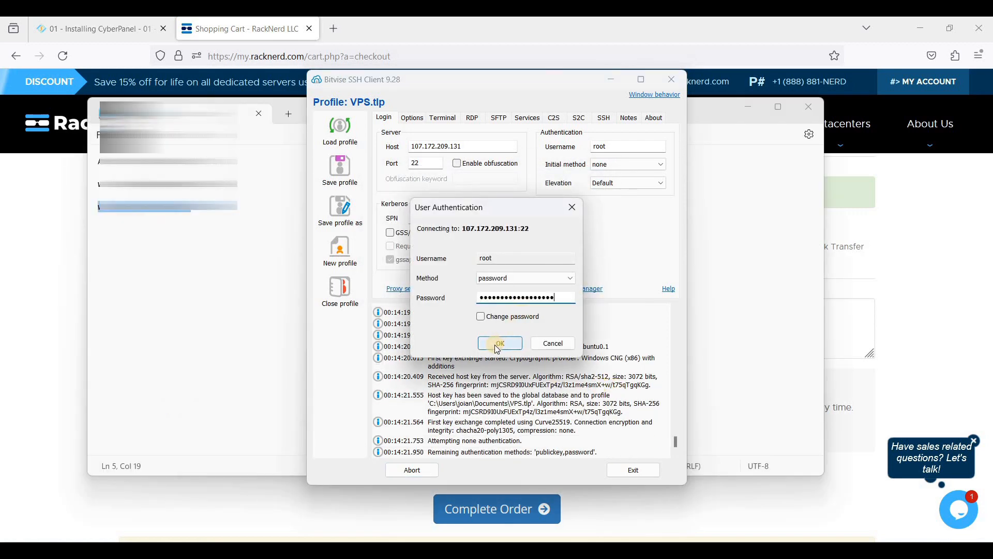
pyautogui.click(500, 343)
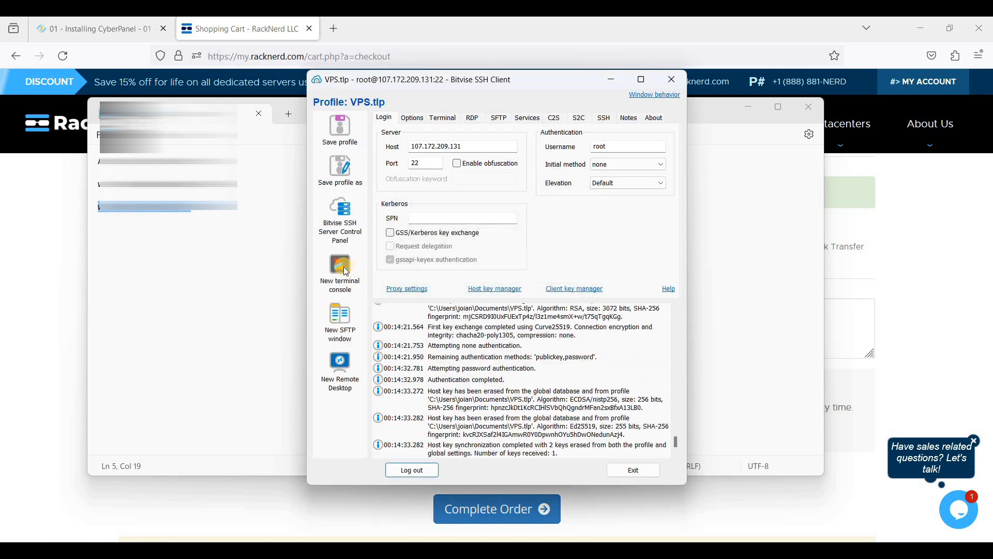
pyautogui.click(339, 266)
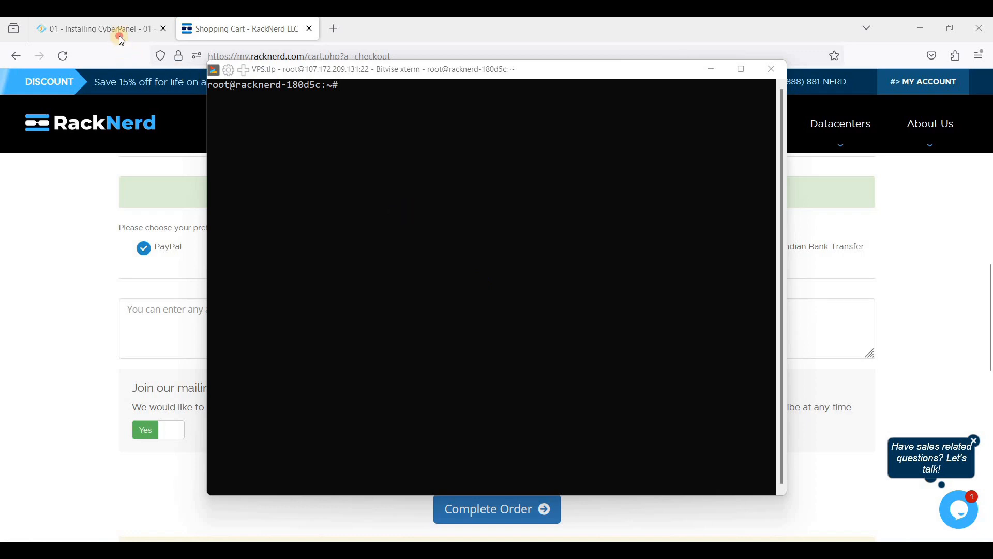
# Take the sh <(curl …install.sh) command from the CyberPanel installation guide
pyautogui.click(95, 29)
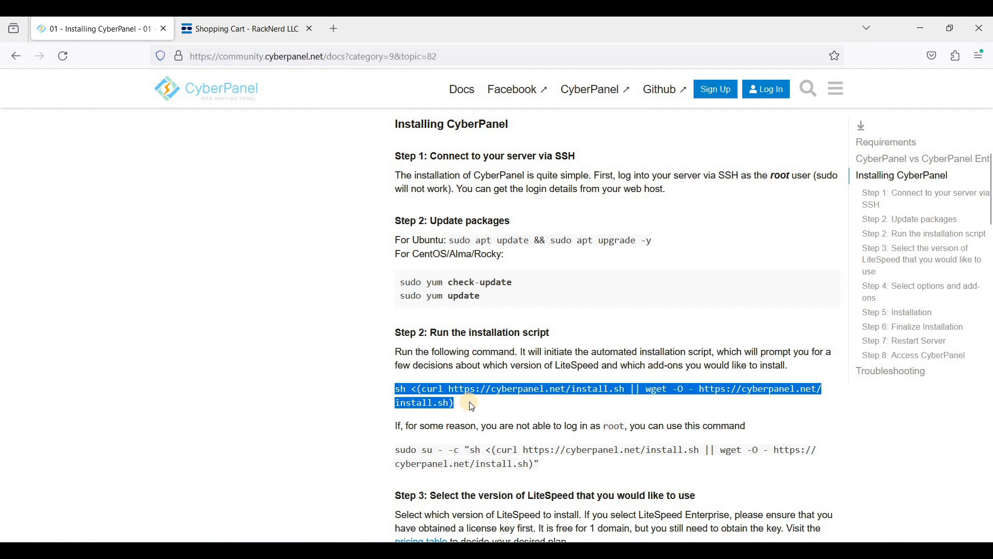
pyautogui.moveTo(526, 332)
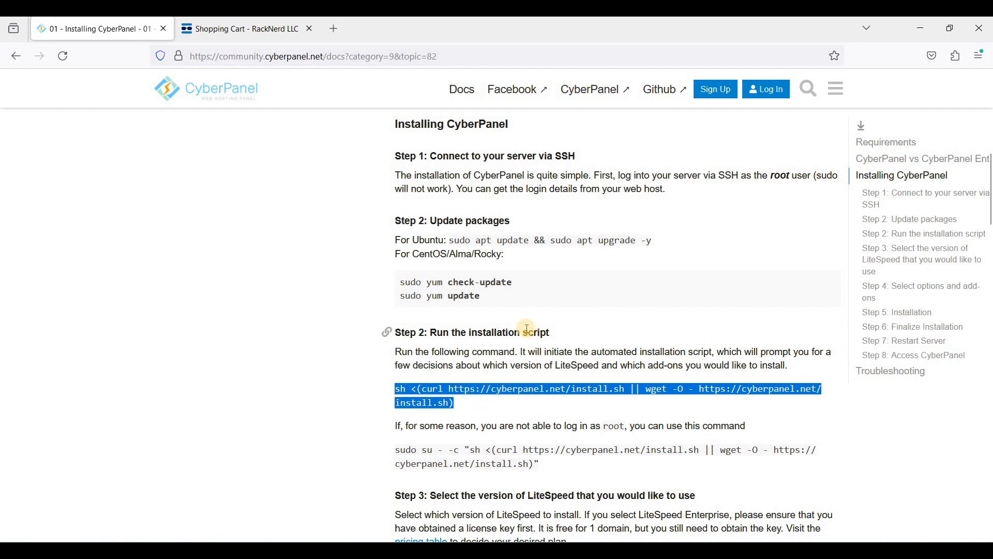
pyautogui.moveTo(437, 292)
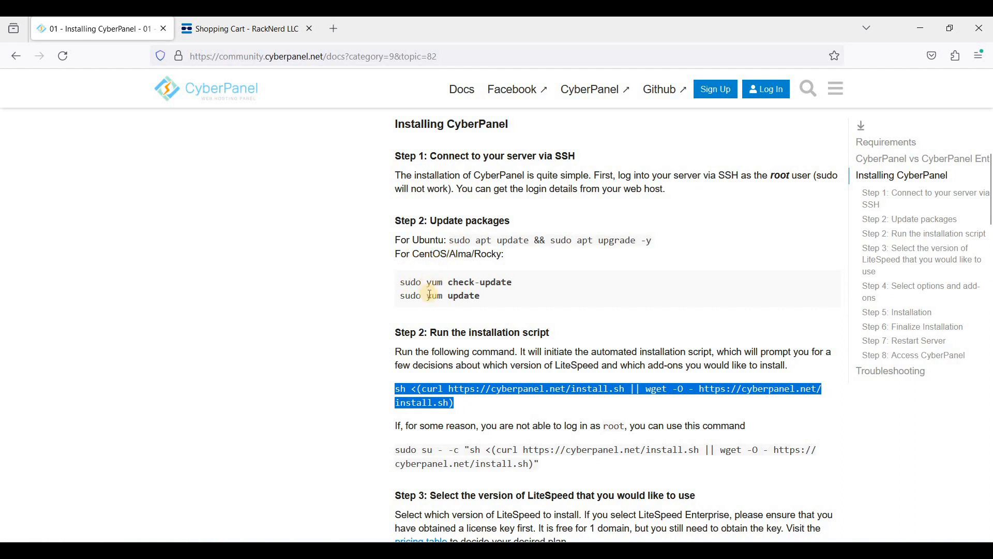
pyautogui.moveTo(455, 285)
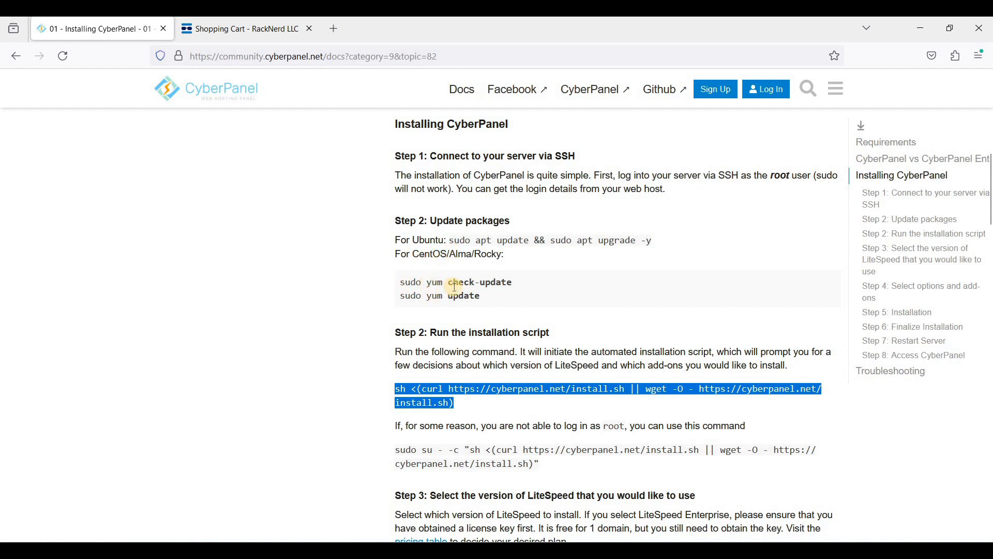
pyautogui.click(592, 241)
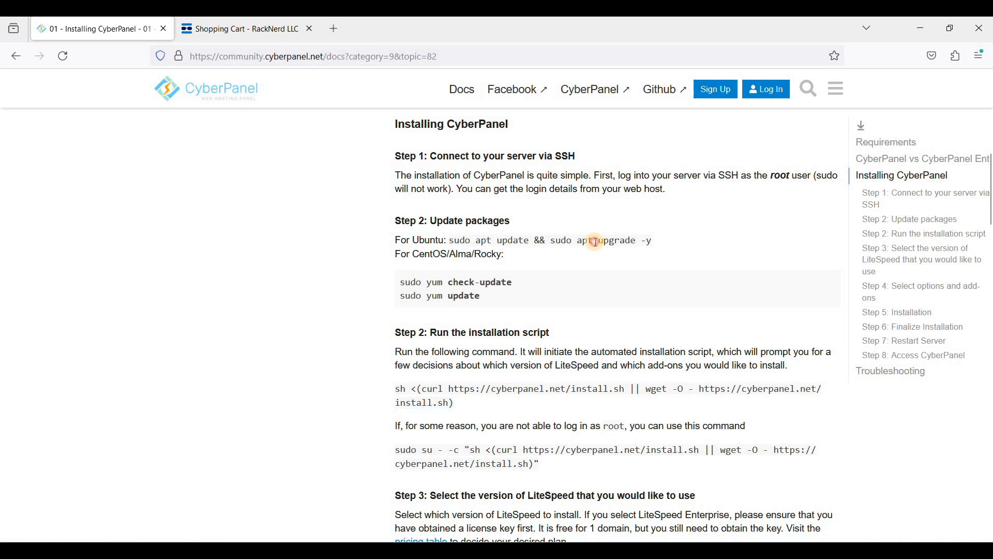
pyautogui.moveTo(583, 289)
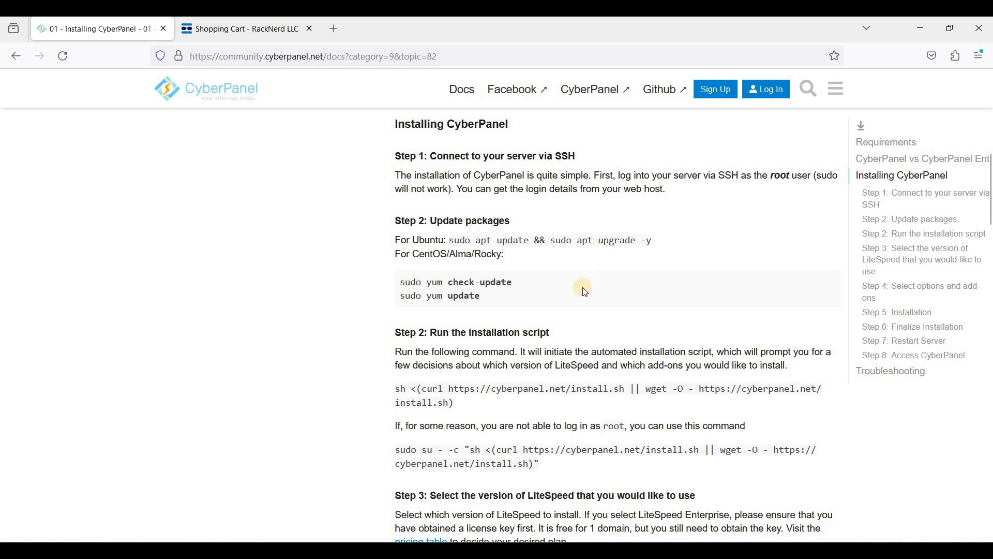
pyautogui.moveTo(483, 402)
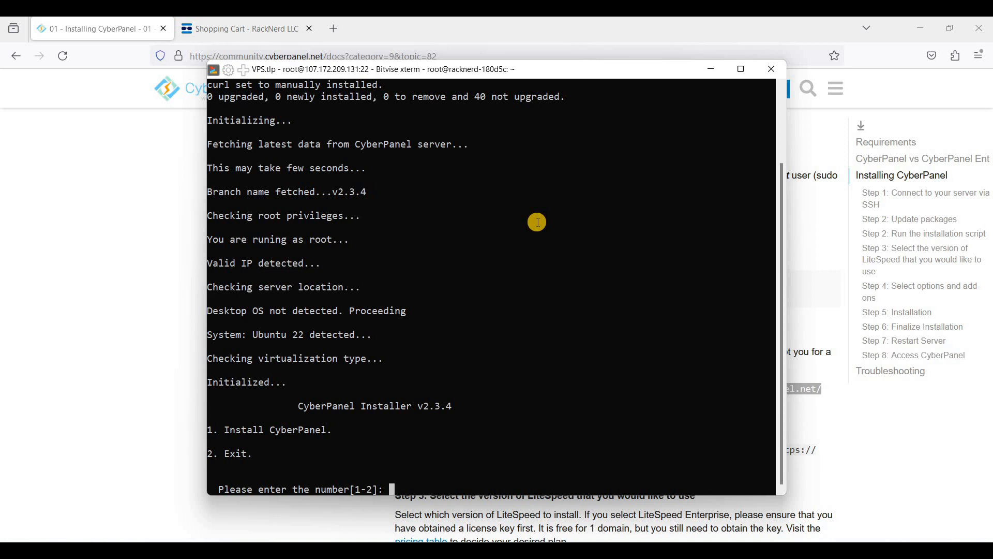
# Answer the installer: install CyberPanel, OpenLiteSpeed, full services, local MySQL
pyautogui.write('1')
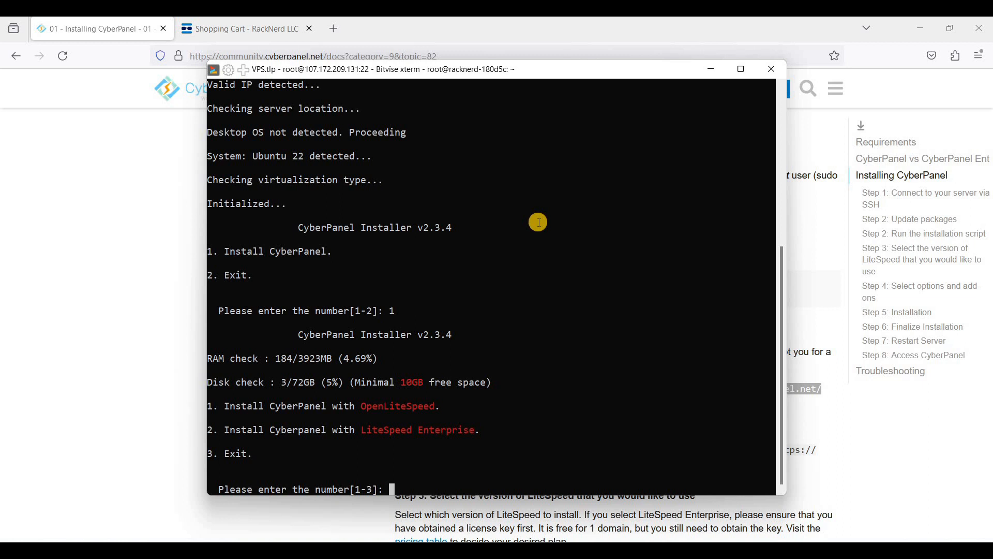
pyautogui.moveTo(493, 374)
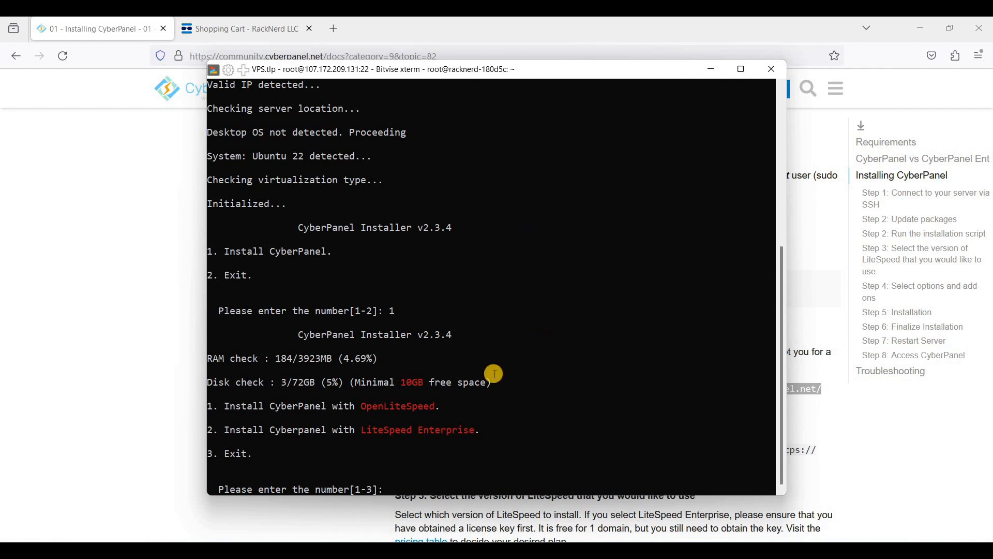
pyautogui.moveTo(369, 406)
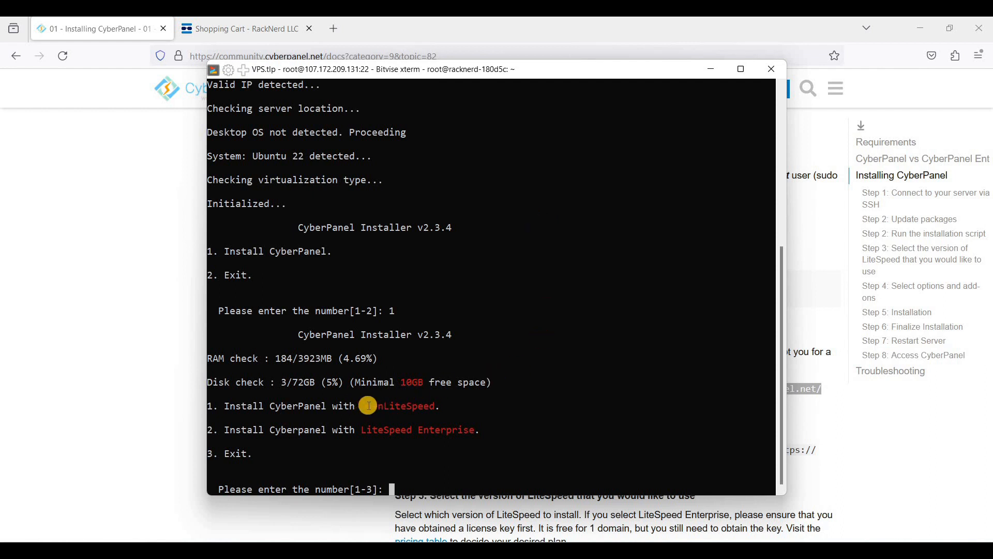
pyautogui.doubleClick(397, 406)
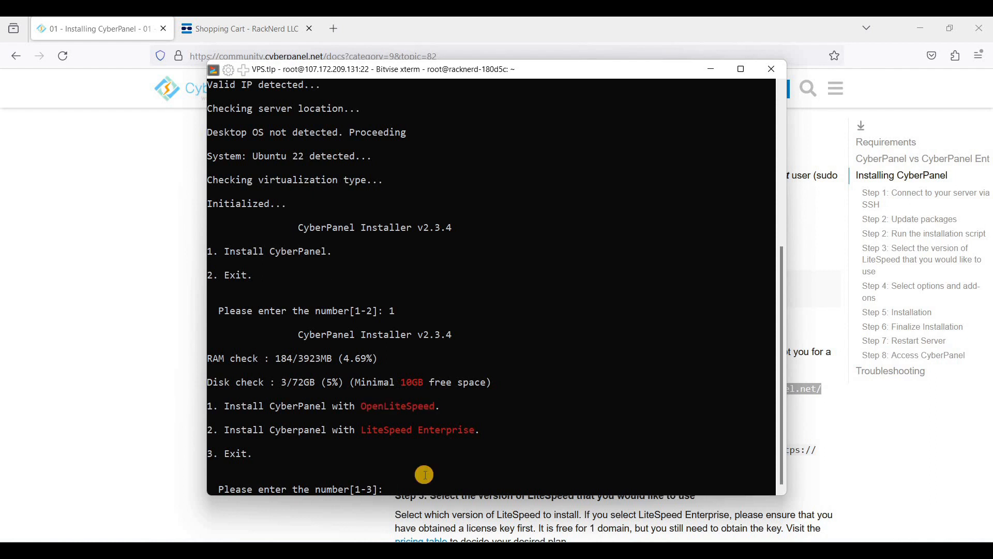
pyautogui.write('1')
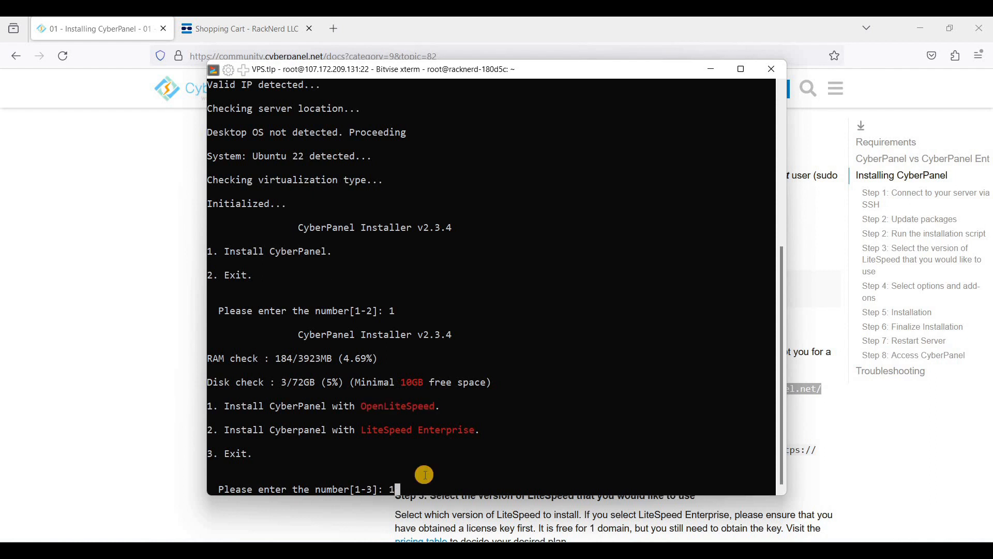
pyautogui.press('Return')
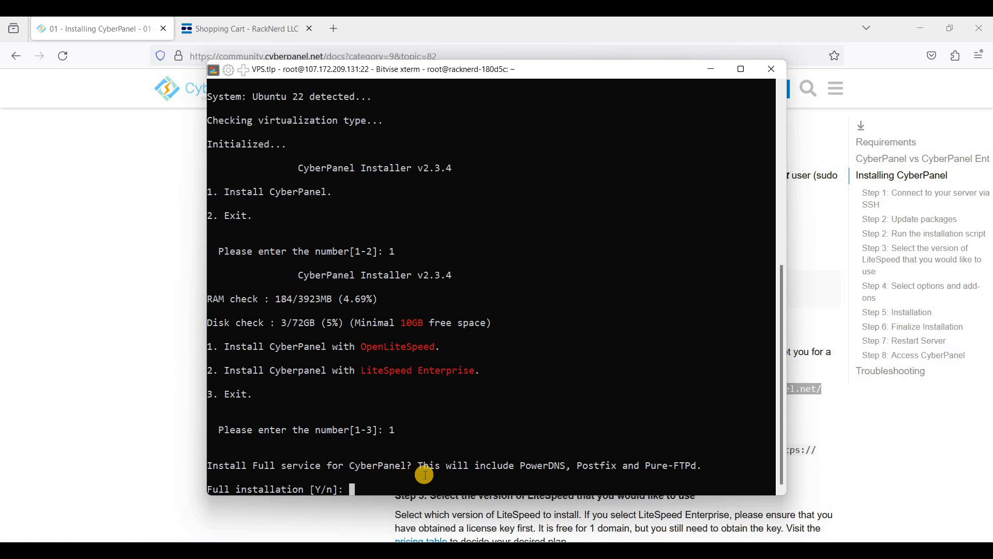
pyautogui.write('y')
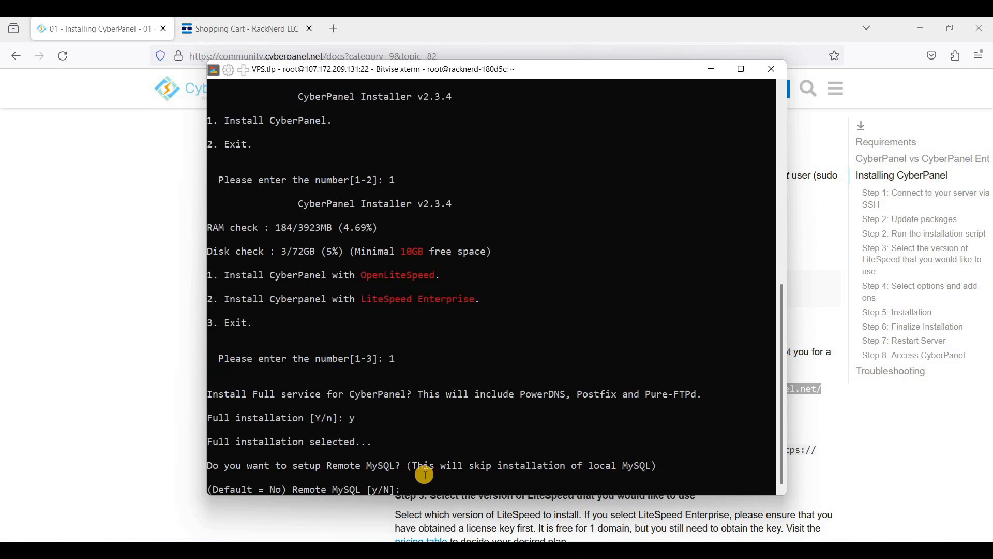
pyautogui.write('n')
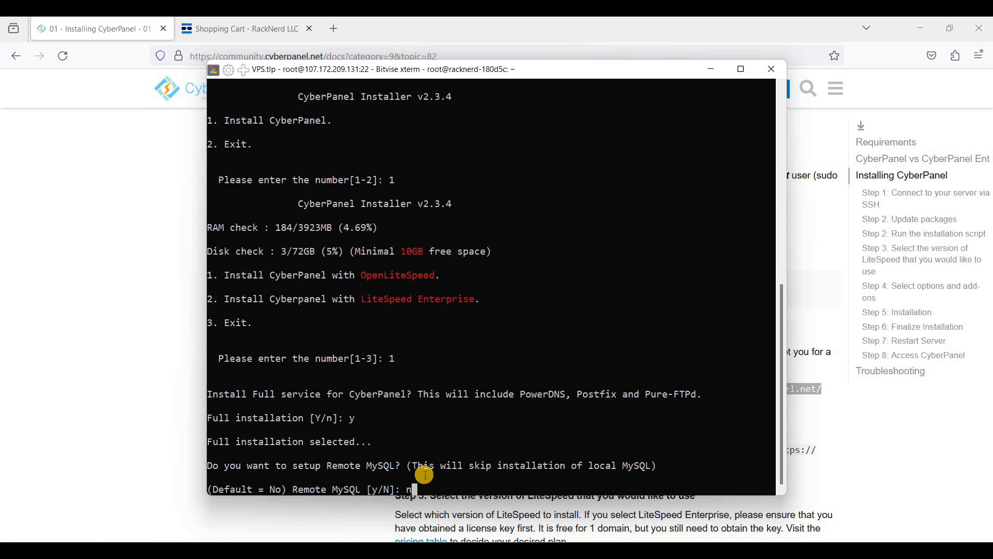
pyautogui.press('Return')
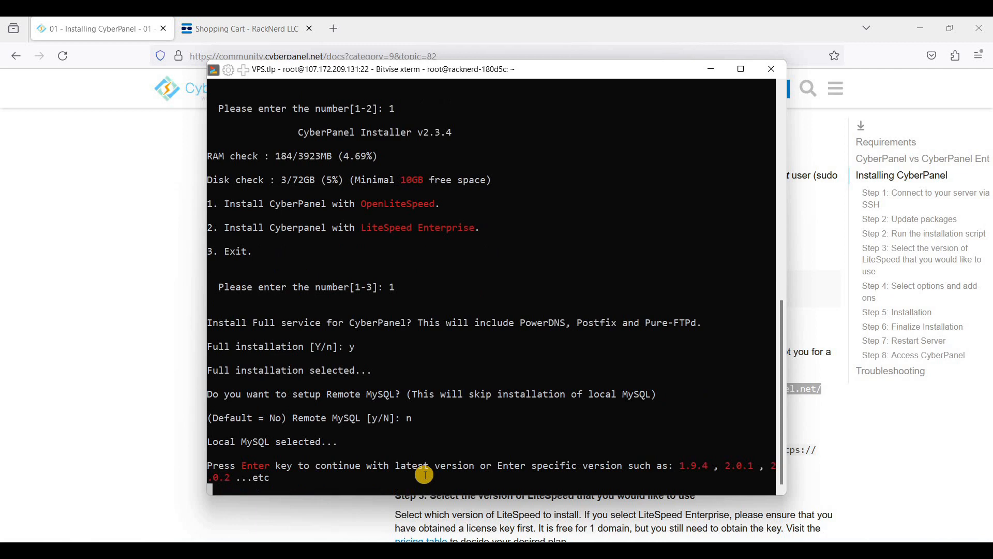
# Accept the latest version and confirm Memcached, Redis and WatchDog until installation succeeds
pyautogui.press('Return')
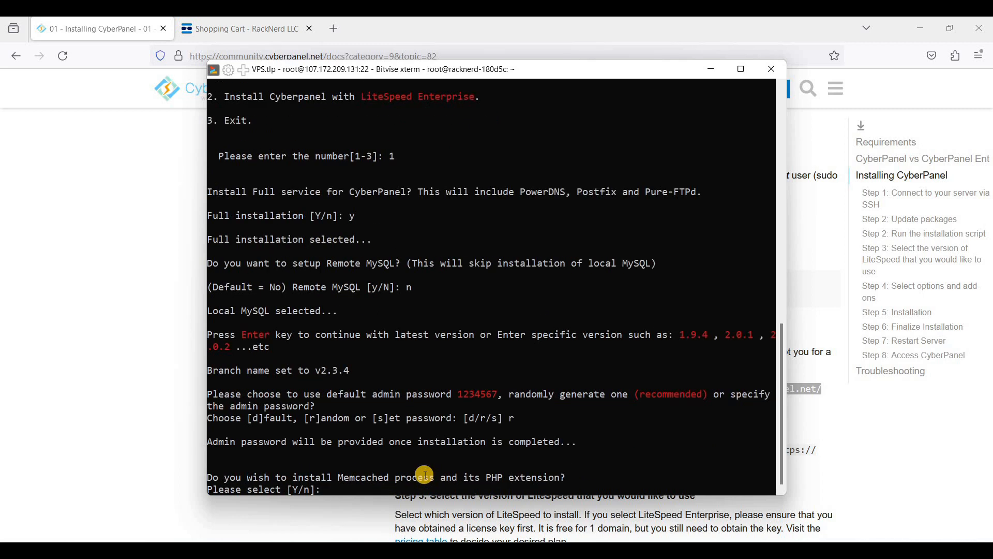
pyautogui.press('Return')
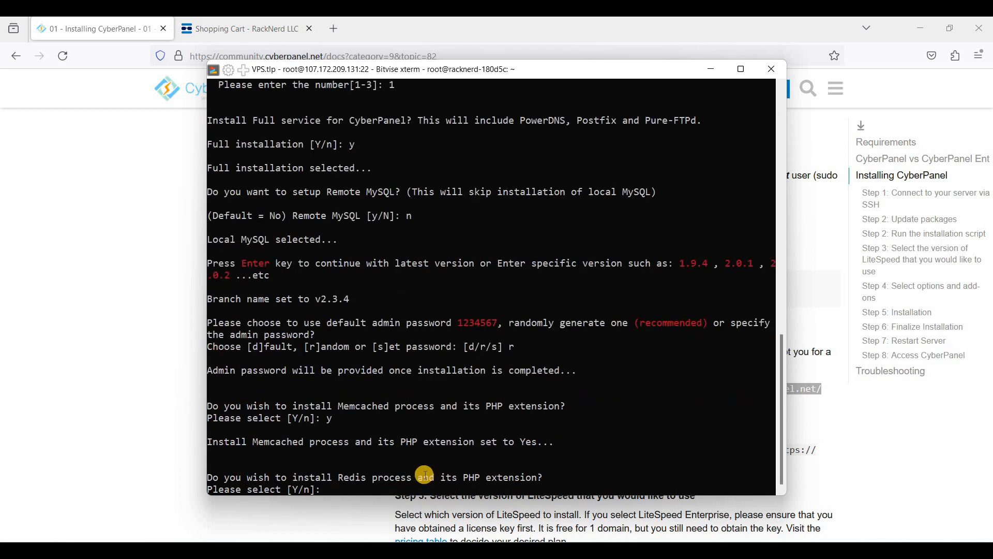
pyautogui.press('Return')
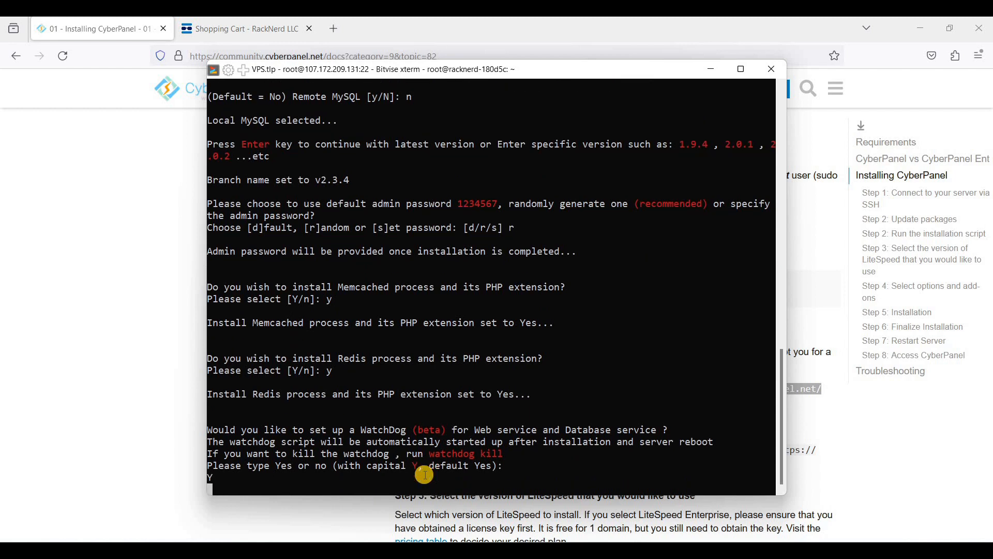
pyautogui.press('Return')
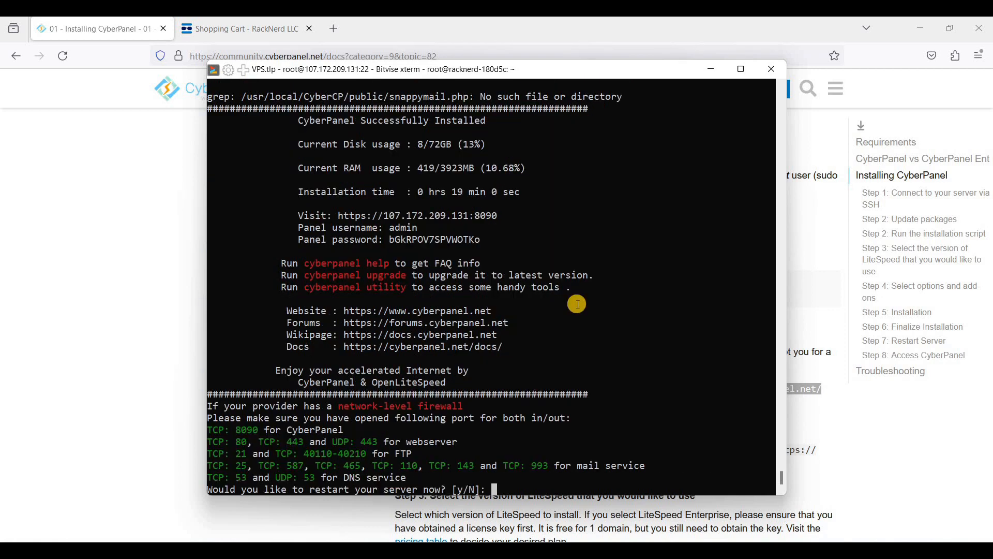
pyautogui.moveTo(581, 325)
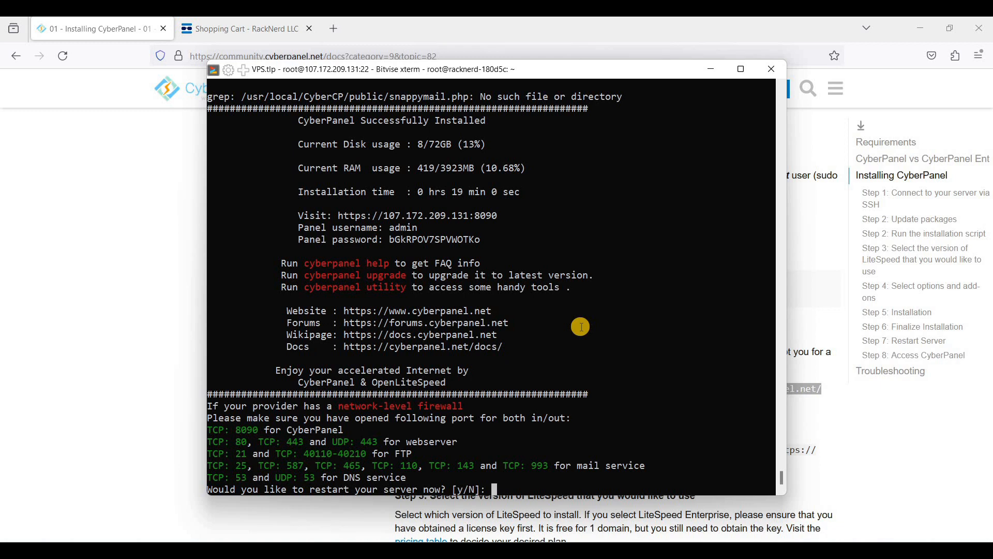
pyautogui.moveTo(464, 334)
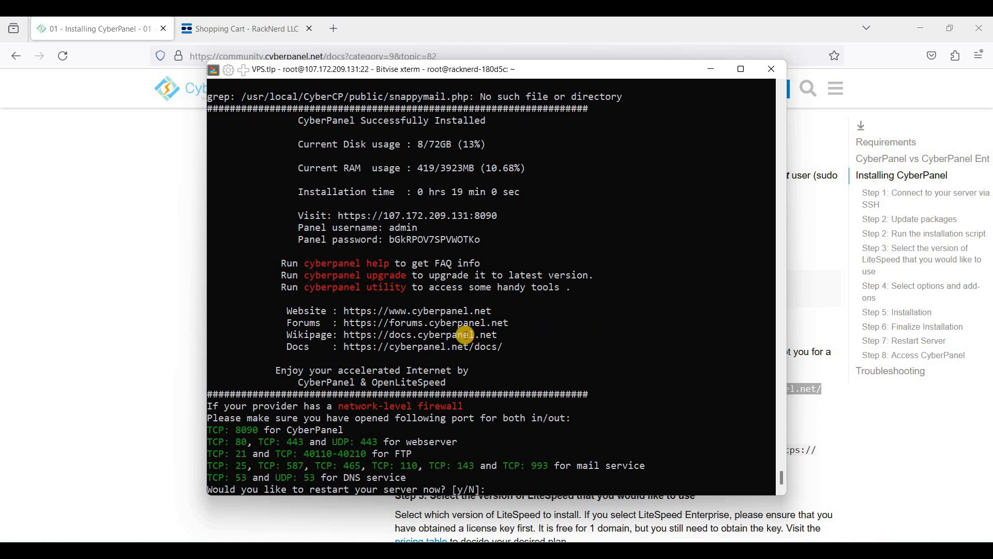
pyautogui.moveTo(434, 359)
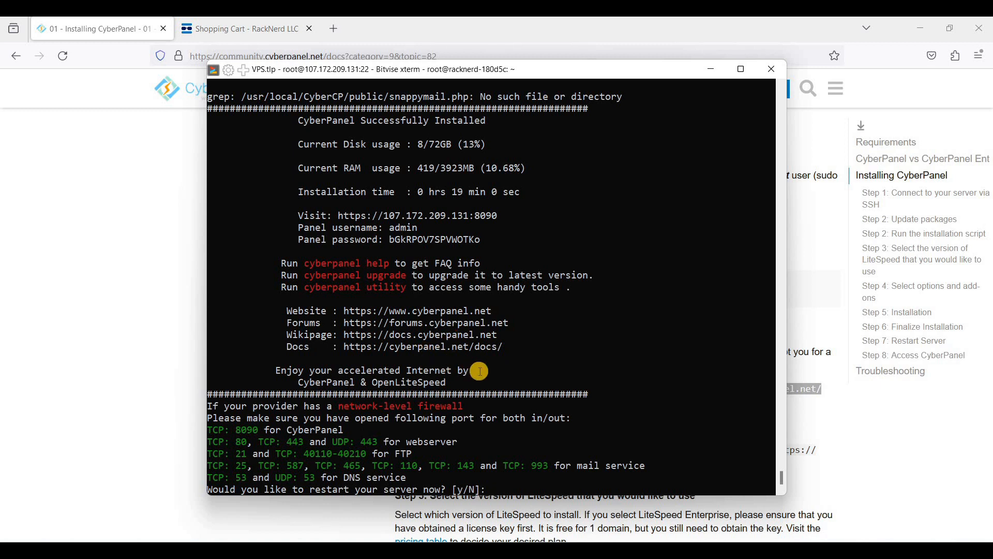
pyautogui.moveTo(339, 216)
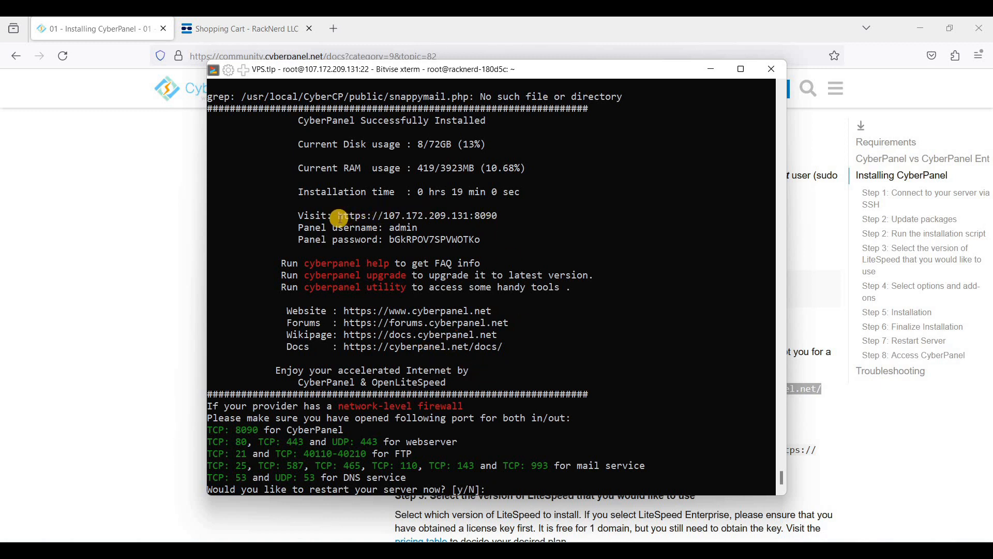
# Copy the port-8090 panel address from the install summary for the browser
pyautogui.doubleClick(416, 215)
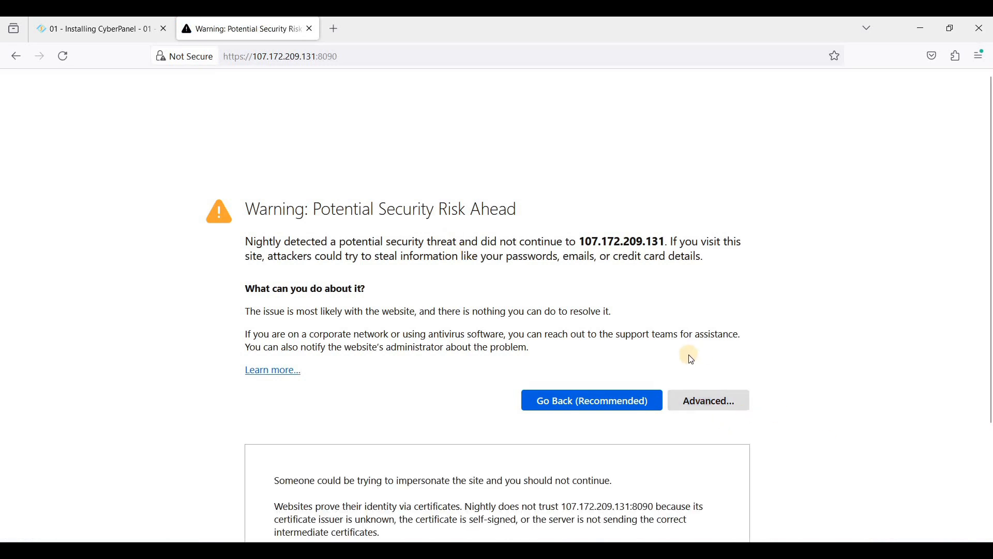
# Accept the certificate risk so the CyberPanel login page loads
pyautogui.scroll(-3)
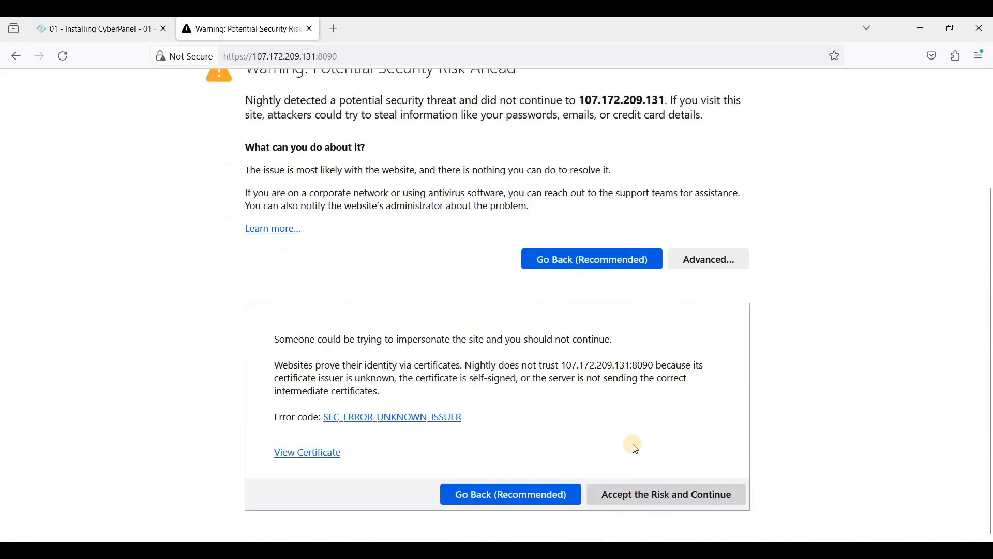
pyautogui.click(666, 495)
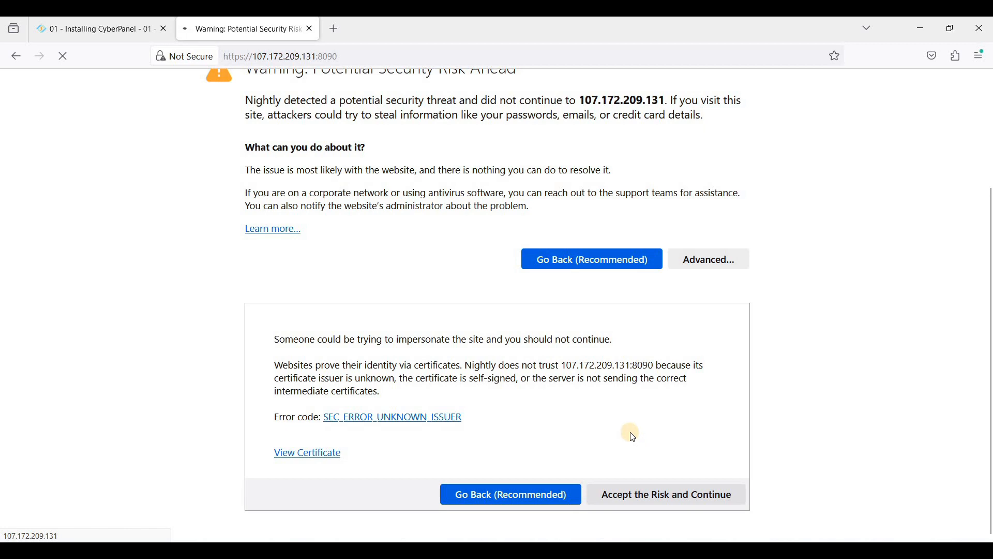
pyautogui.click(665, 494)
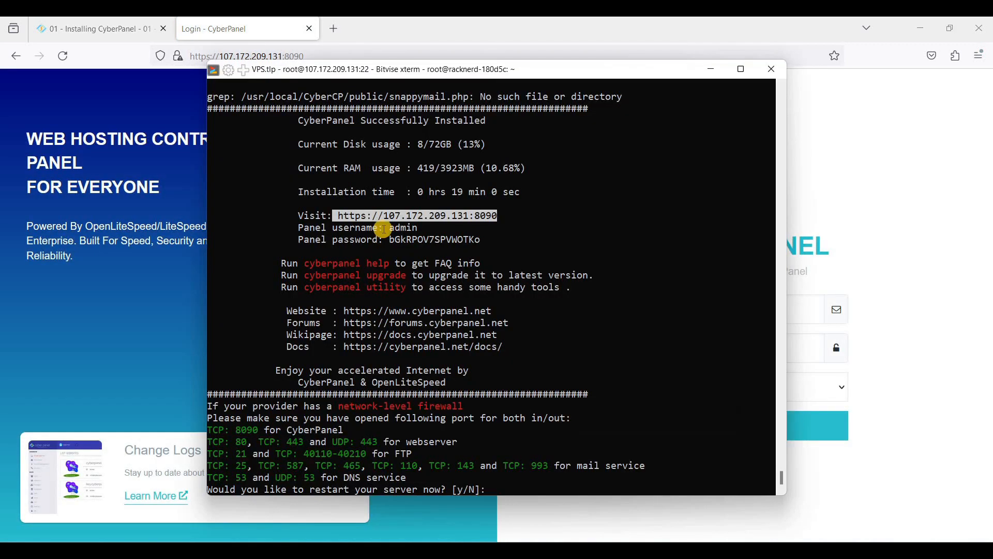
# Sign in as admin with the copied panel password and decline saving credentials
pyautogui.doubleClick(431, 239)
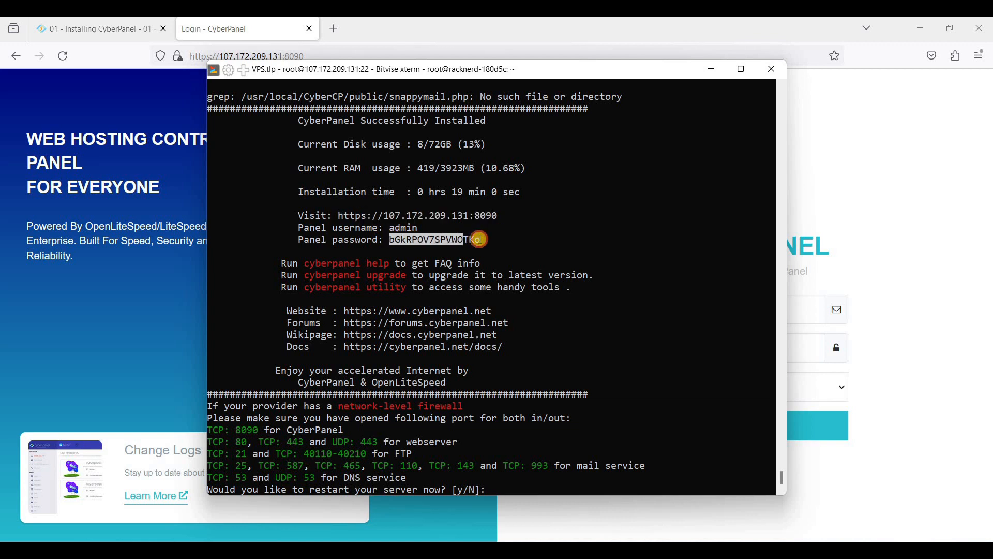
pyautogui.click(770, 68)
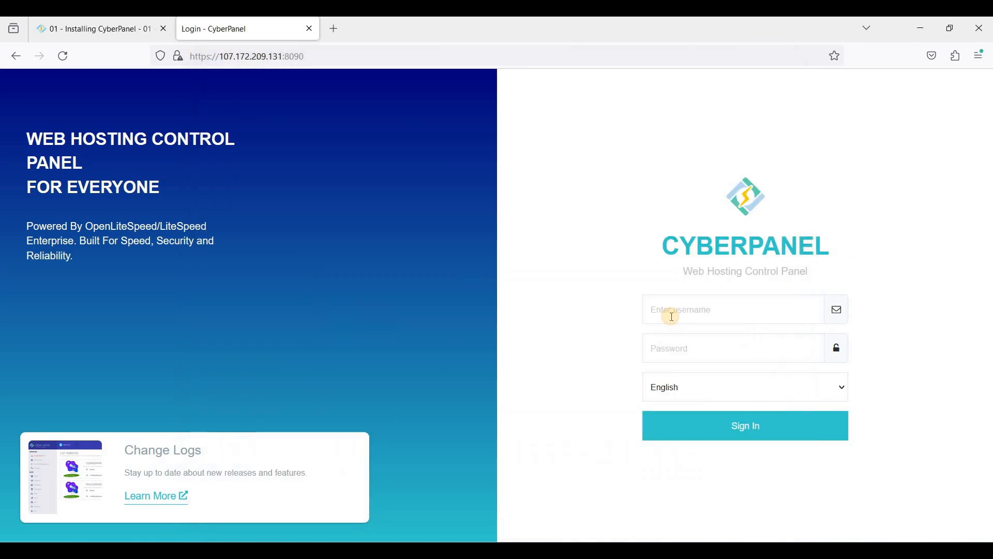
pyautogui.write('adi')
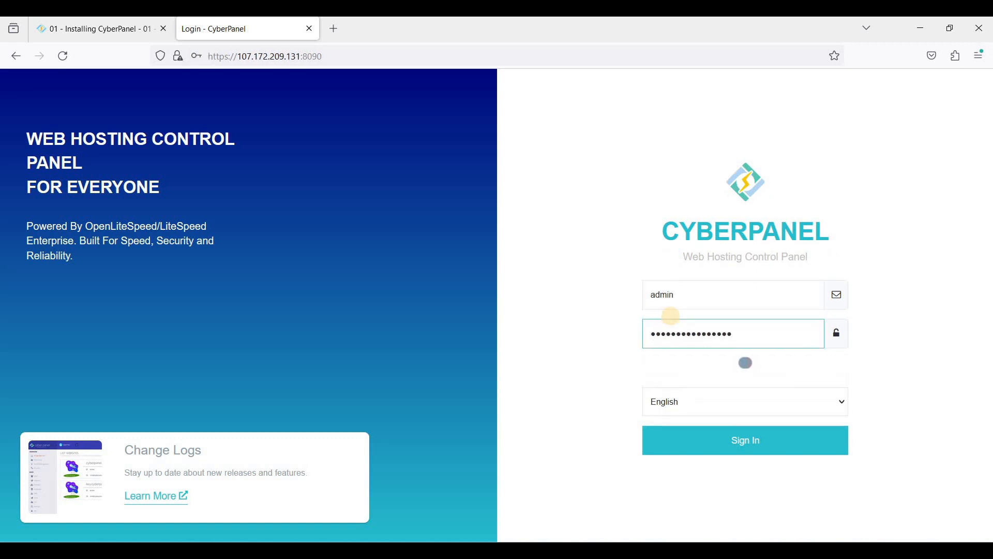
pyautogui.click(745, 440)
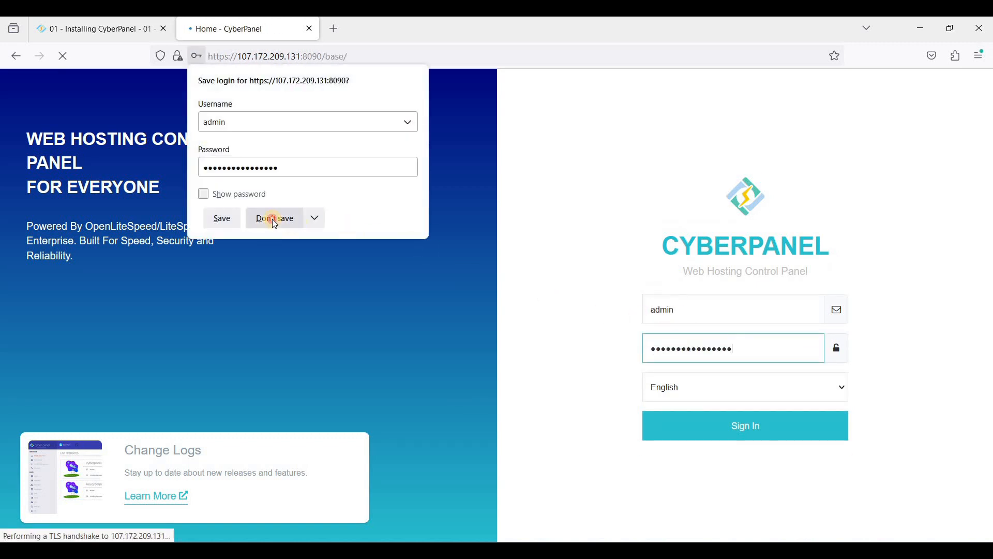
pyautogui.click(273, 219)
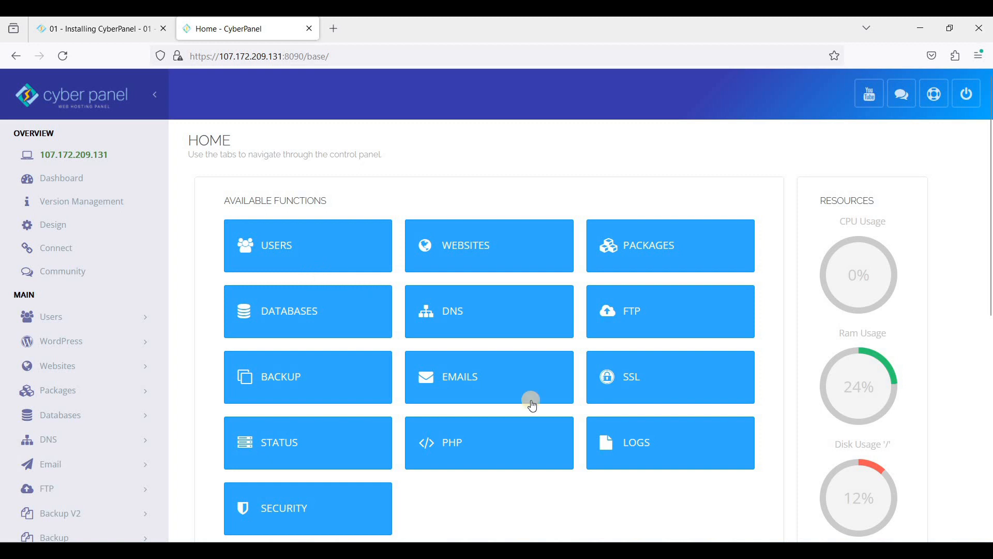
pyautogui.moveTo(92, 357)
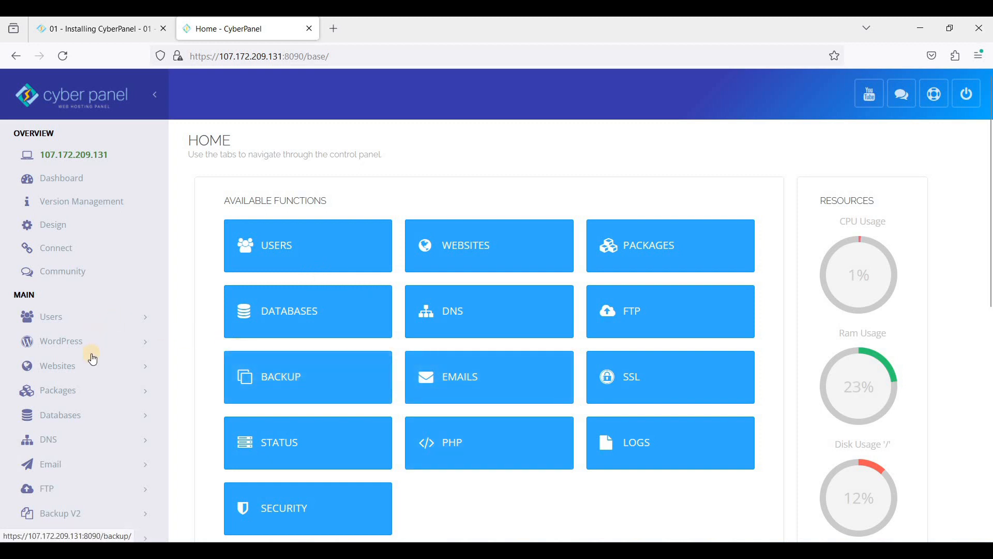
# Reach the blank Create Website form from the Websites sidebar group
pyautogui.click(56, 365)
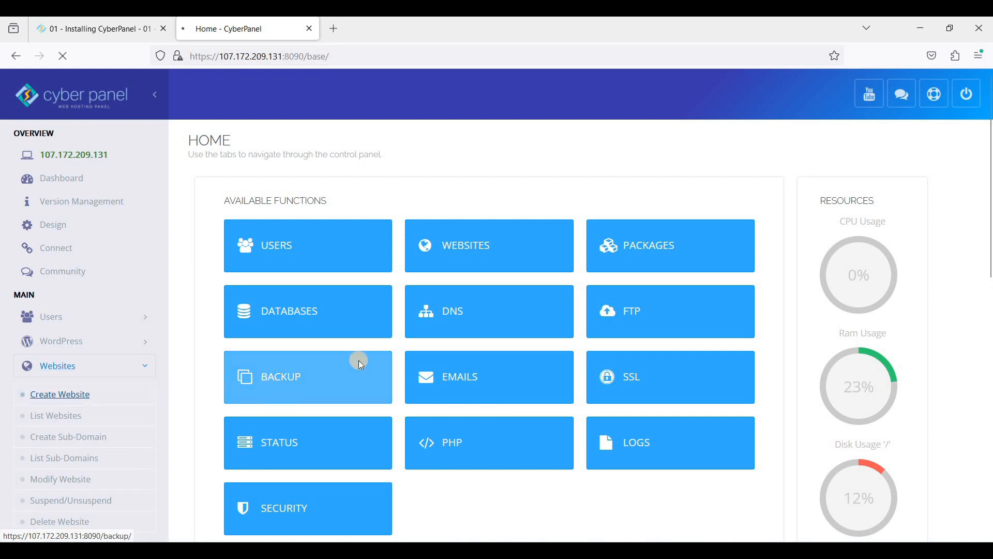
pyautogui.click(60, 395)
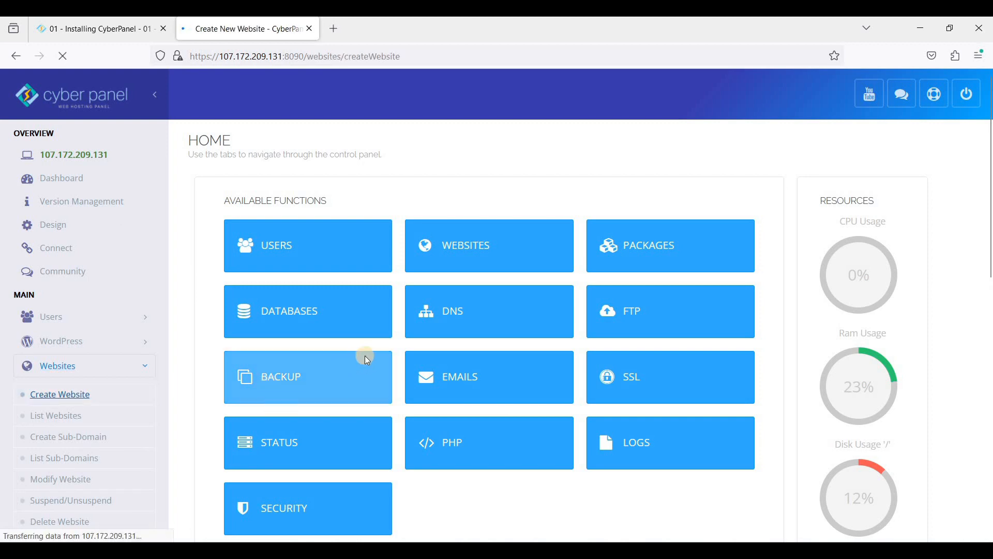
pyautogui.click(60, 394)
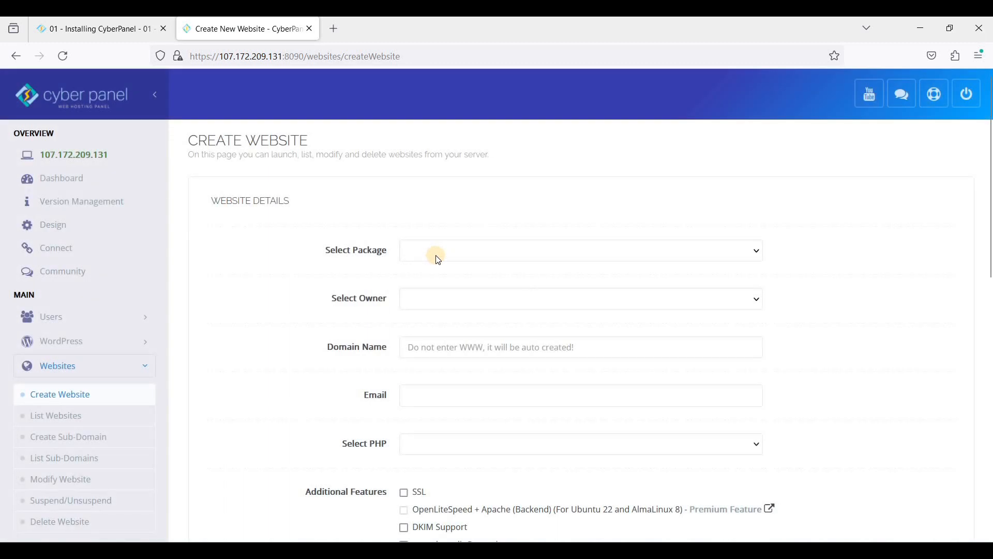
# Choose the Default package and enter the domain webshanks.store with the admin email
pyautogui.click(580, 249)
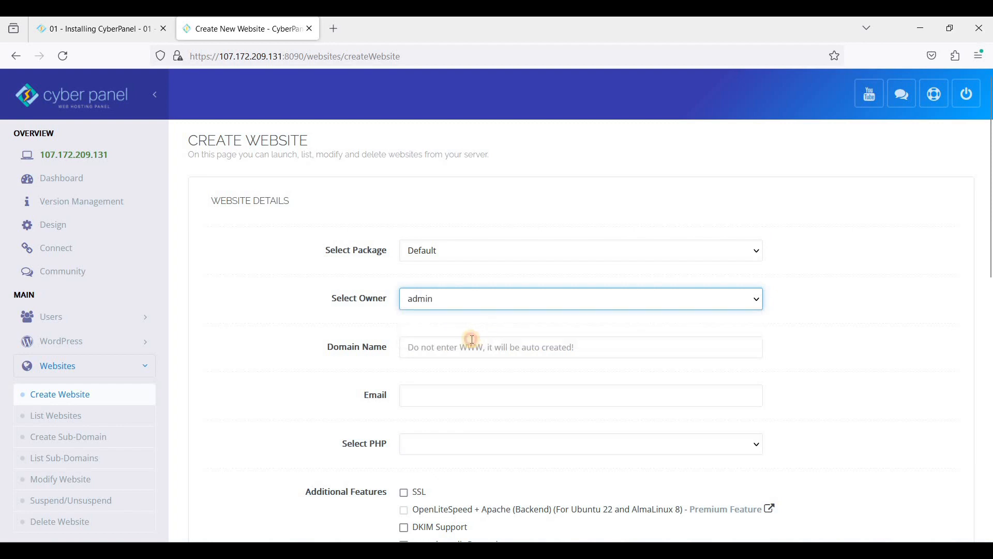
pyautogui.click(581, 347)
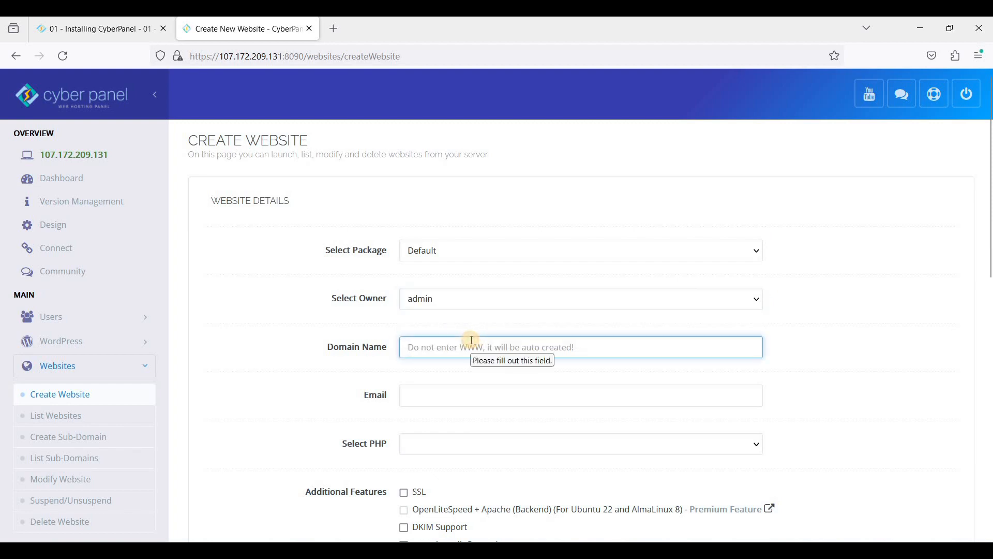
pyautogui.write('webs')
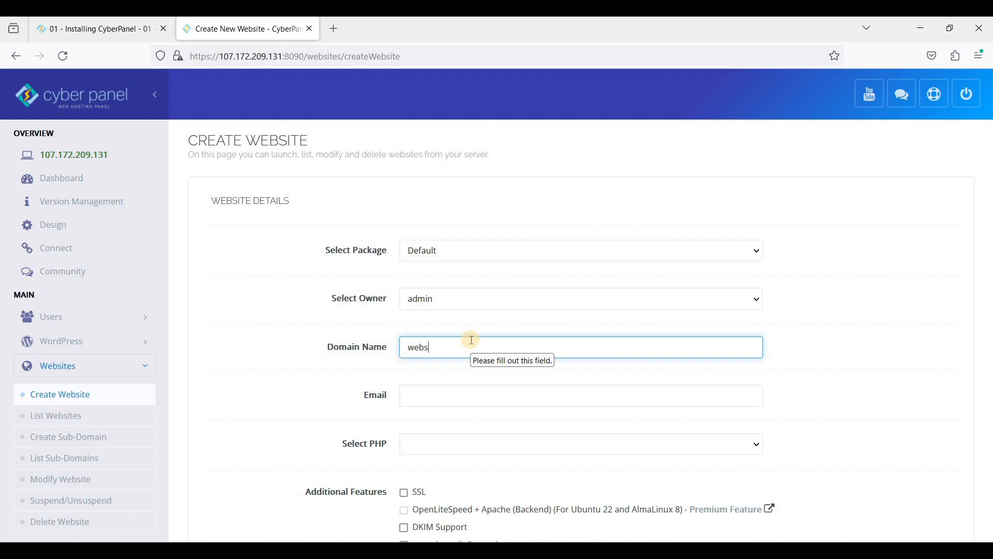
pyautogui.write('hanks.store')
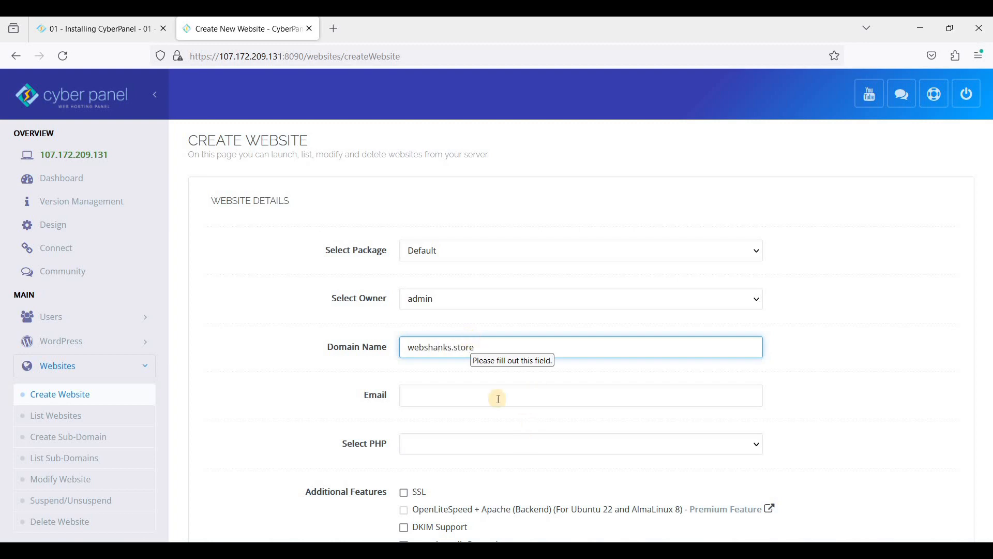
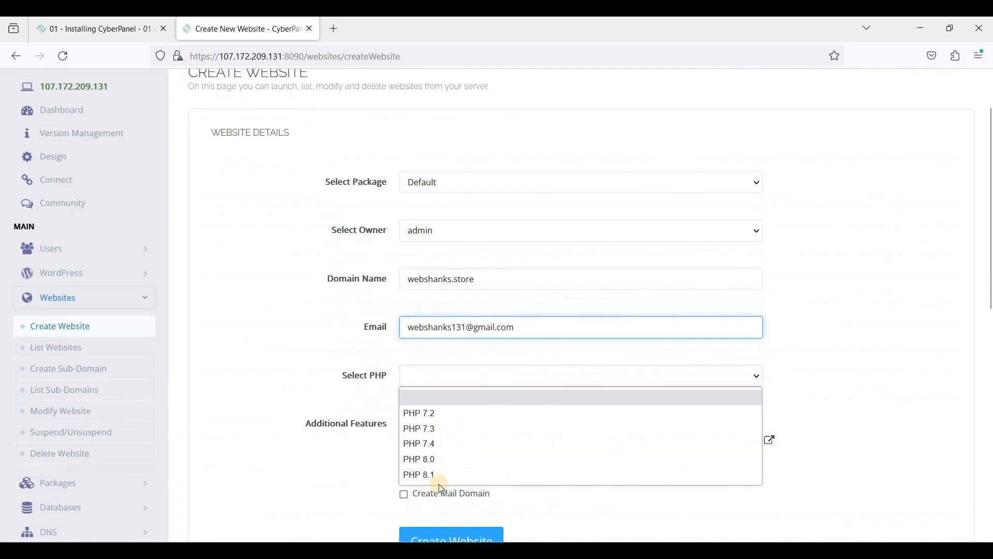
# Select PHP 8.1, enable SSL, DKIM and open_basedir protection, and create the website
pyautogui.click(419, 474)
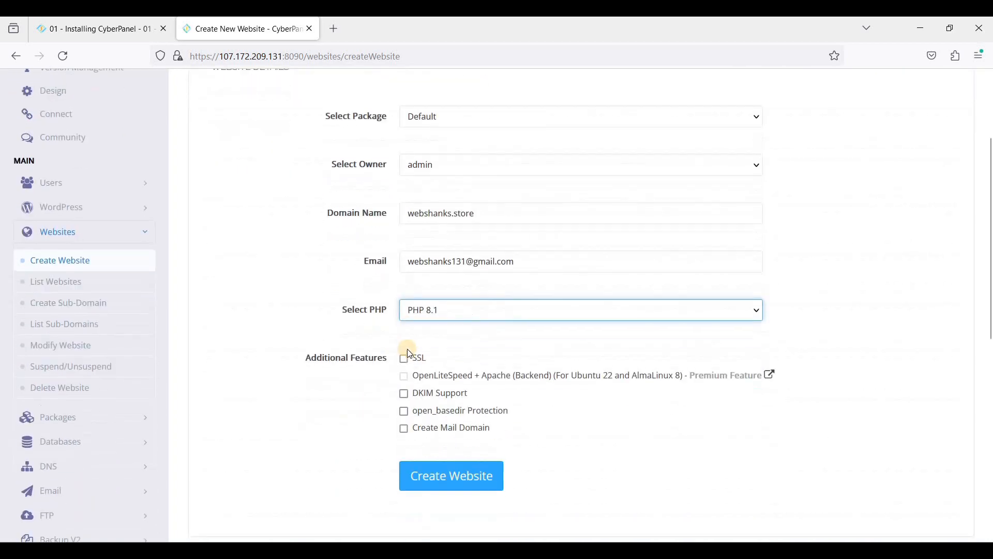
pyautogui.click(403, 355)
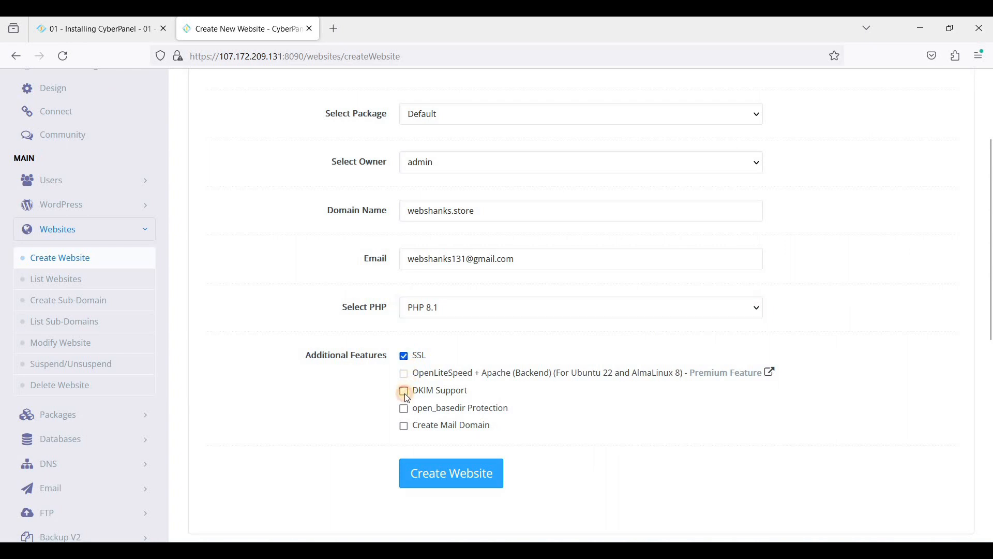
pyautogui.click(403, 391)
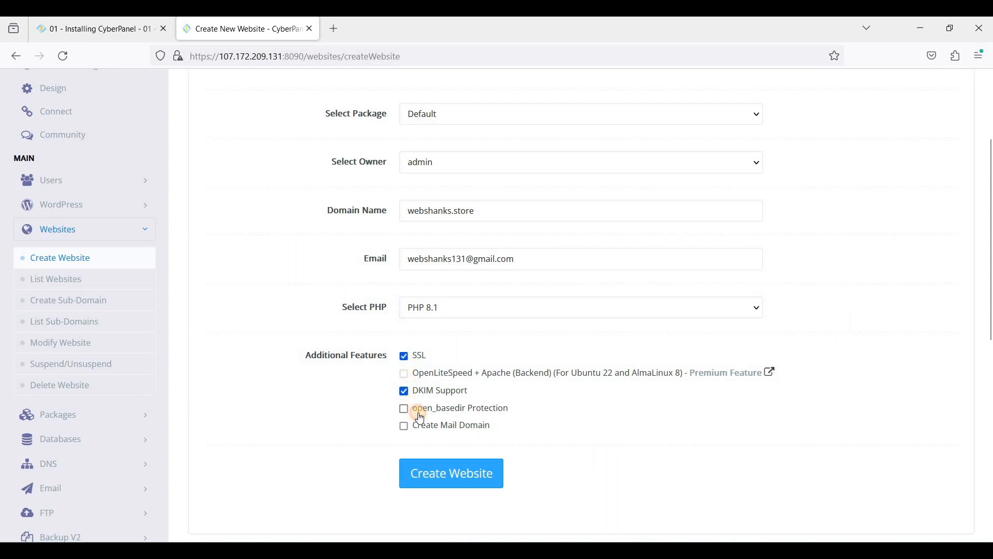
pyautogui.click(404, 407)
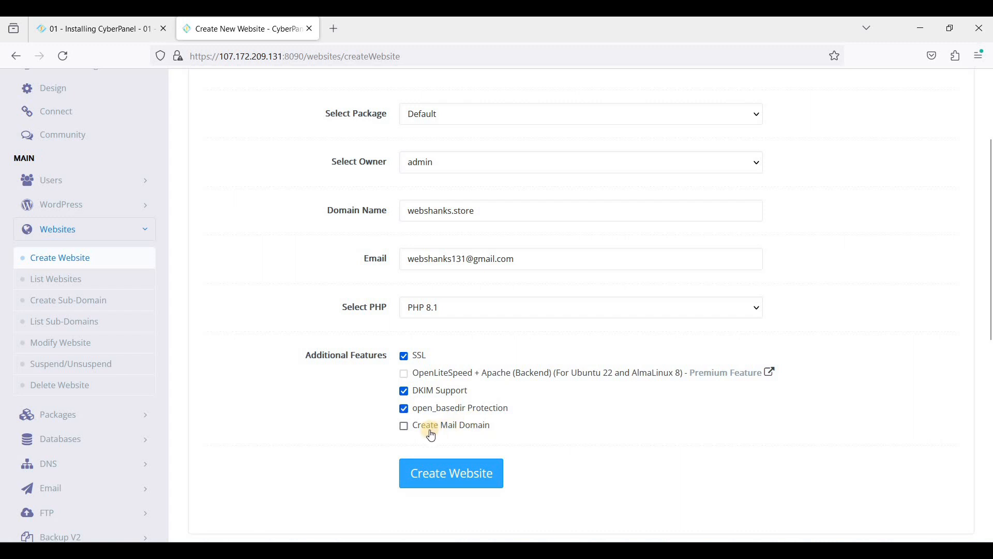
pyautogui.moveTo(452, 431)
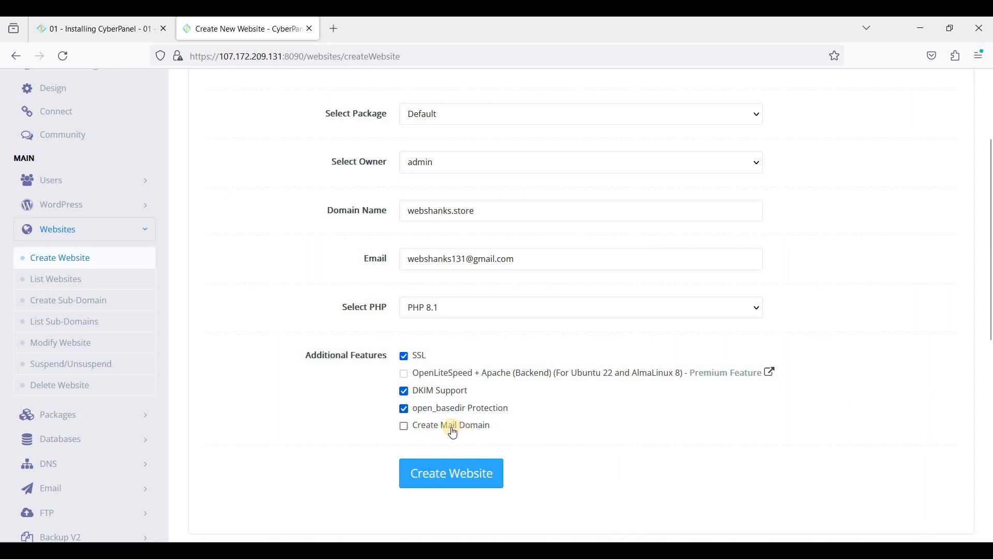
pyautogui.moveTo(352, 473)
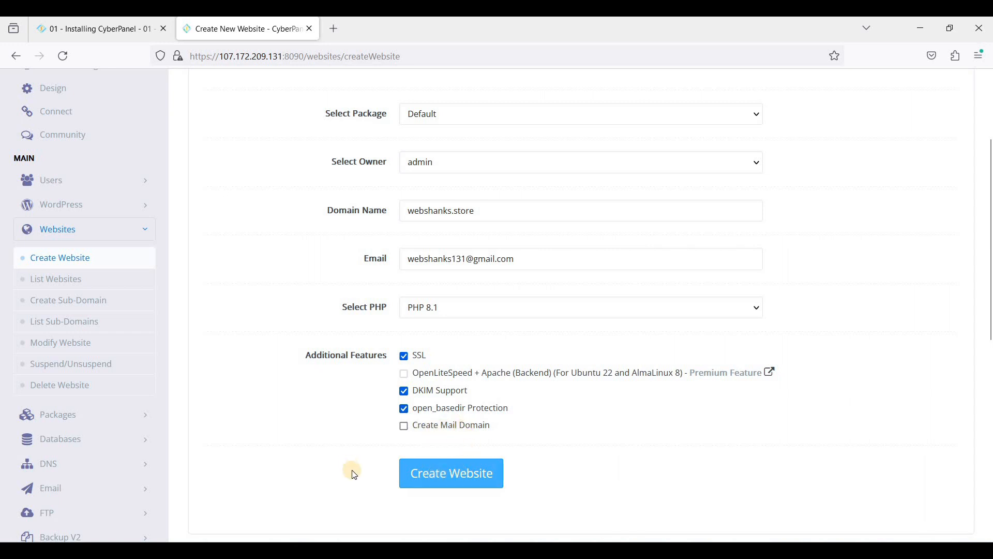
pyautogui.moveTo(444, 507)
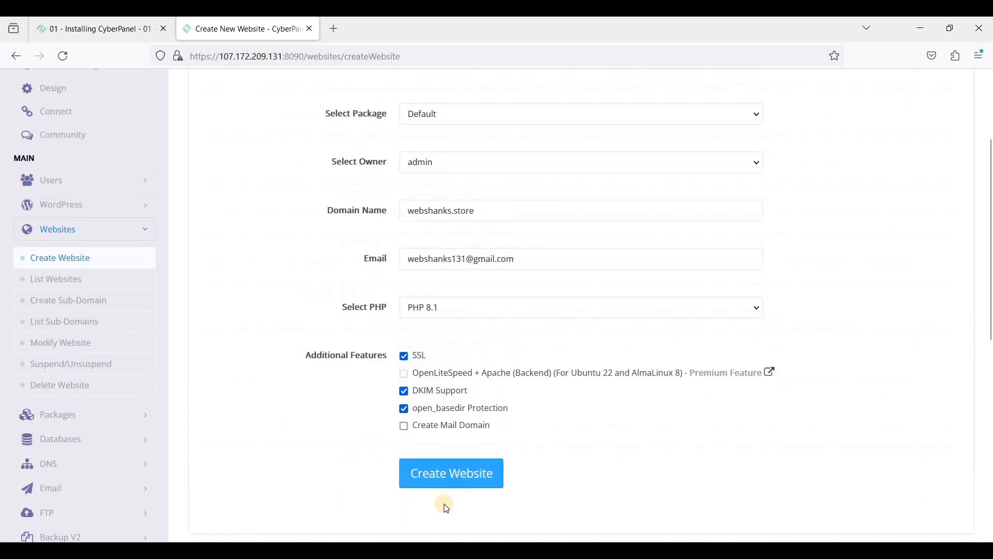
pyautogui.click(450, 473)
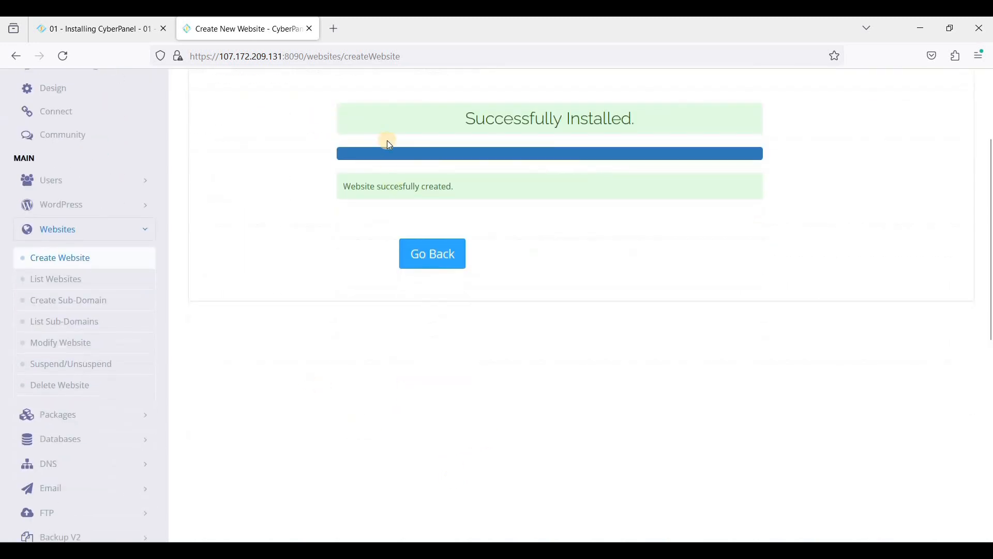
pyautogui.scroll(3)
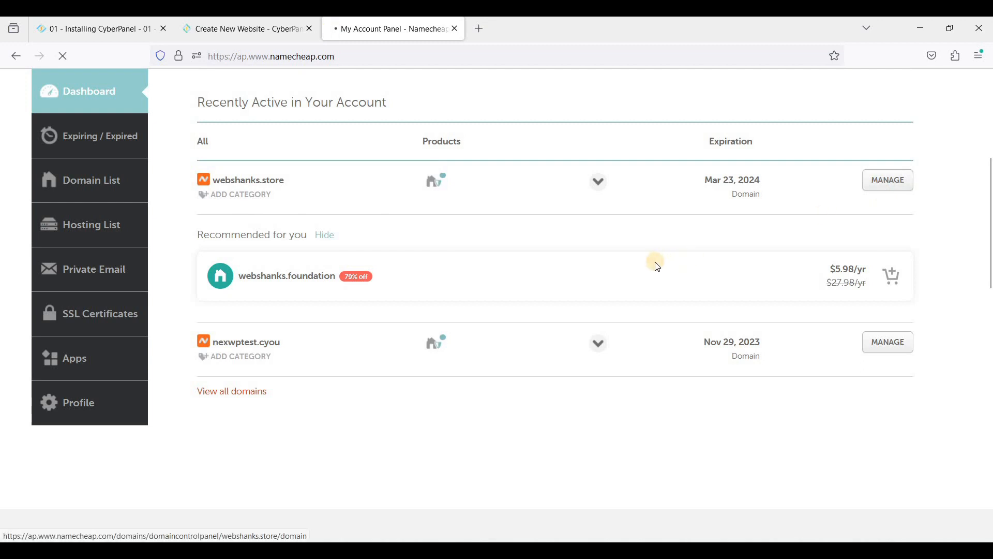
# Set webshanks.store's nameservers to Namecheap BasicDNS and save the change
pyautogui.click(887, 179)
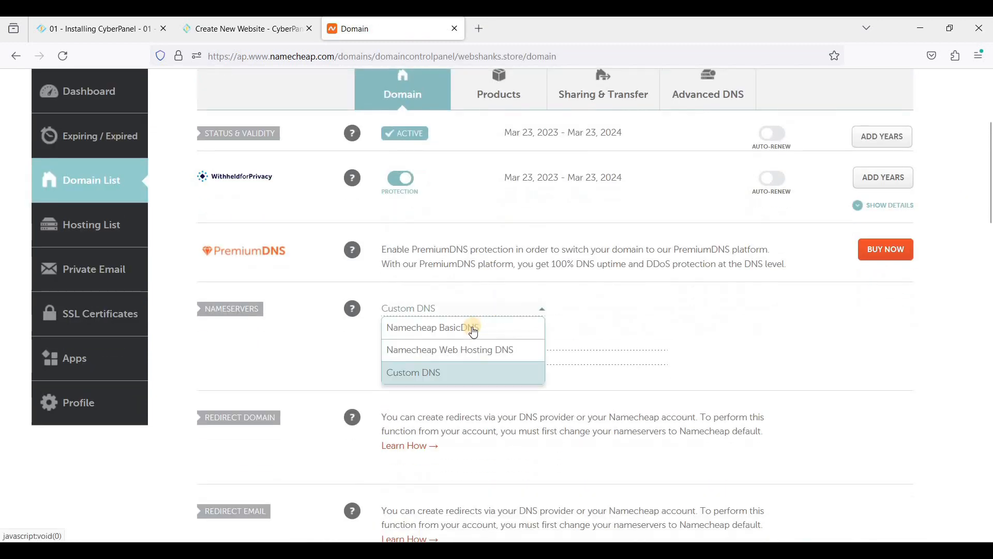
pyautogui.click(445, 327)
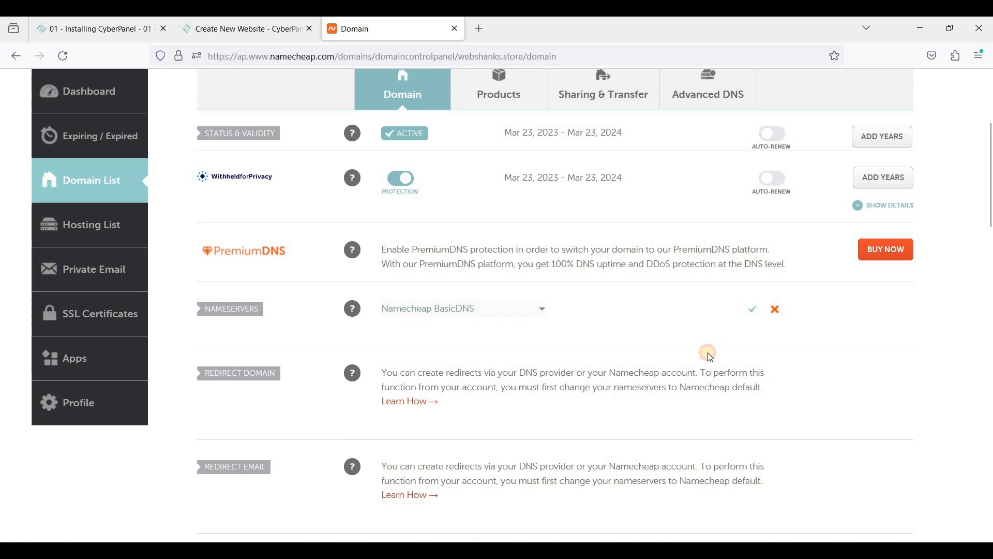
pyautogui.click(752, 310)
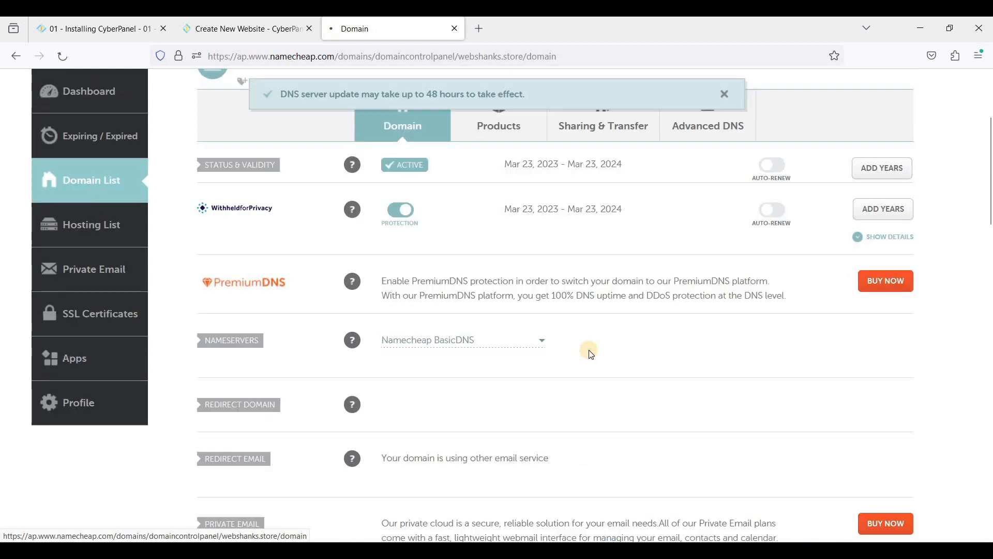
# Bring up the Advanced DNS host records for webshanks.store
pyautogui.scroll(-3)
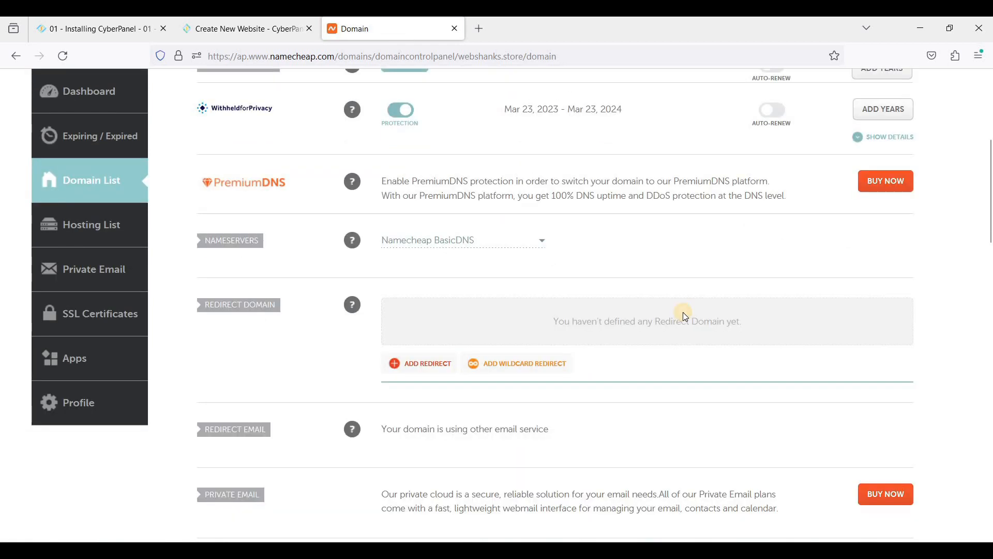
pyautogui.scroll(3)
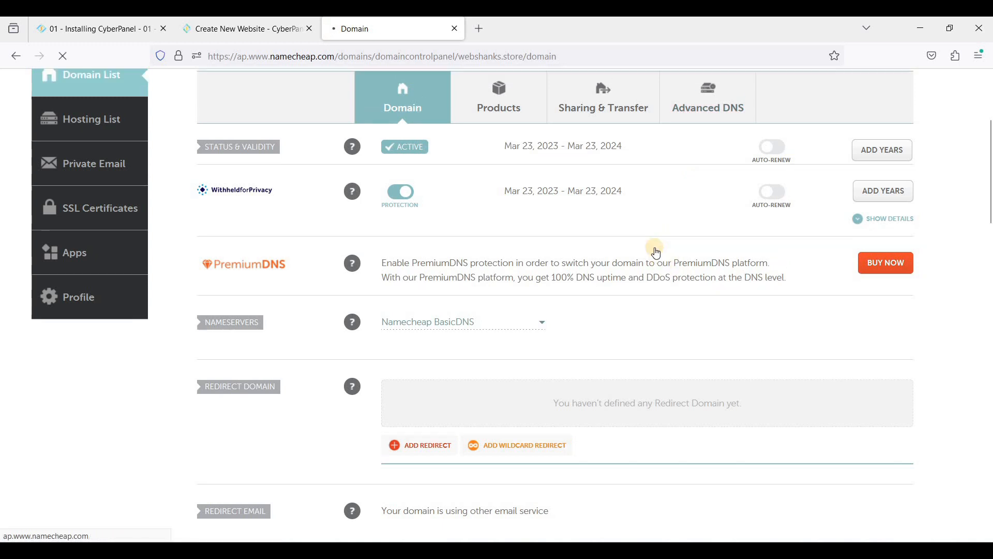
pyautogui.click(708, 96)
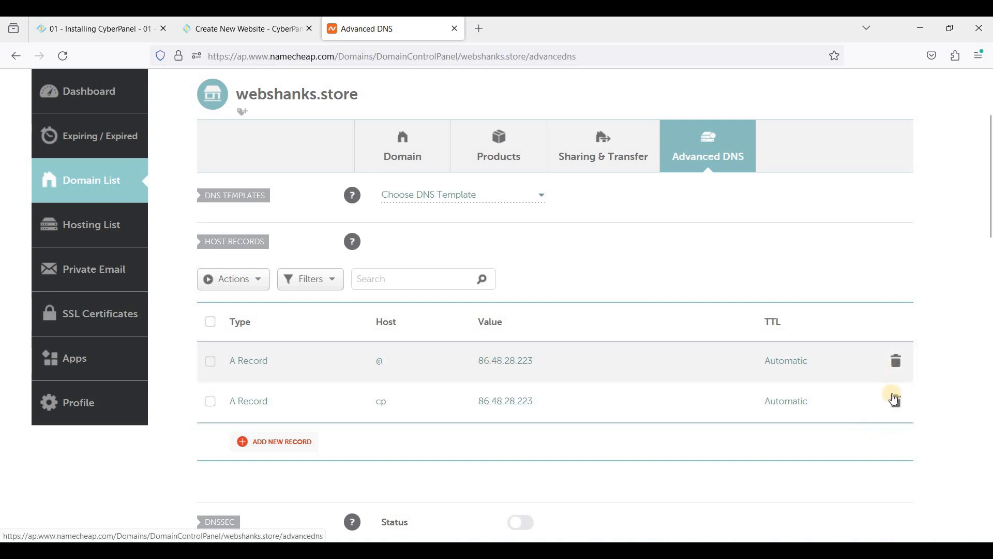
# Delete the old cp and @ host records and start a new record
pyautogui.click(896, 401)
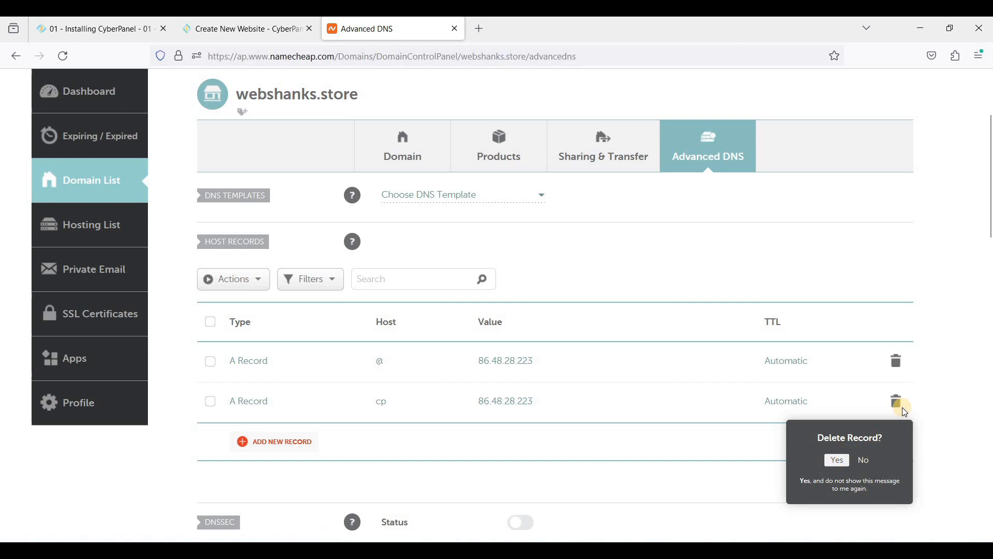
pyautogui.click(836, 460)
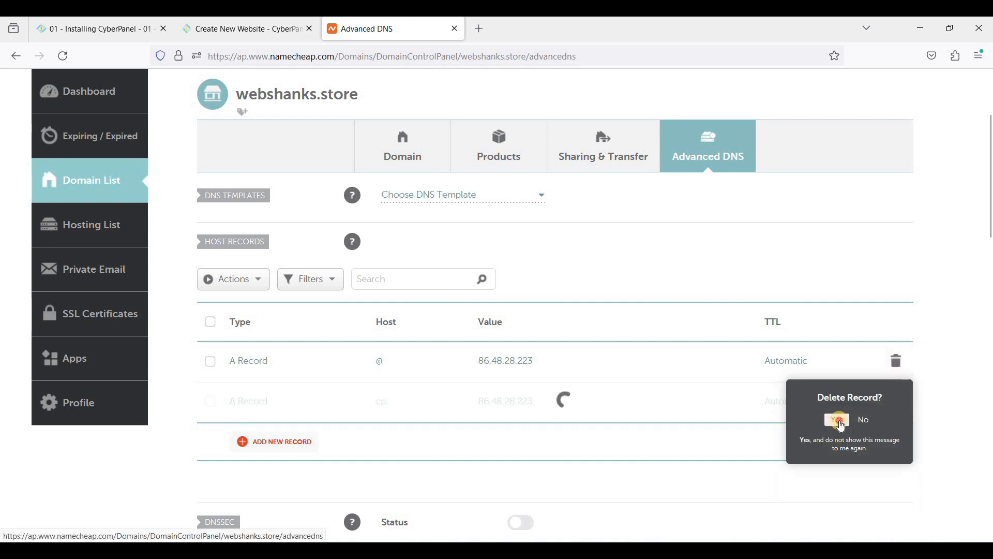
pyautogui.click(836, 420)
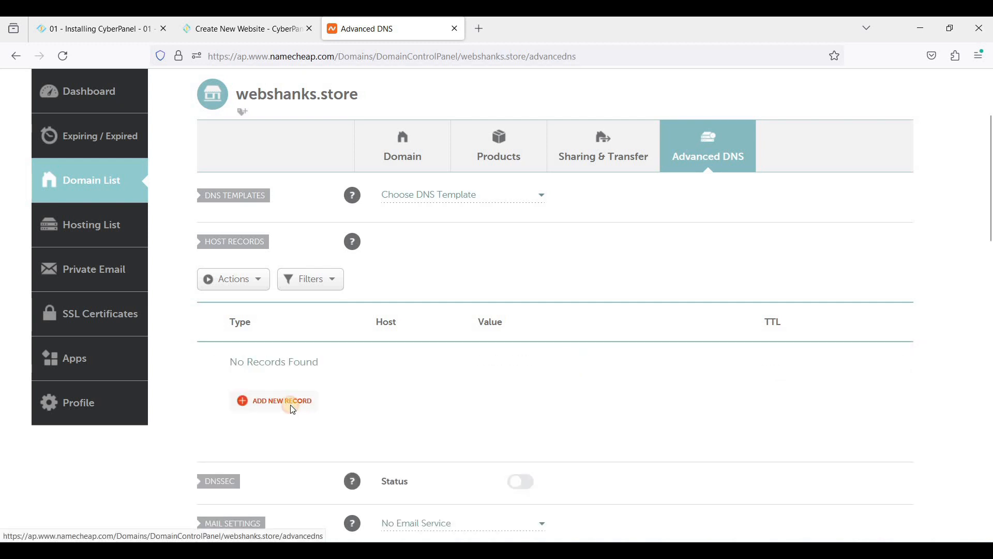
pyautogui.click(281, 400)
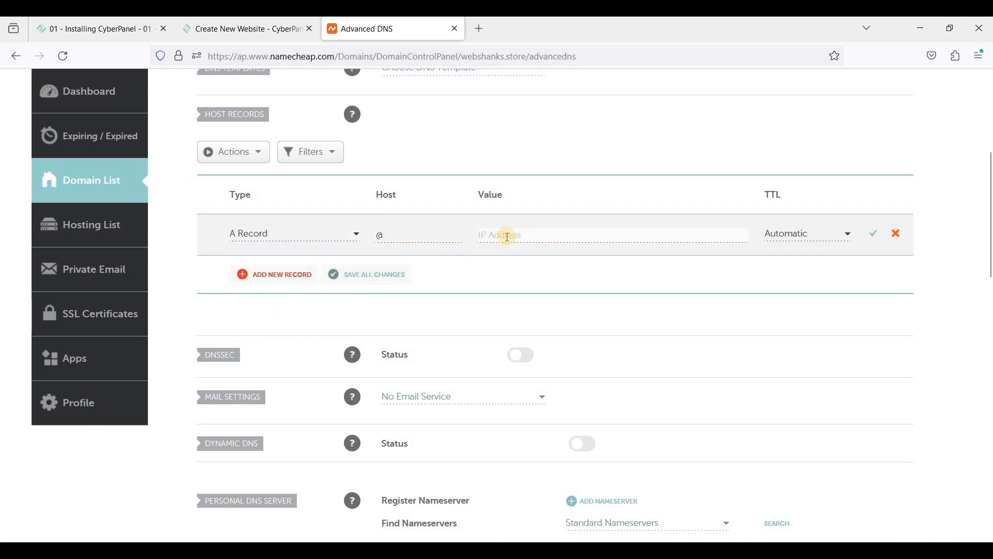
# Add A records for @ and www pointing to 107.172.209.131 and save all changes
pyautogui.click(246, 29)
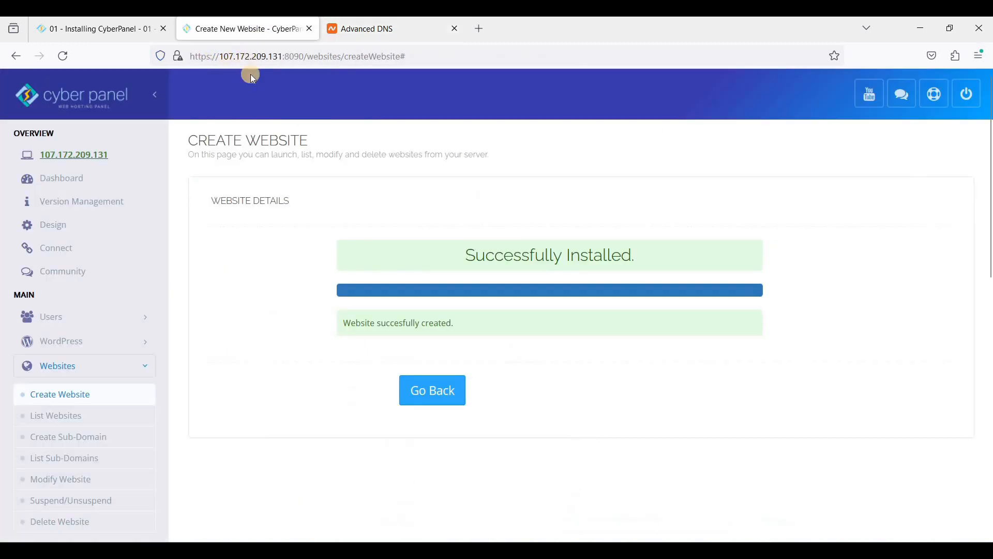
pyautogui.click(364, 29)
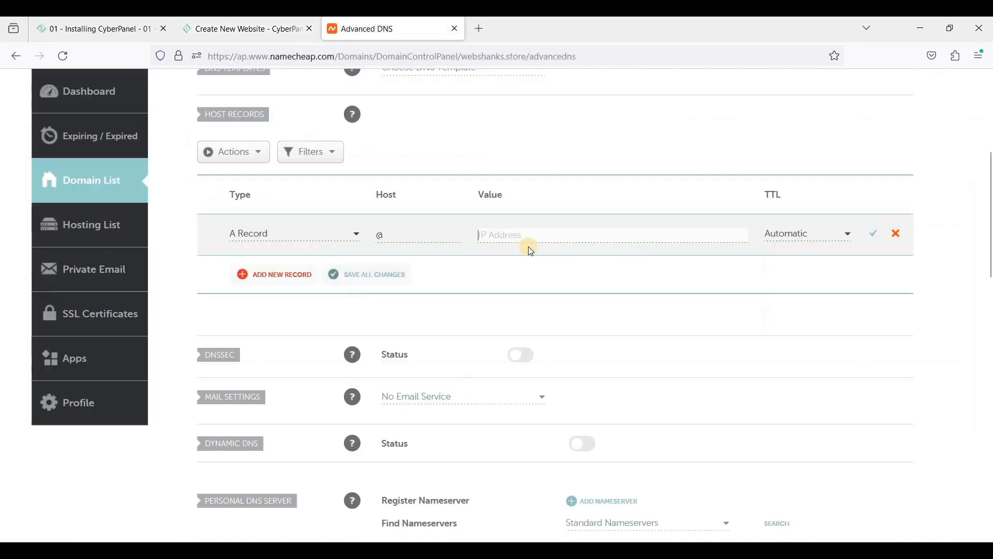
pyautogui.write('107.172.209.131')
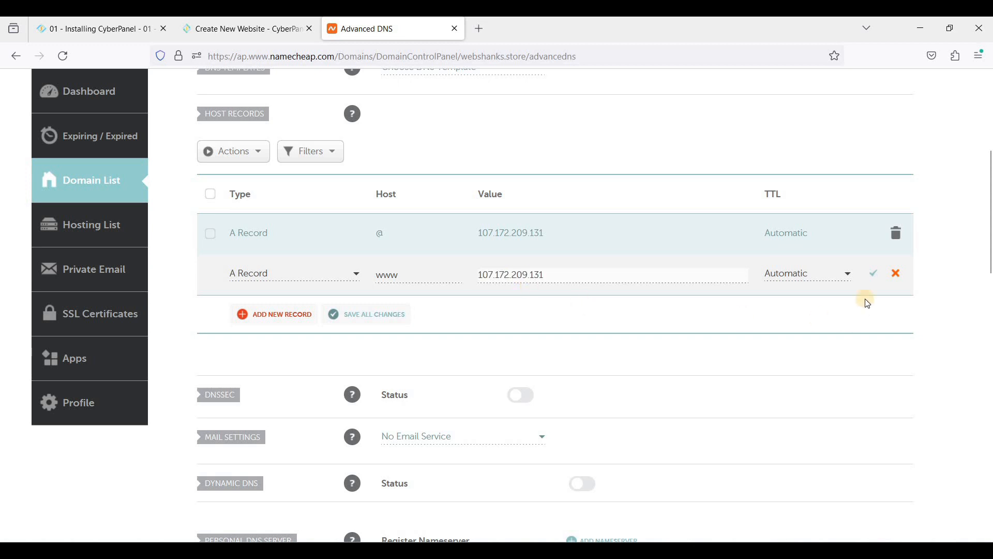
pyautogui.click(873, 273)
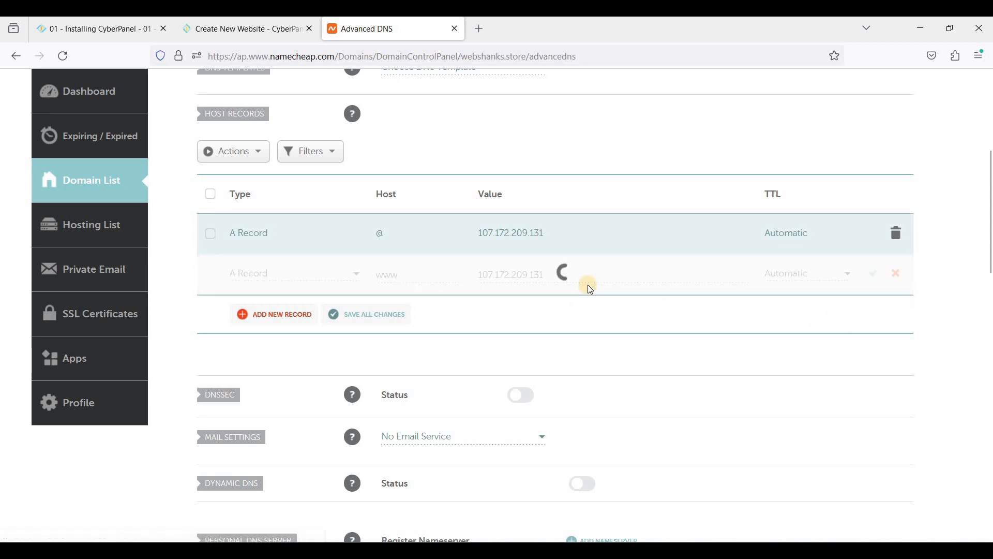
pyautogui.click(373, 313)
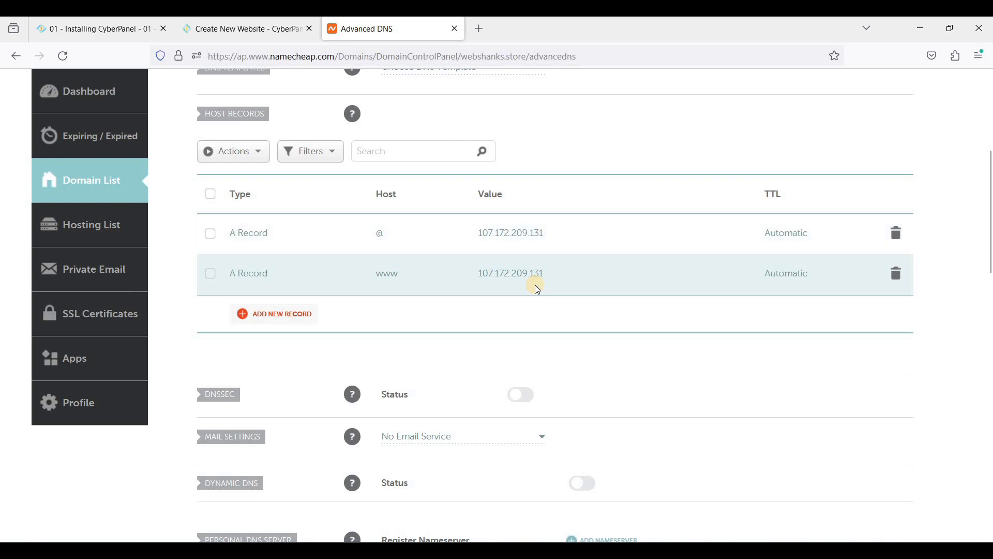
pyautogui.scroll(3)
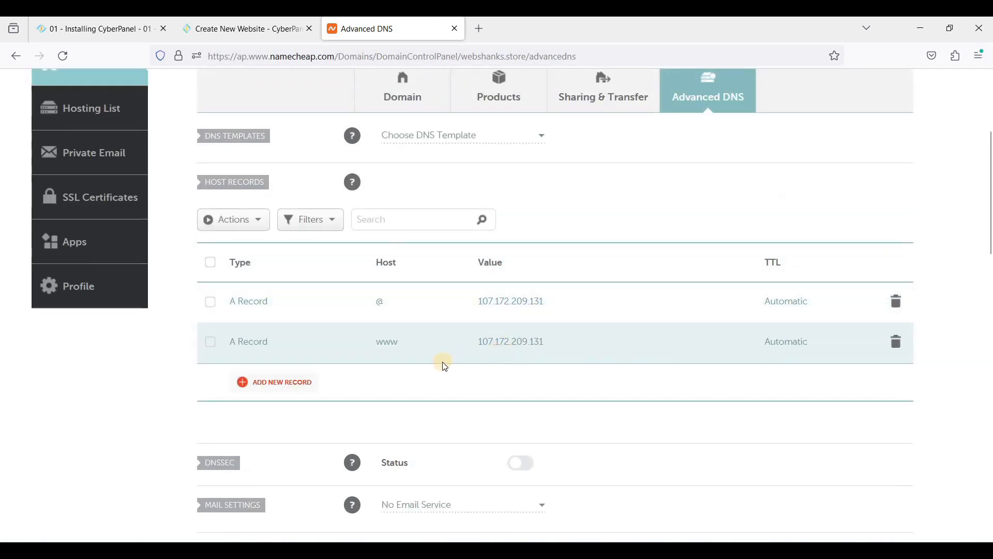
pyautogui.moveTo(382, 364)
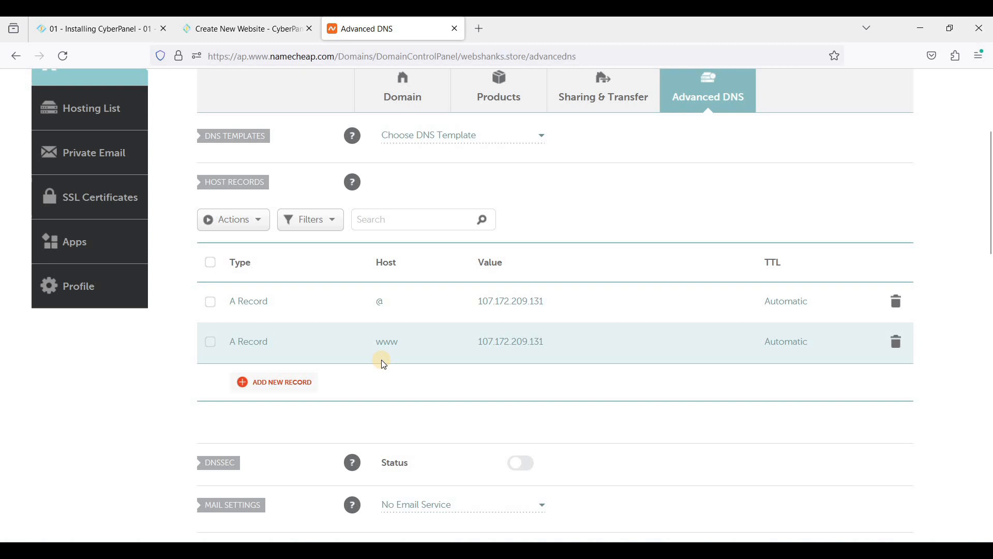
pyautogui.moveTo(293, 48)
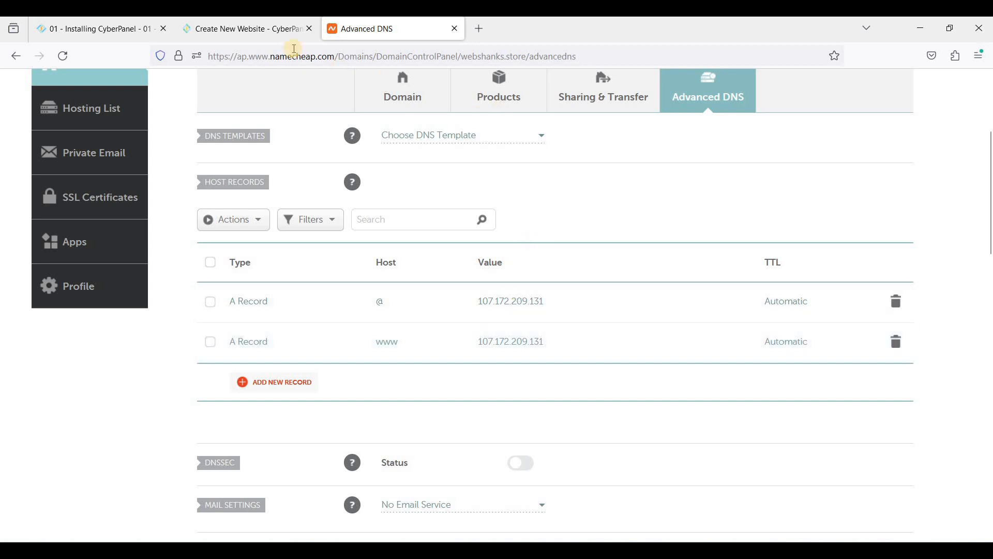
# Open the webshanks.store management page and scroll to the Application Installer
pyautogui.click(247, 29)
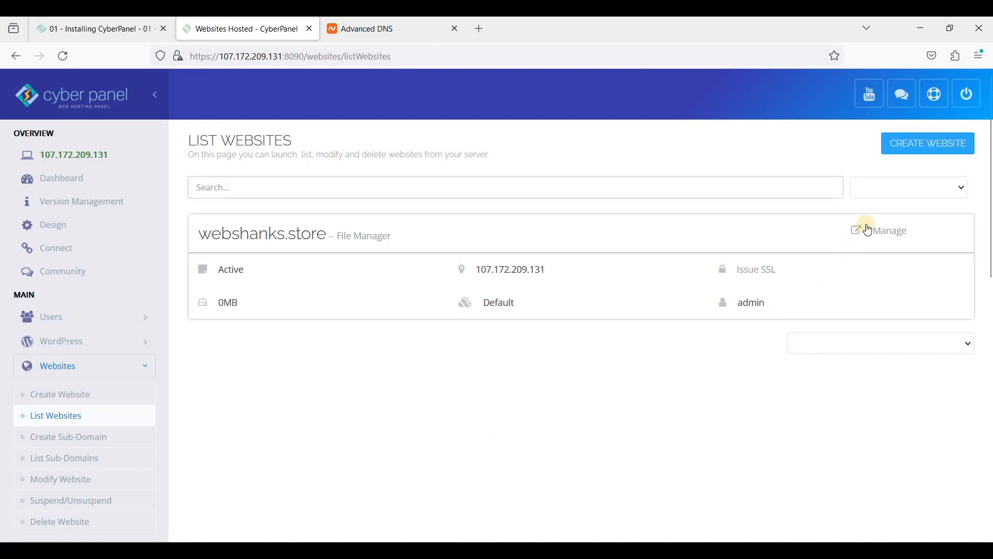
pyautogui.click(889, 230)
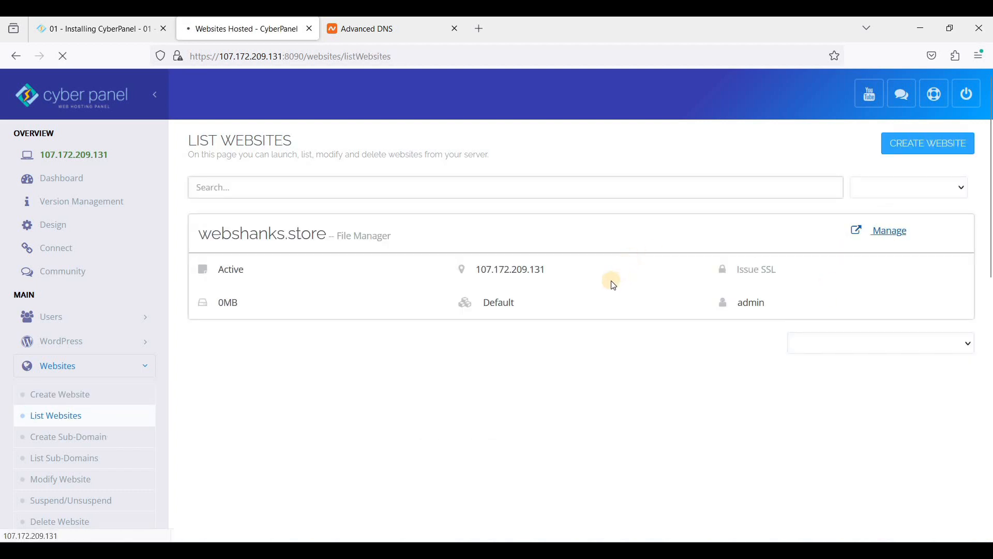
pyautogui.click(887, 230)
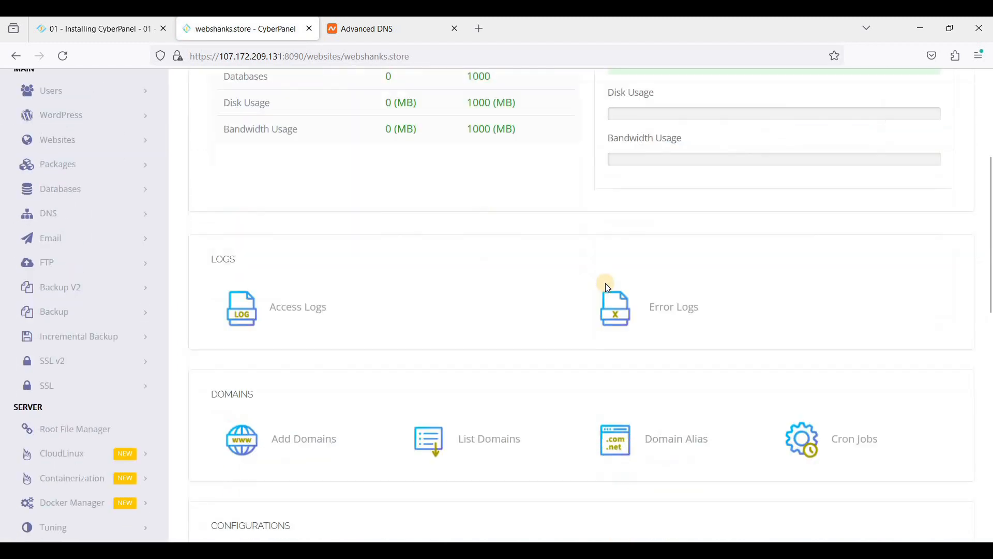
pyautogui.scroll(-3)
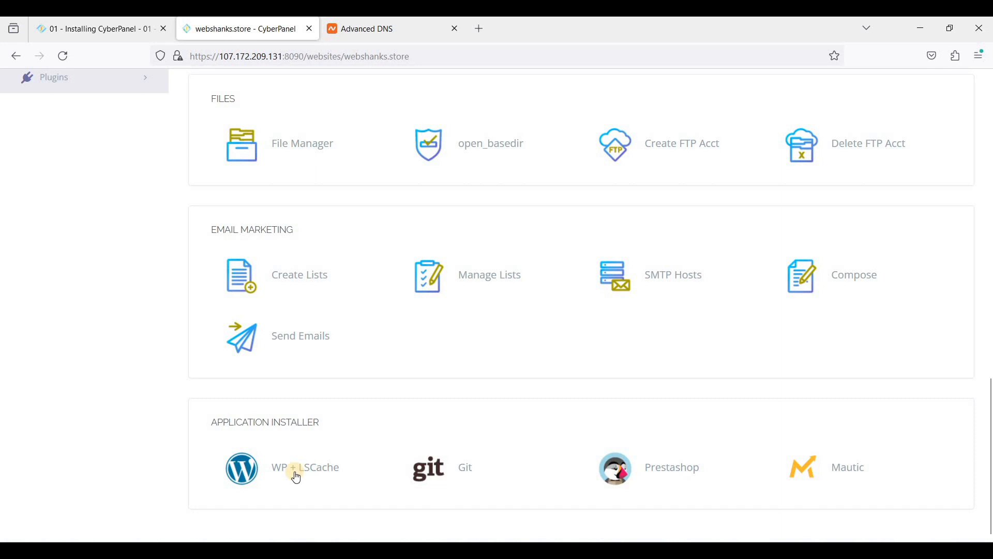
pyautogui.moveTo(323, 472)
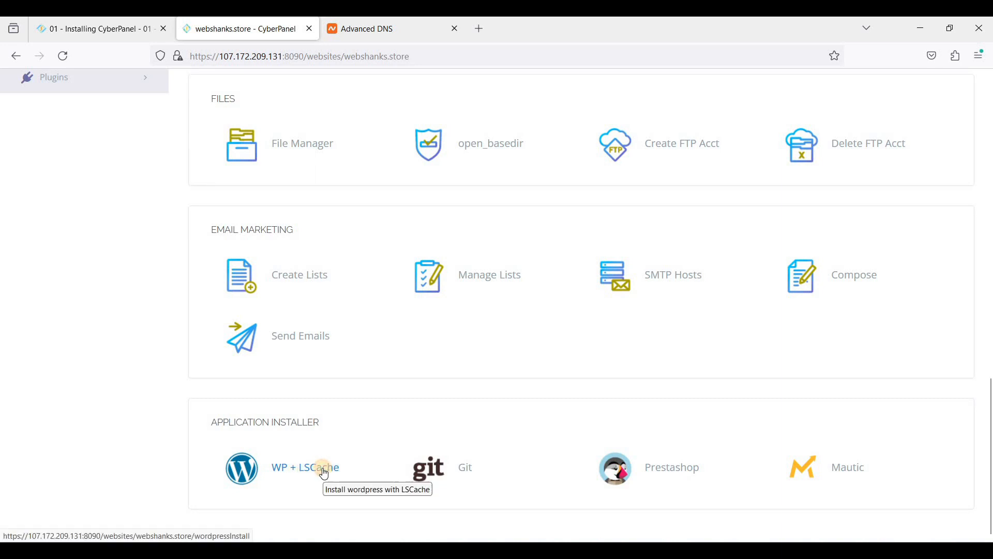
# Start the WordPress installer and title the blog 'WP in Racknerd 1st Website'
pyautogui.click(304, 467)
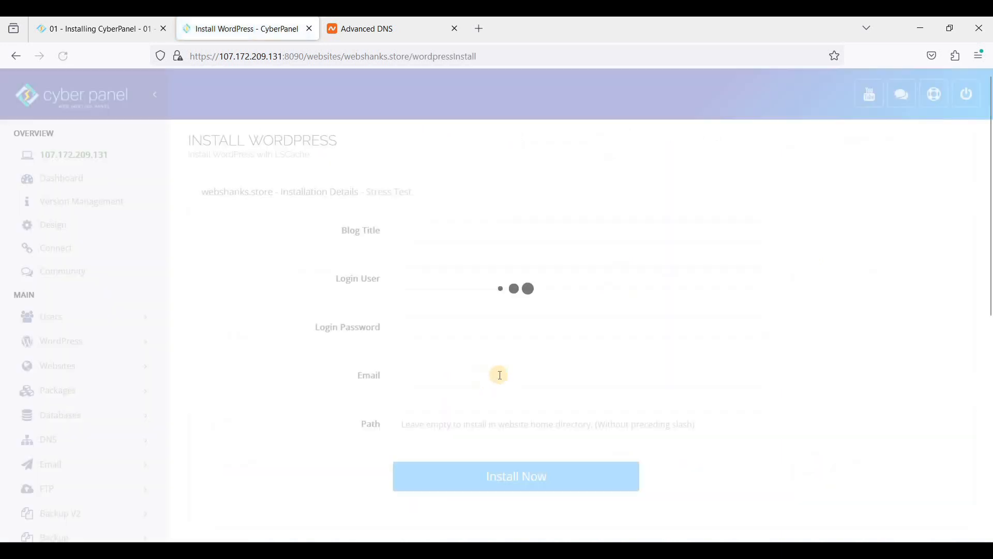
pyautogui.write('WP')
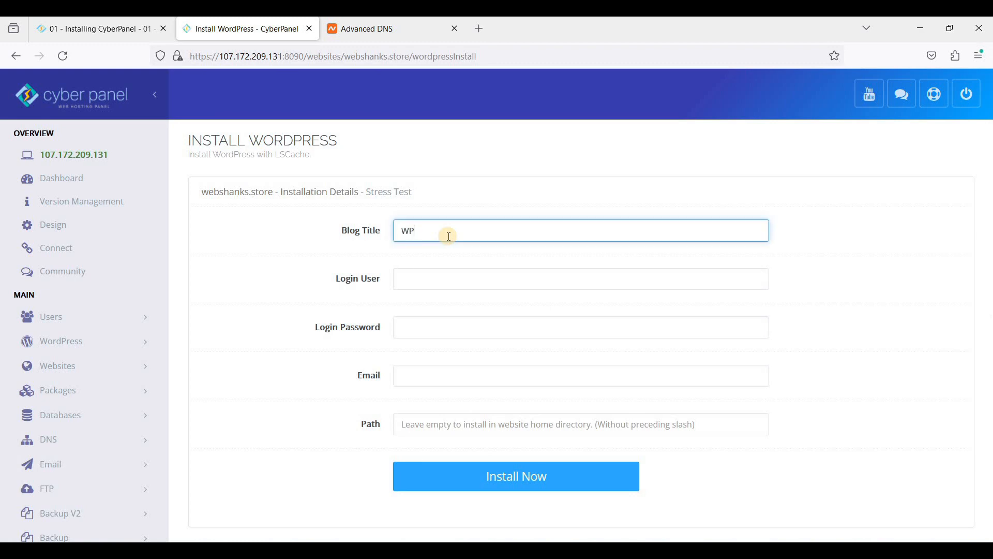
pyautogui.write('in')
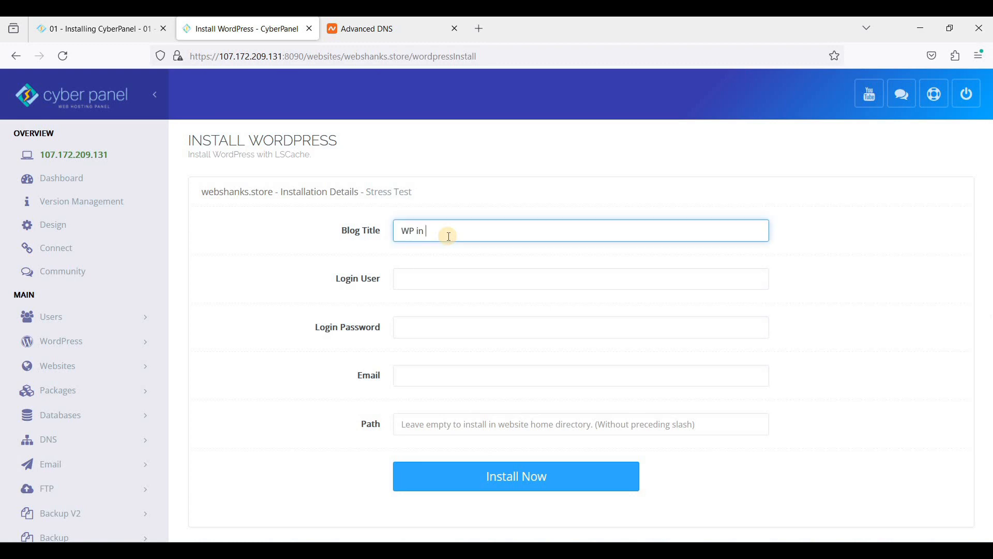
pyautogui.write('Racknerd')
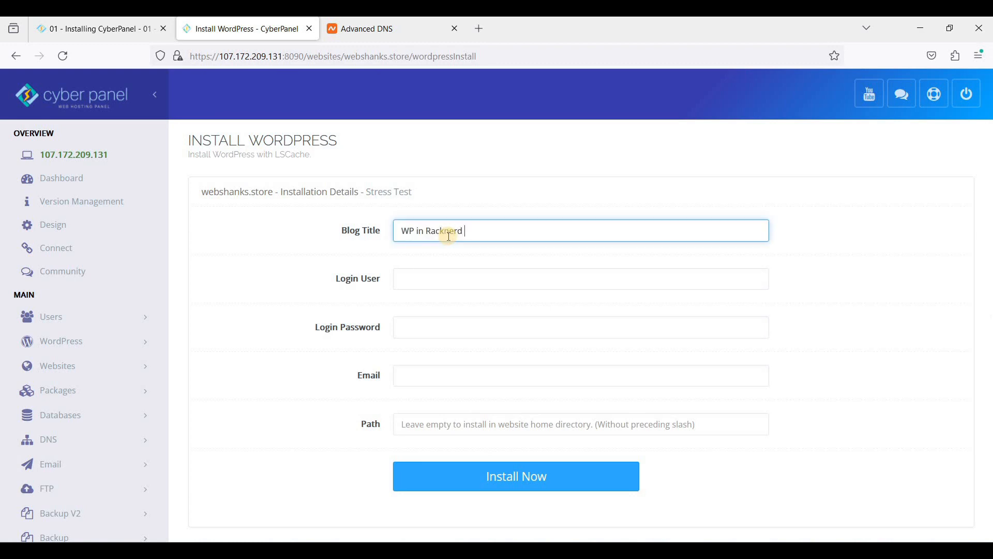
pyautogui.write('1st')
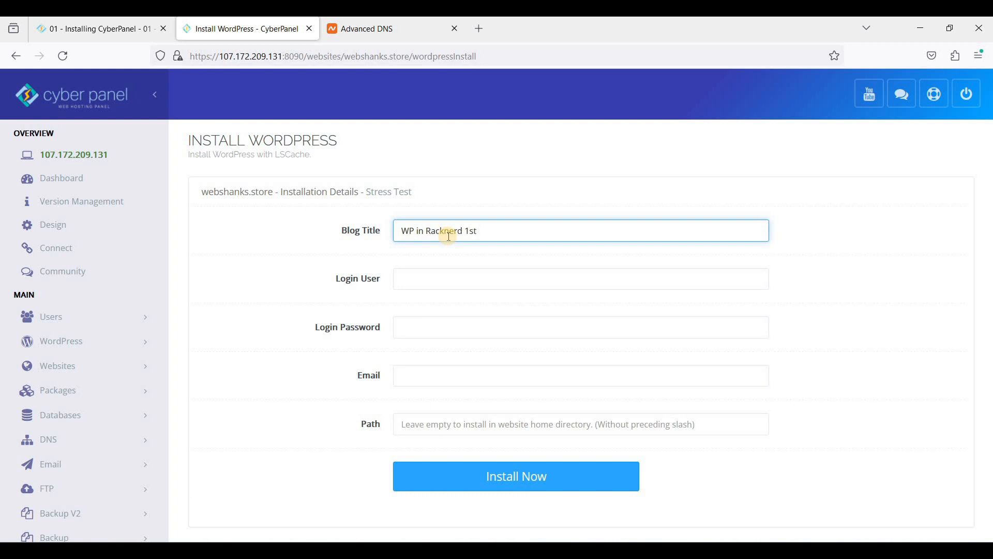
pyautogui.write('Website')
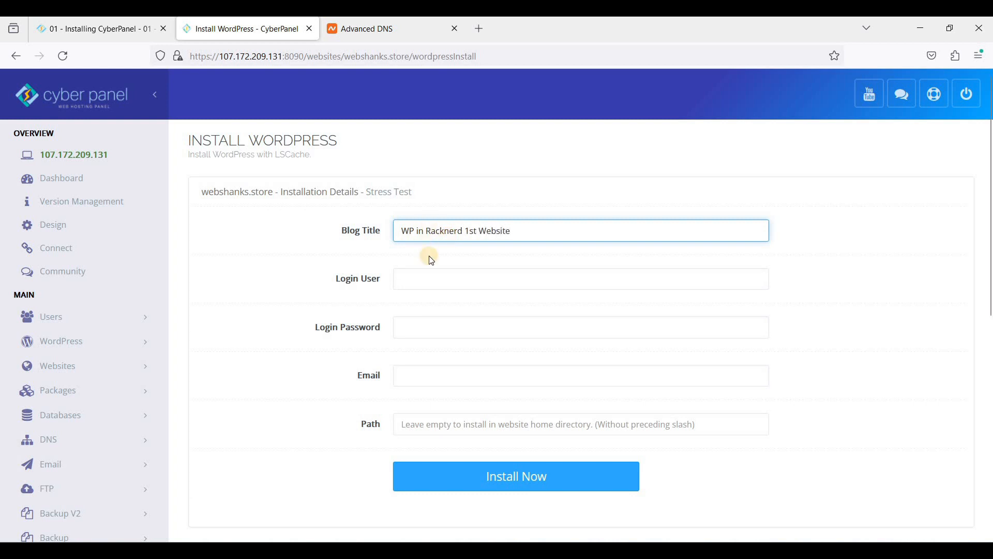
# Enter the admin login, password and gmail address, run Install Now, then go back to the websites list
pyautogui.write('admin')
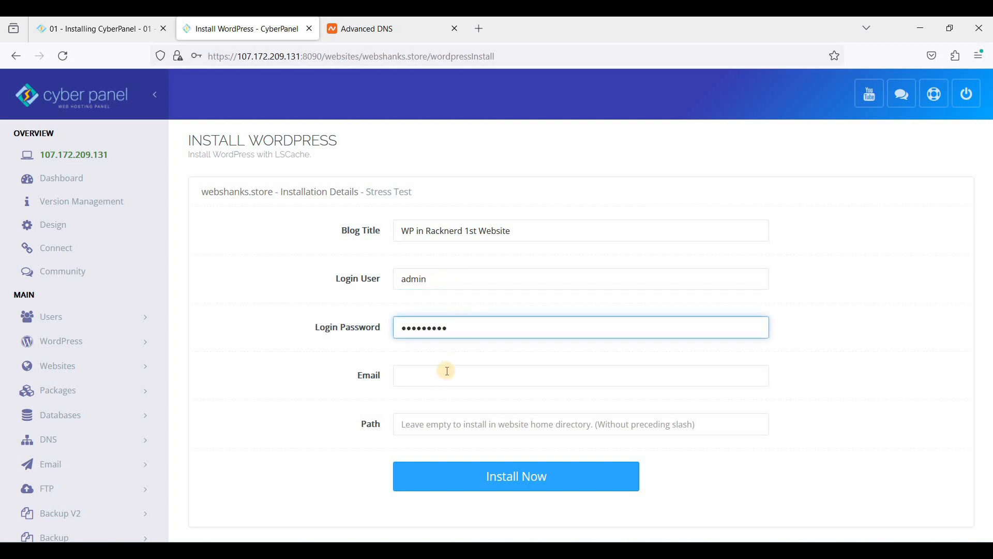
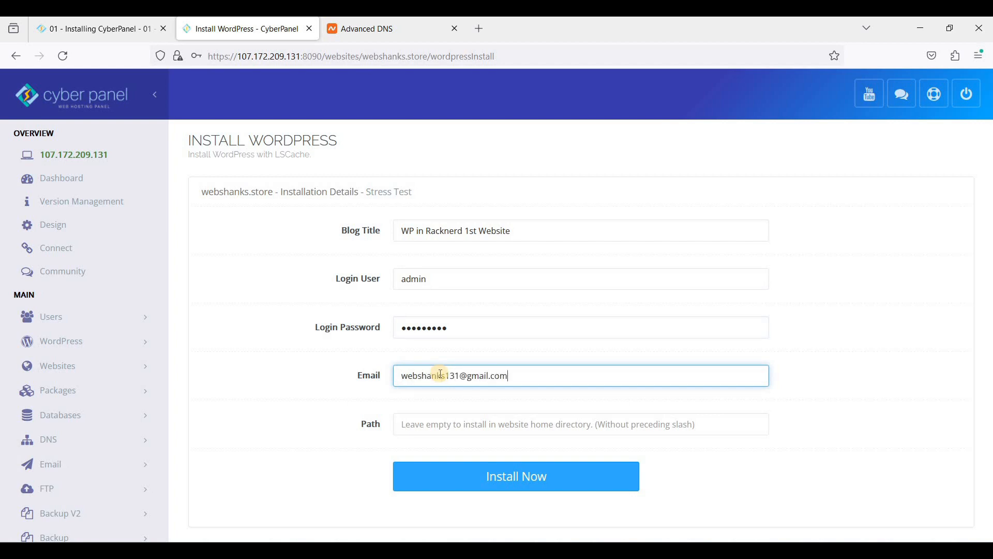
pyautogui.scroll(-3)
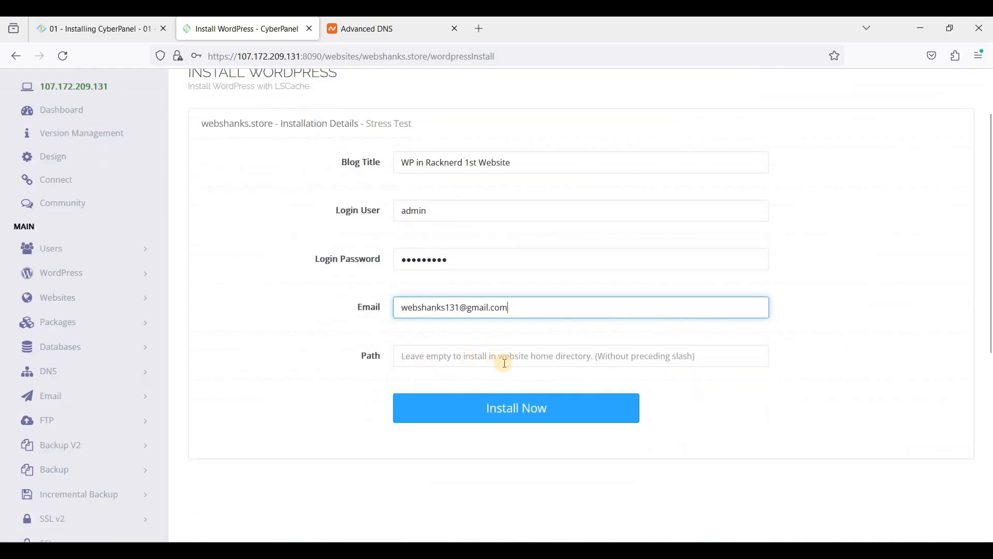
pyautogui.click(516, 408)
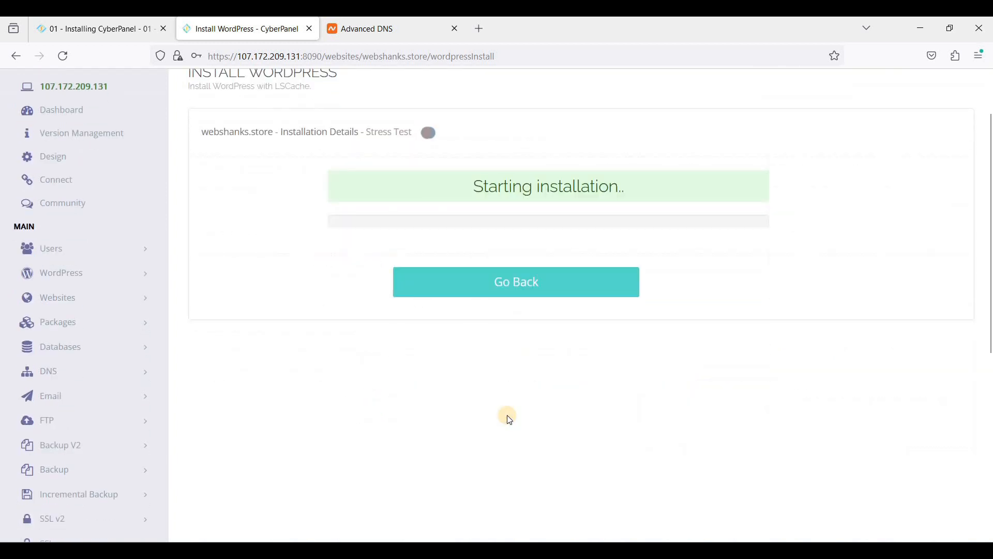
pyautogui.moveTo(531, 405)
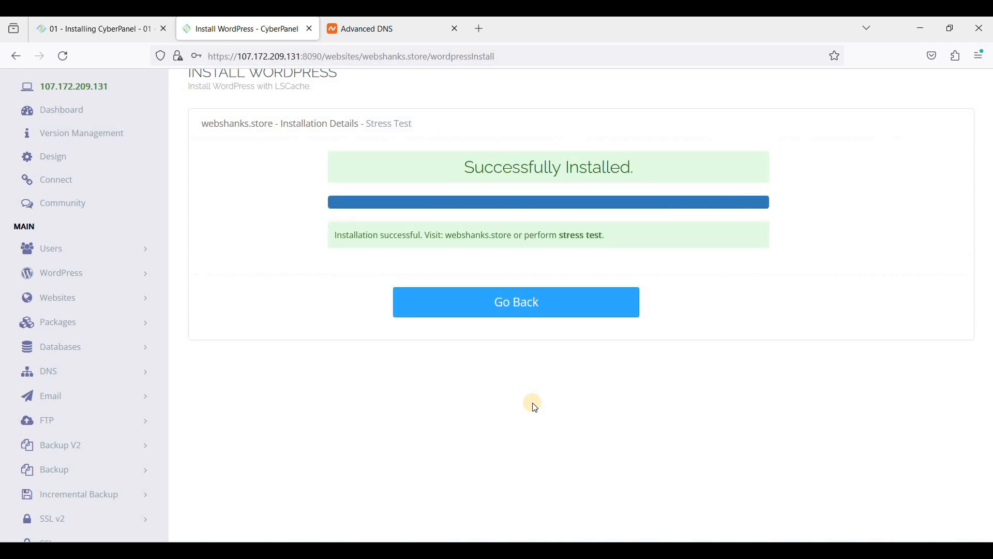
pyautogui.click(515, 301)
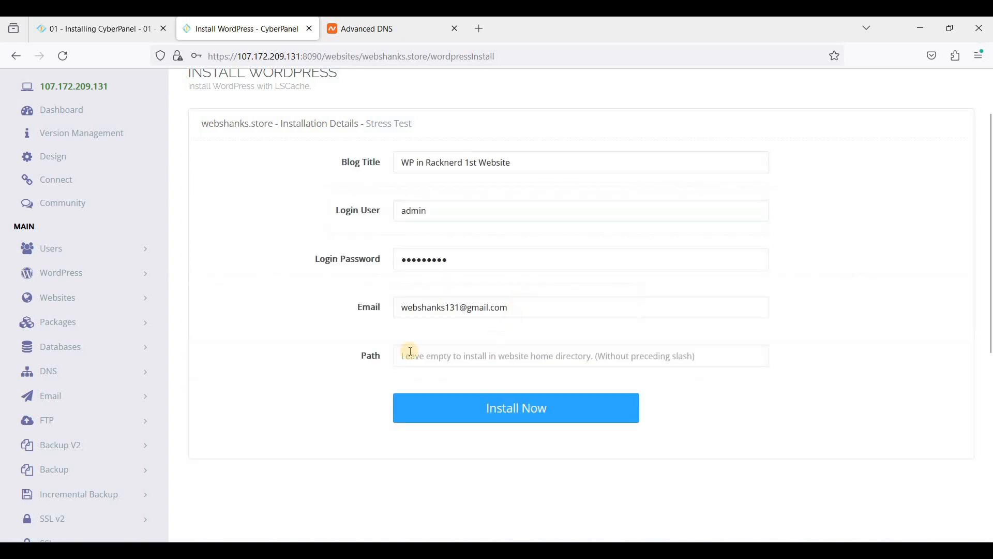
pyautogui.moveTo(120, 309)
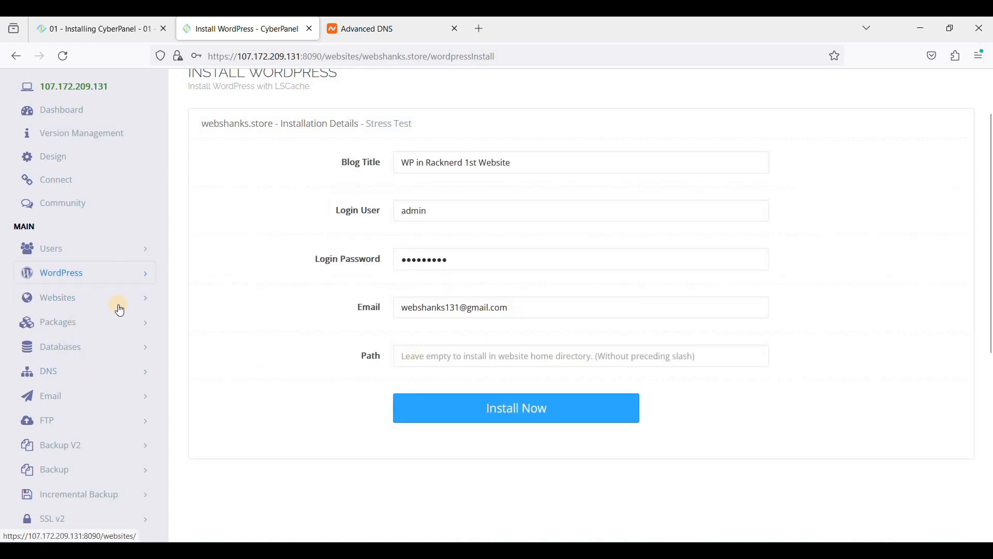
pyautogui.click(58, 297)
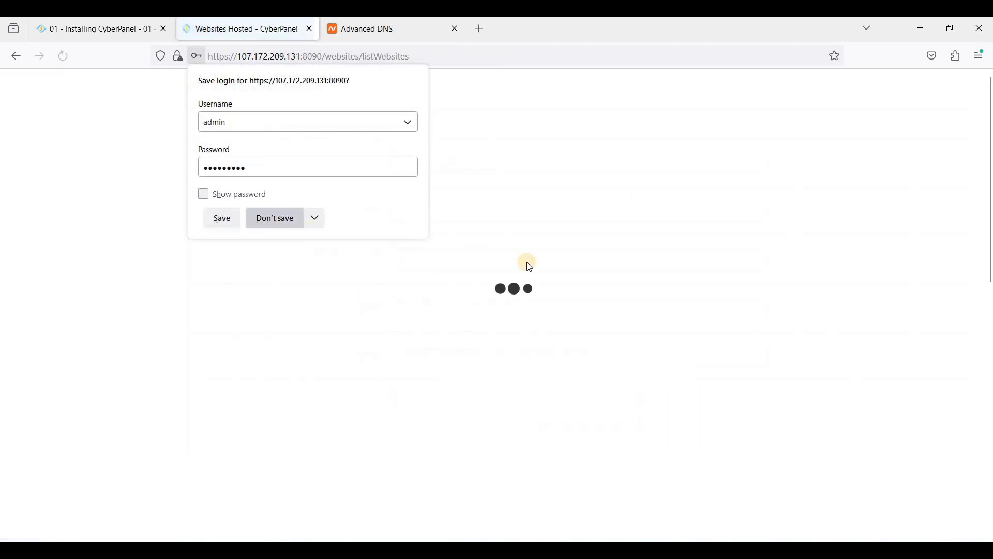
# Dismiss the save-login prompt, confirm webshanks.store loads, and go to Create Website
pyautogui.click(275, 218)
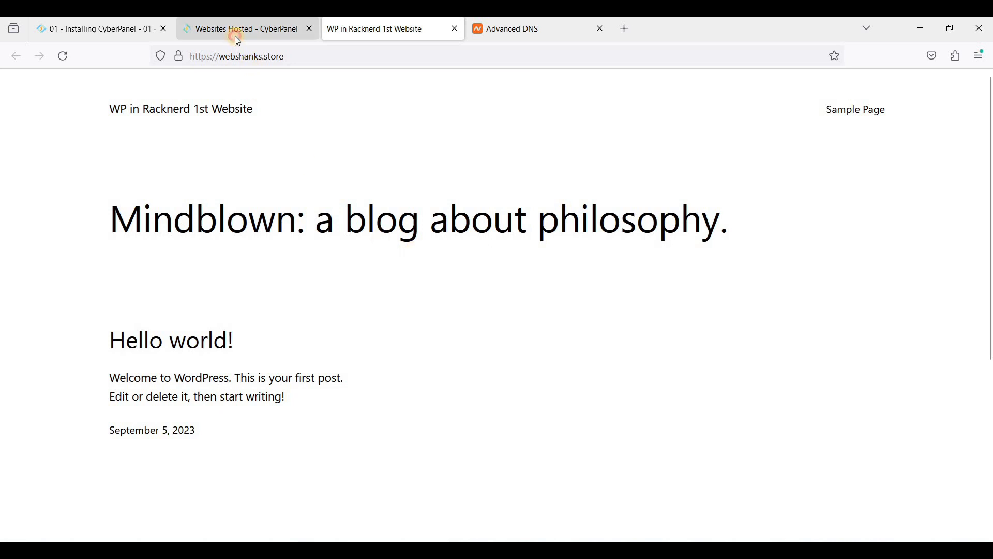
pyautogui.click(246, 29)
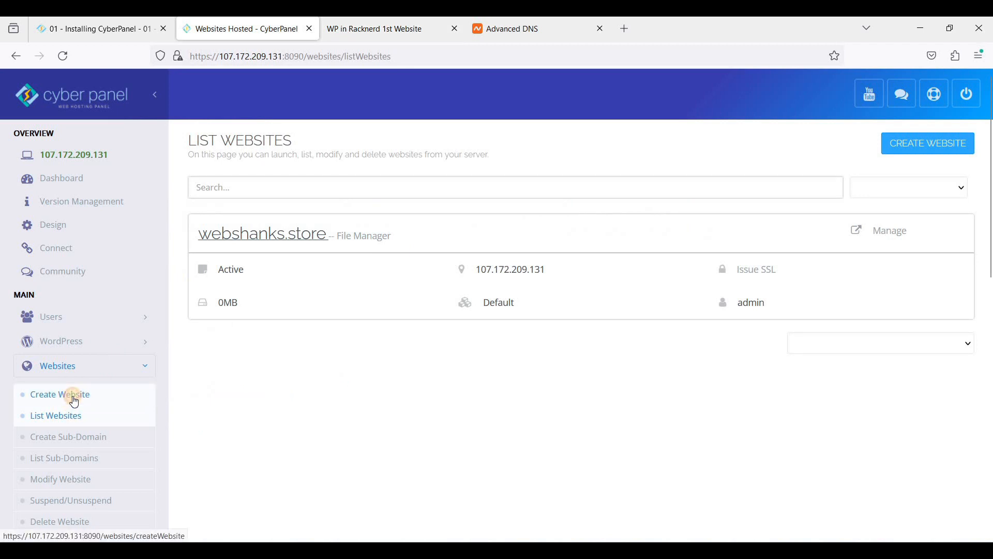
pyautogui.click(60, 393)
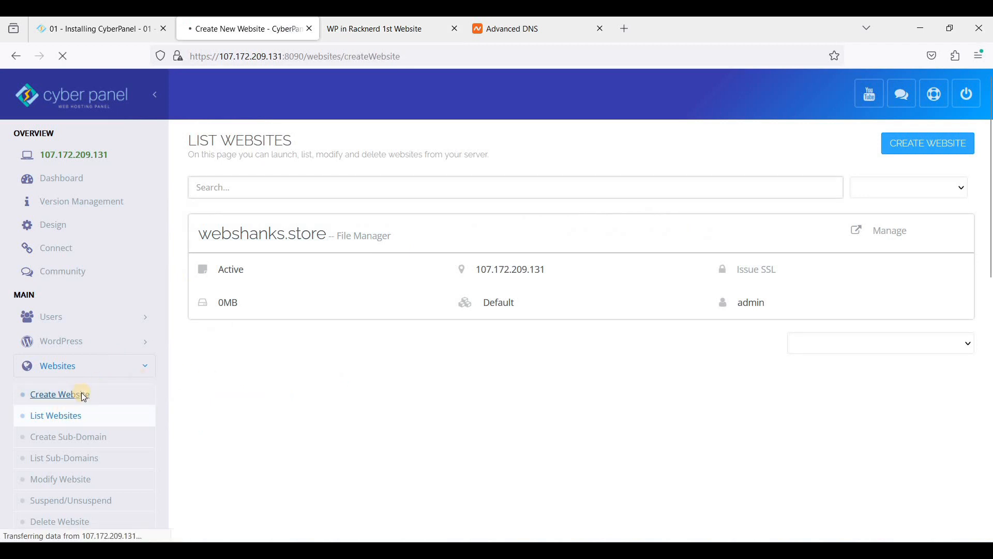
pyautogui.click(60, 393)
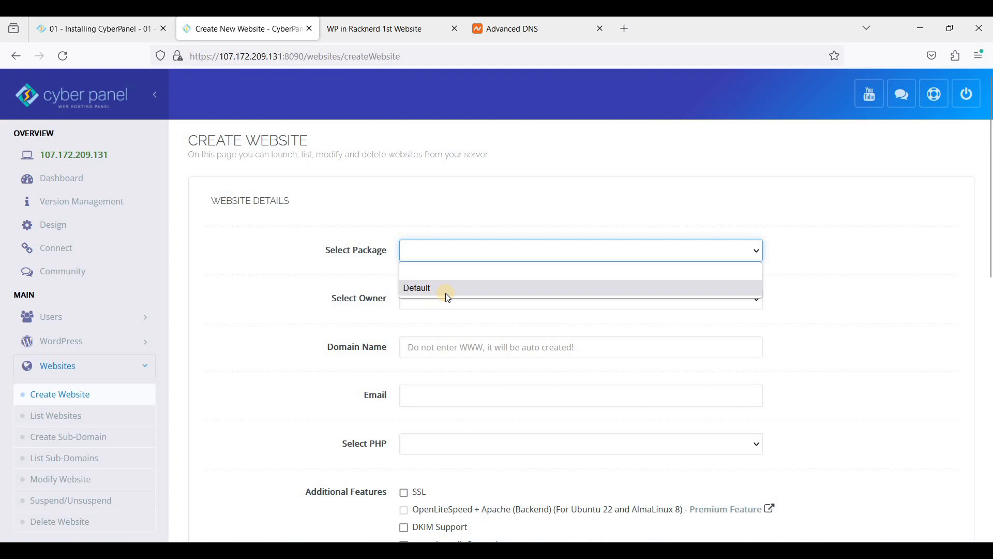
pyautogui.click(416, 288)
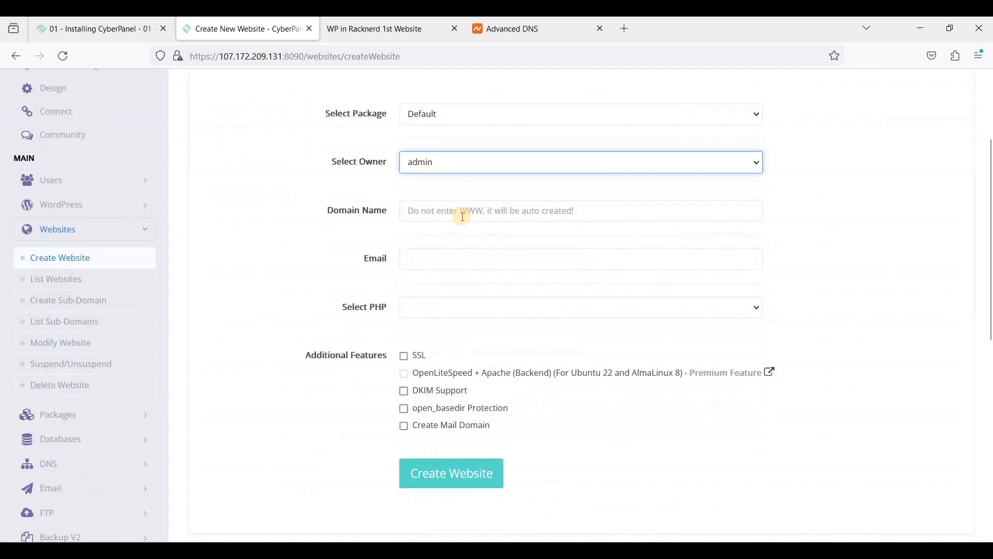
pyautogui.click(581, 210)
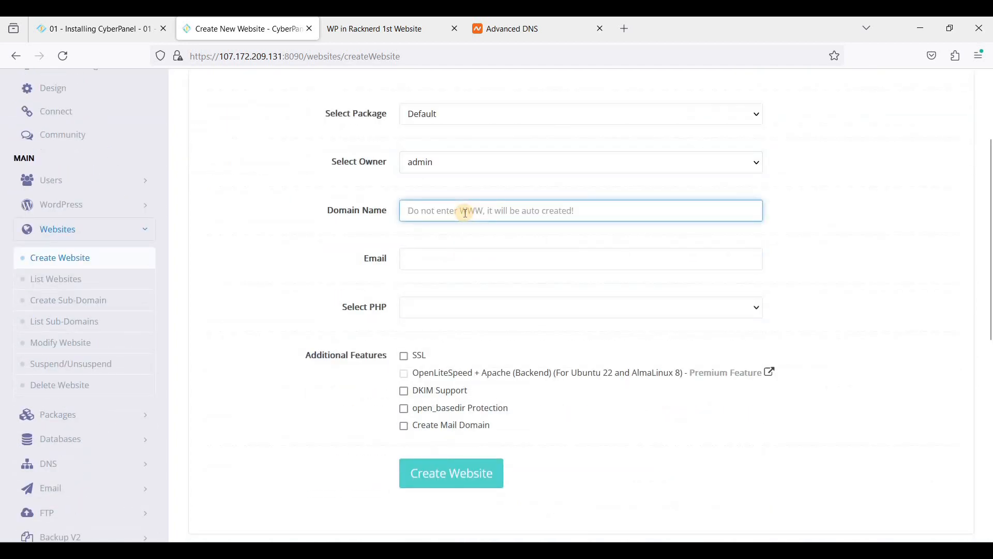
pyautogui.write('nexwptest.')
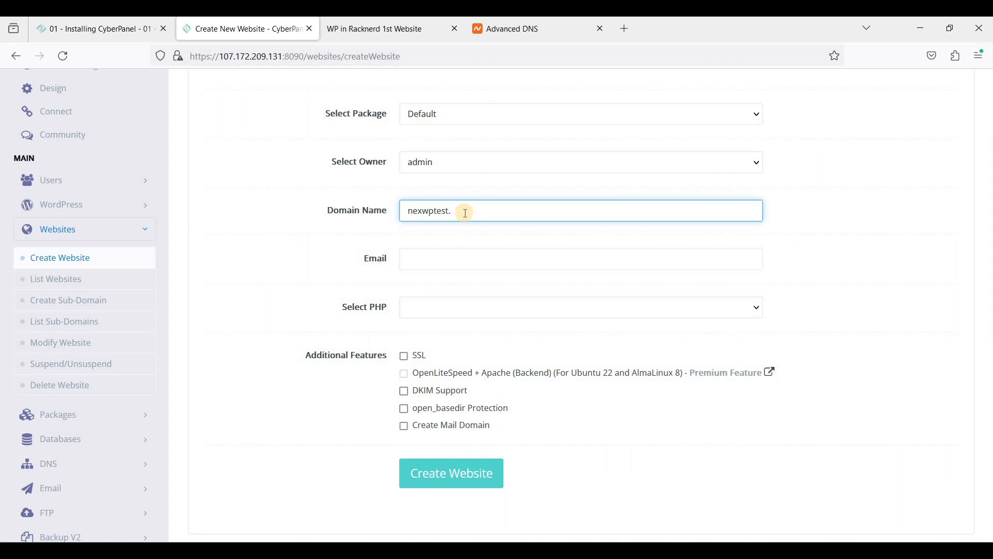
pyautogui.write('cyou')
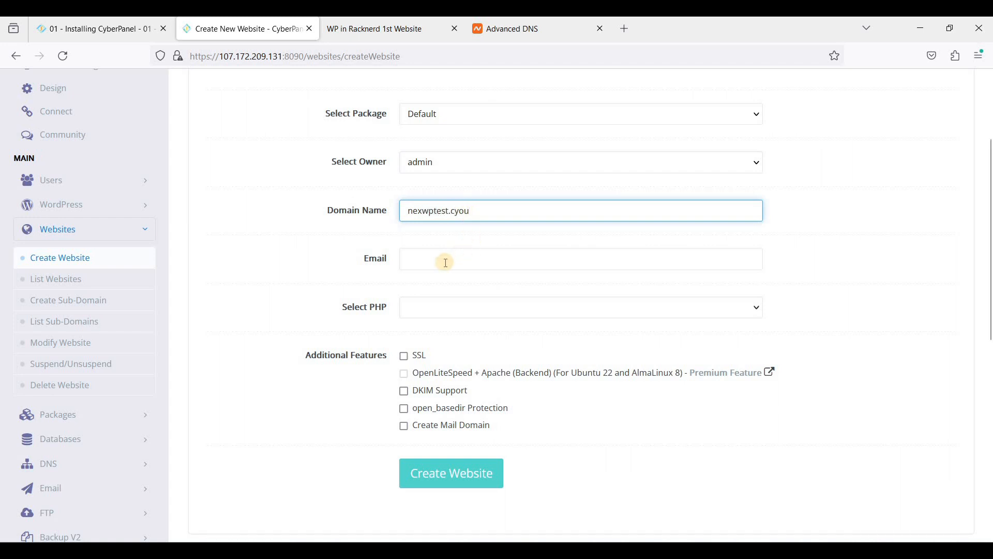
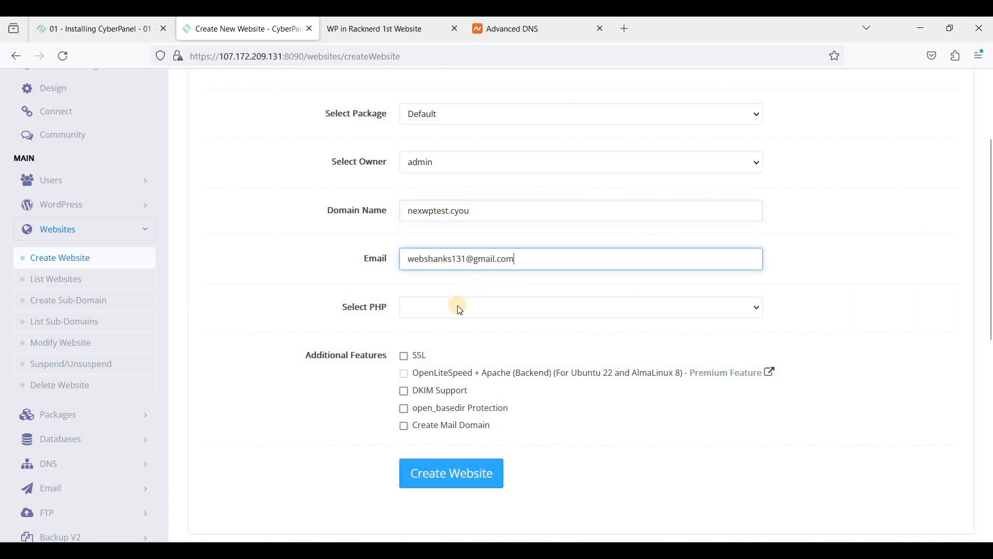
# Select PHP 8.1, create the nexwptest.cyou website, and switch to its DNS settings
pyautogui.click(579, 307)
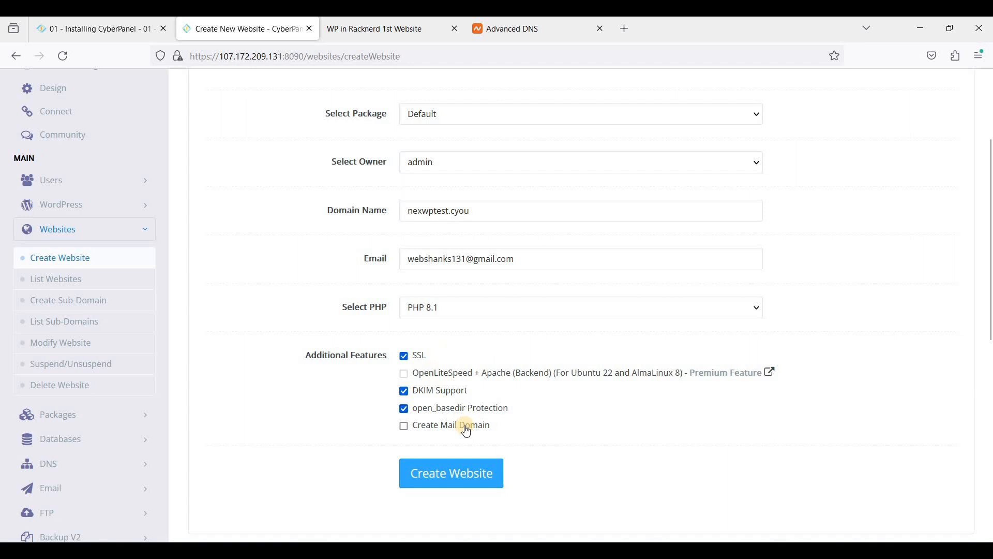
pyautogui.click(450, 473)
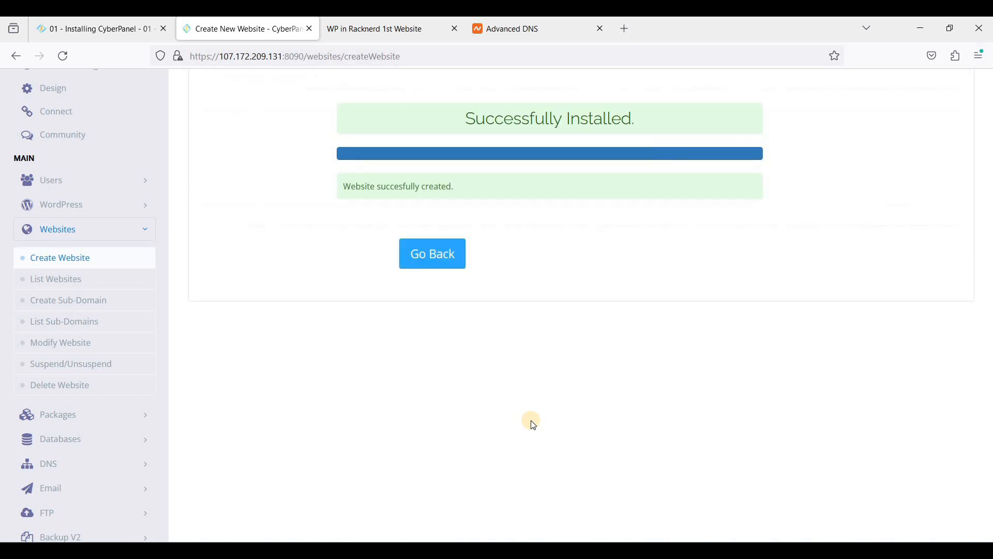
pyautogui.moveTo(547, 408)
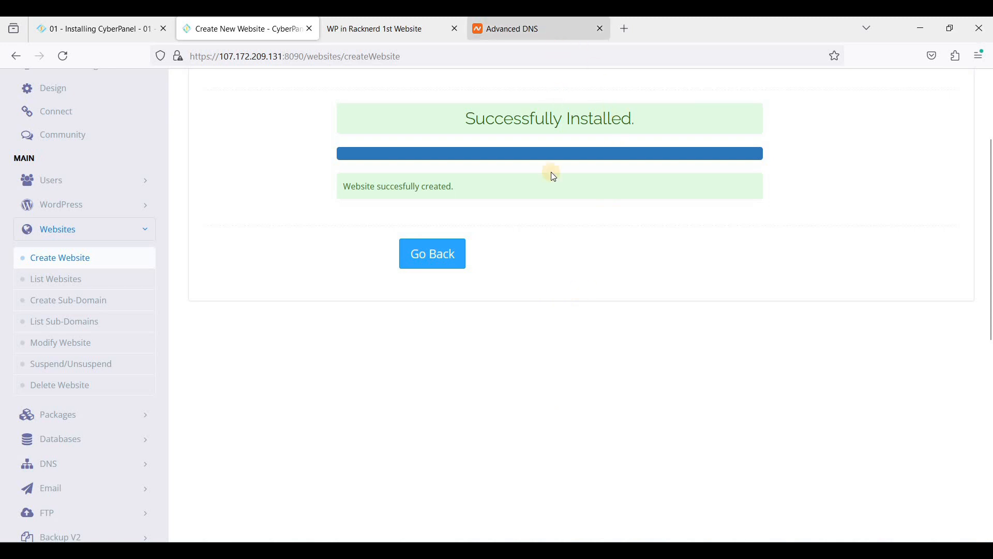
pyautogui.click(537, 29)
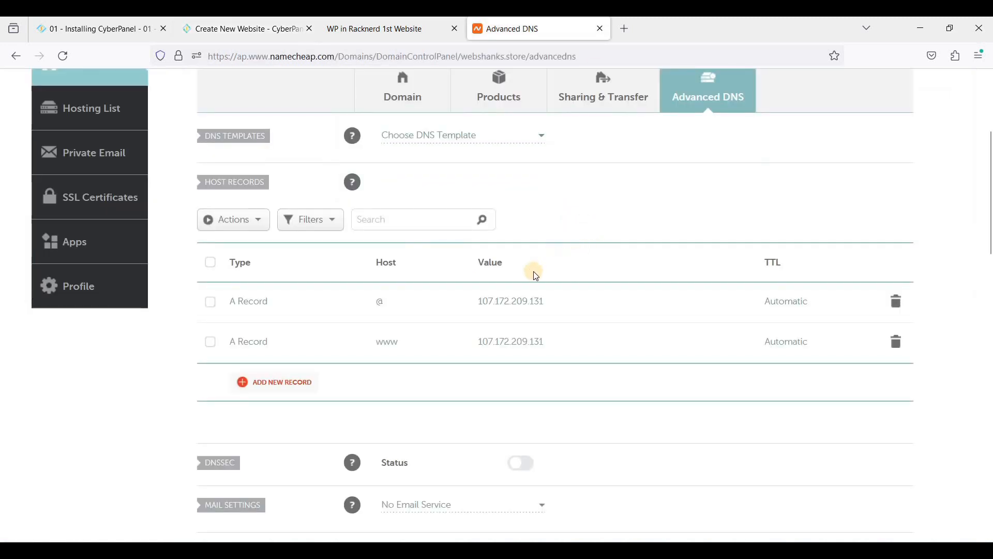
# From the Namecheap dashboard, manage nexwptest.cyou and open its Advanced DNS records
pyautogui.scroll(3)
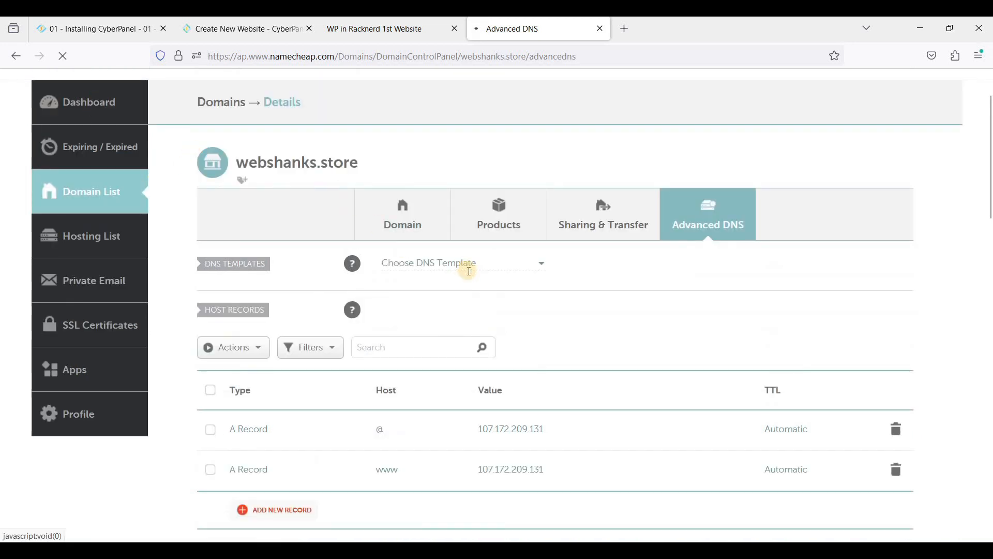
pyautogui.click(91, 103)
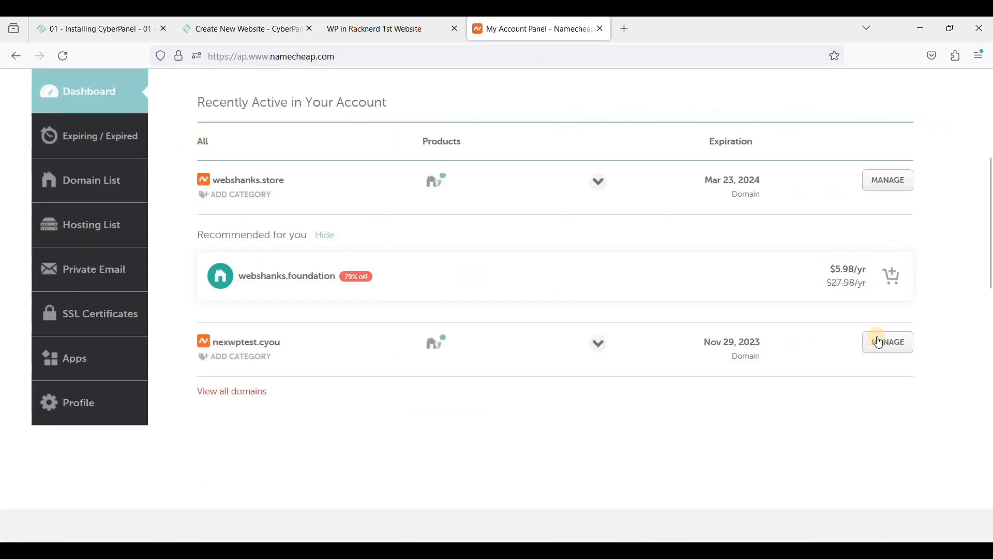
pyautogui.click(887, 342)
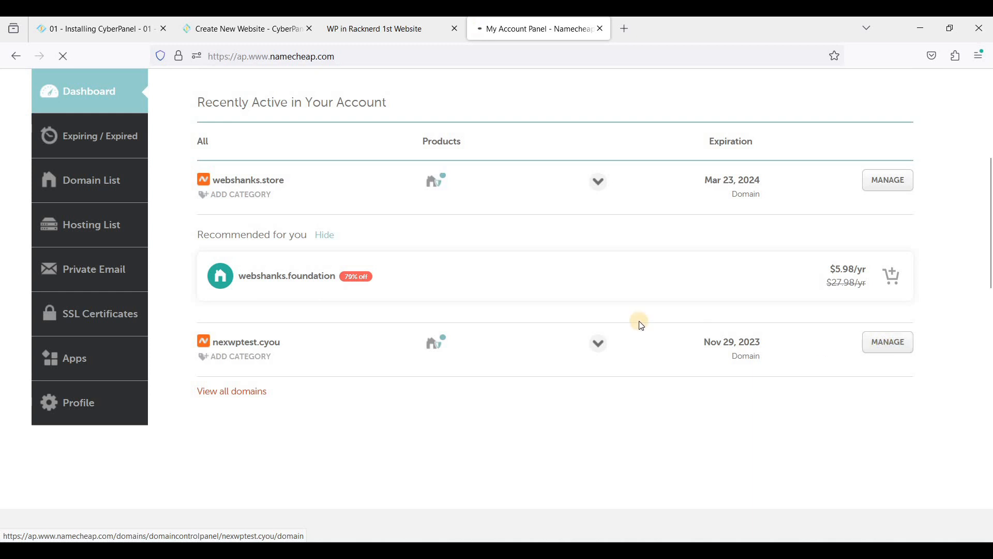
pyautogui.click(887, 343)
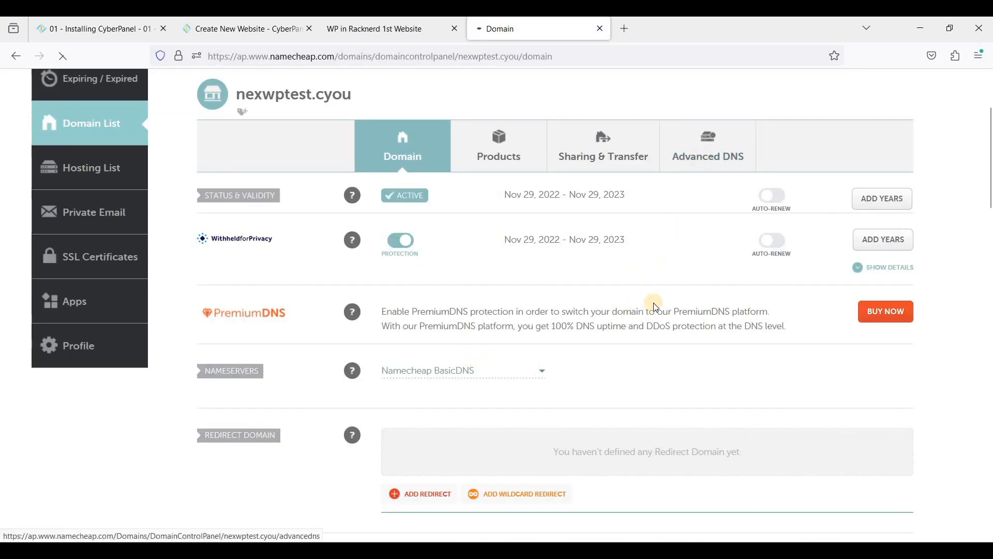
pyautogui.click(707, 146)
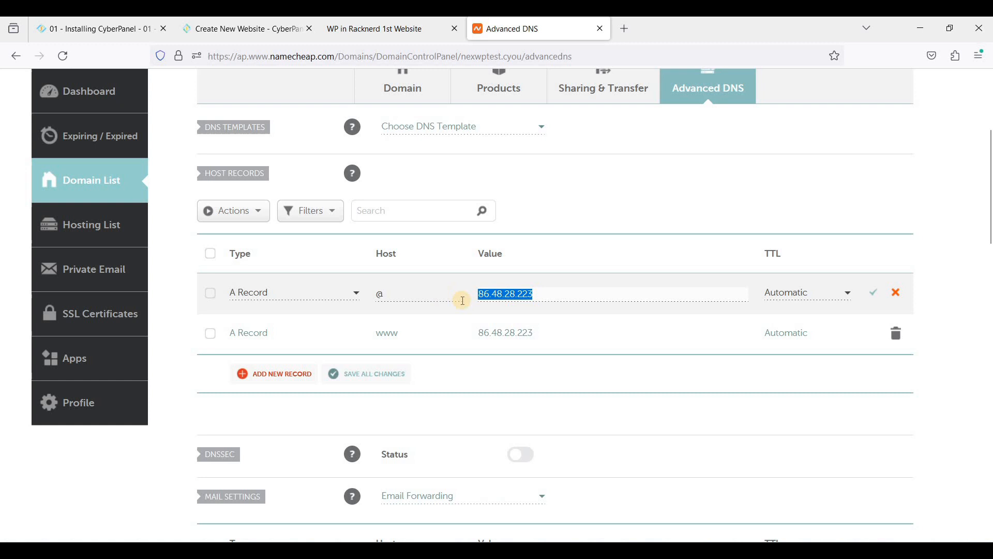
# Point the @ and www A records to 107.172.209.131, save each, and return to CyberPanel
pyautogui.write('107.172.209.131')
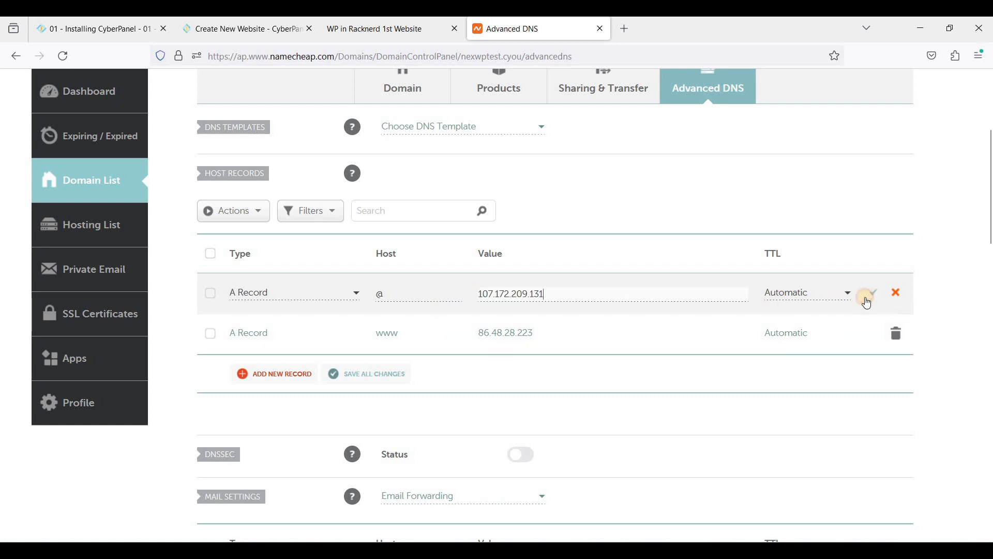
pyautogui.click(867, 292)
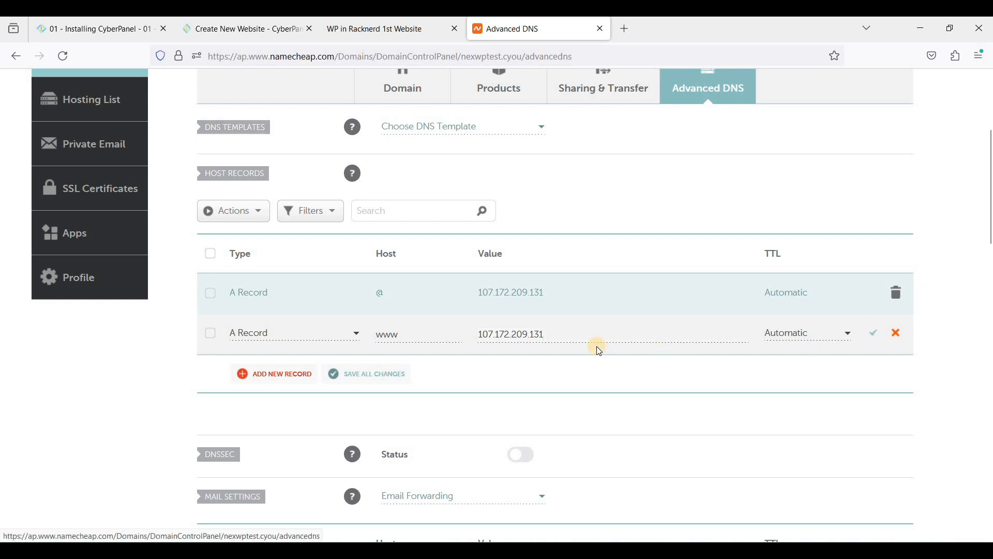
pyautogui.click(873, 332)
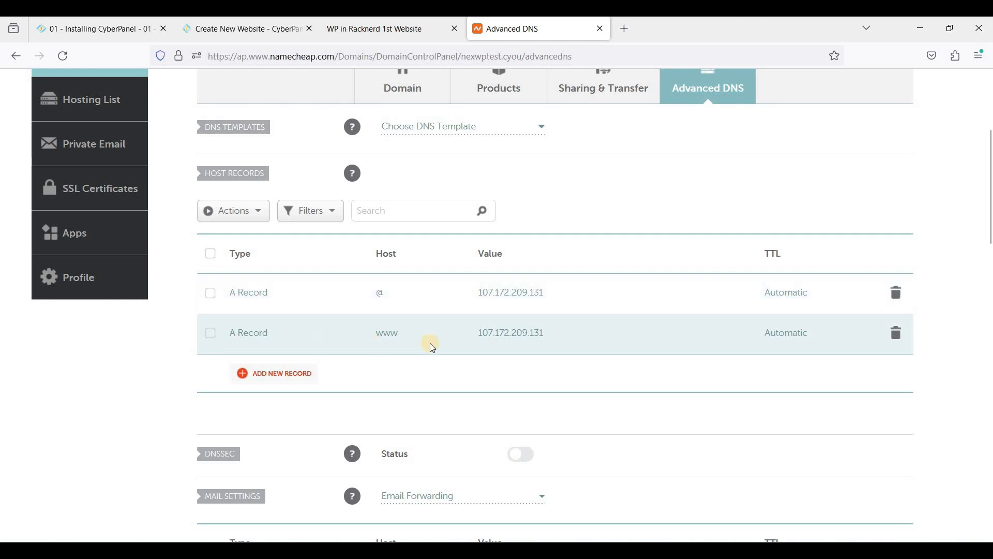
pyautogui.moveTo(488, 196)
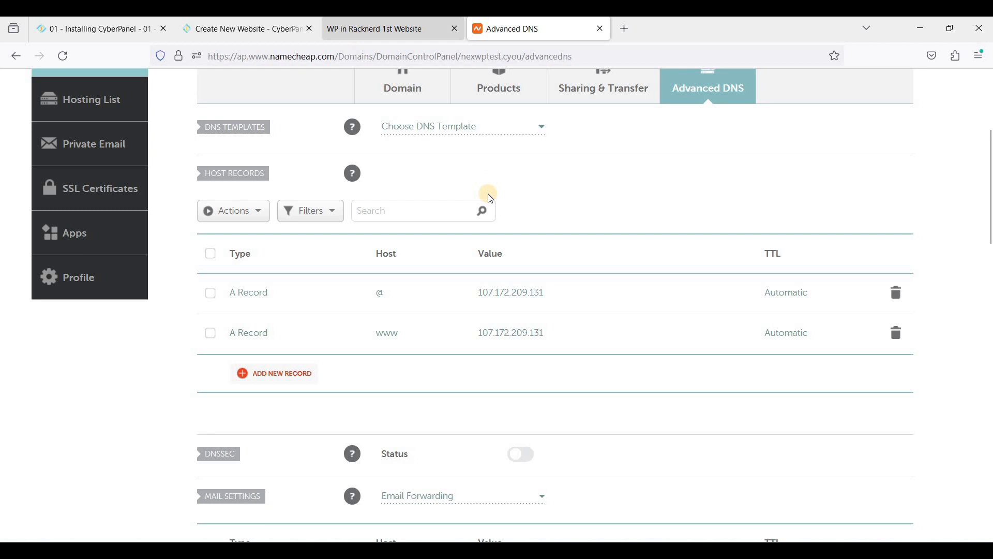
pyautogui.moveTo(275, 29)
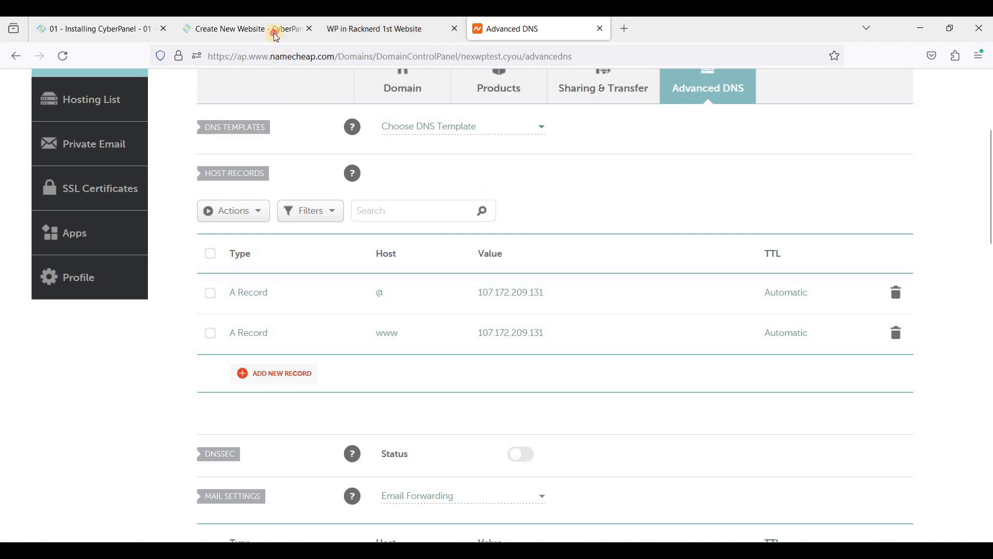
pyautogui.click(247, 29)
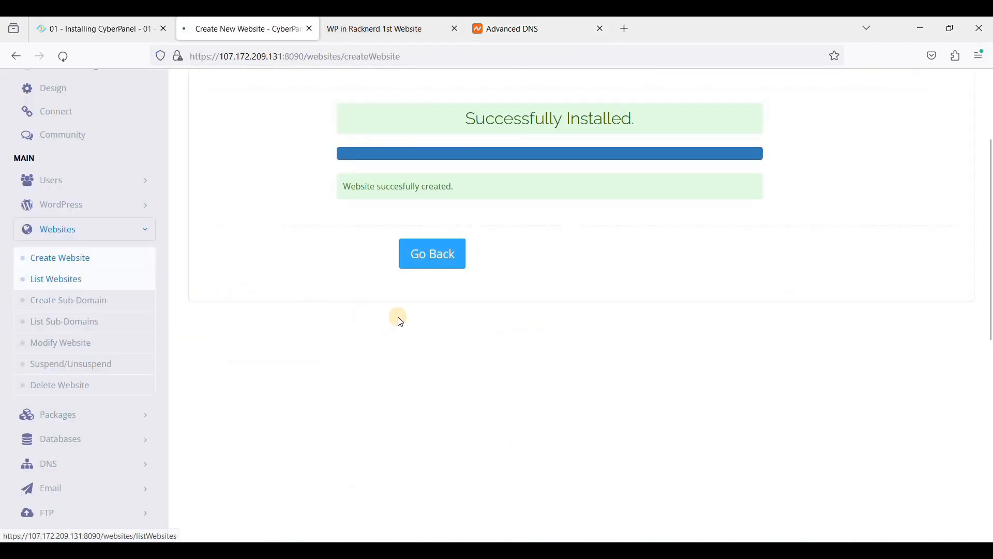
# List the websites, manage nexwptest.cyou and open its WordPress installer
pyautogui.click(433, 254)
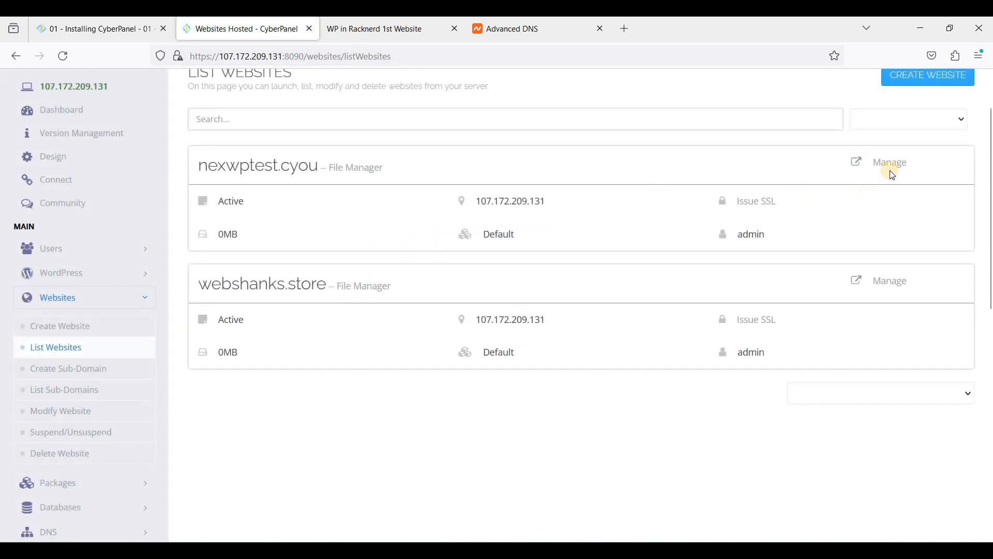
pyautogui.click(888, 163)
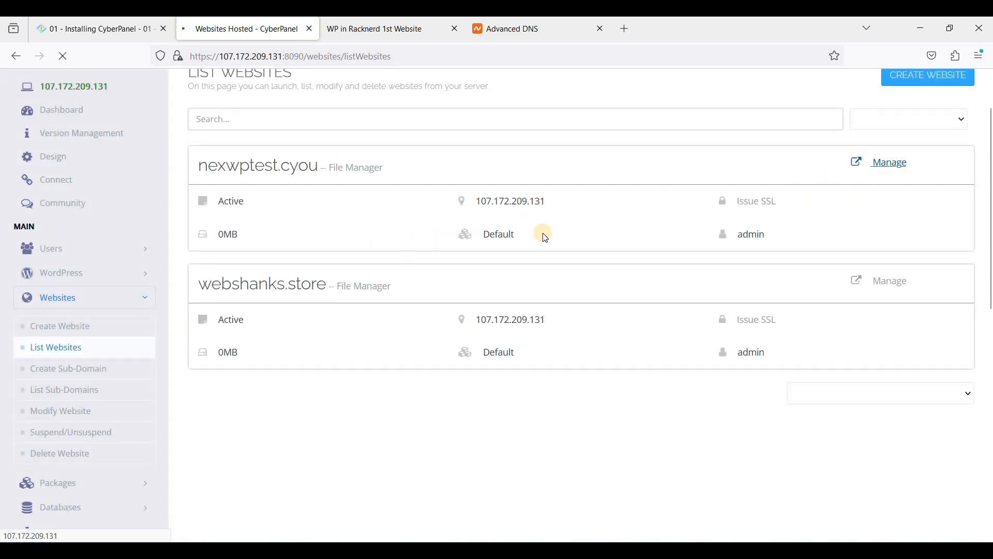
pyautogui.click(888, 161)
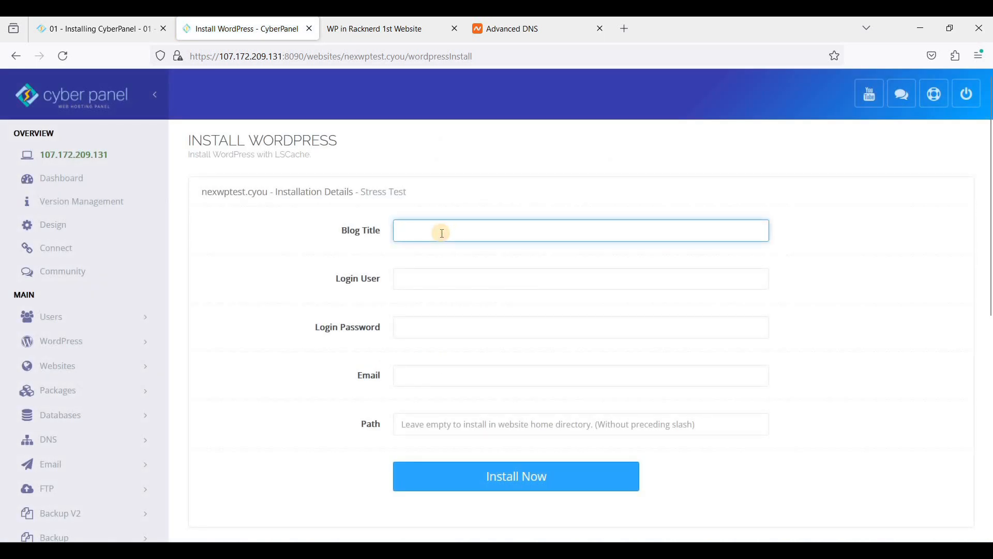
# Title the blog 'WP in Racknerd 2nd Website' and move to the admin login fields
pyautogui.write('WP in Ra')
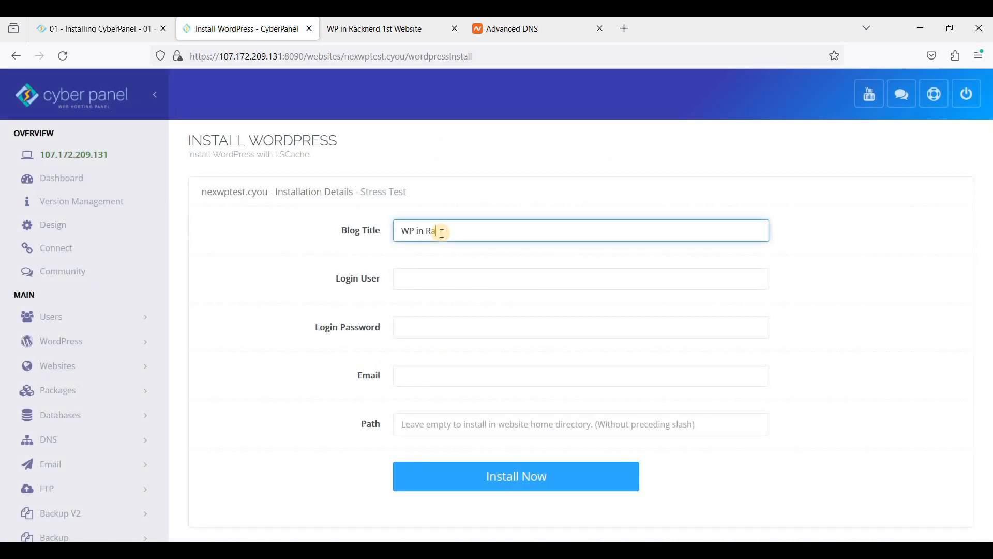
pyautogui.write('cknerd 2')
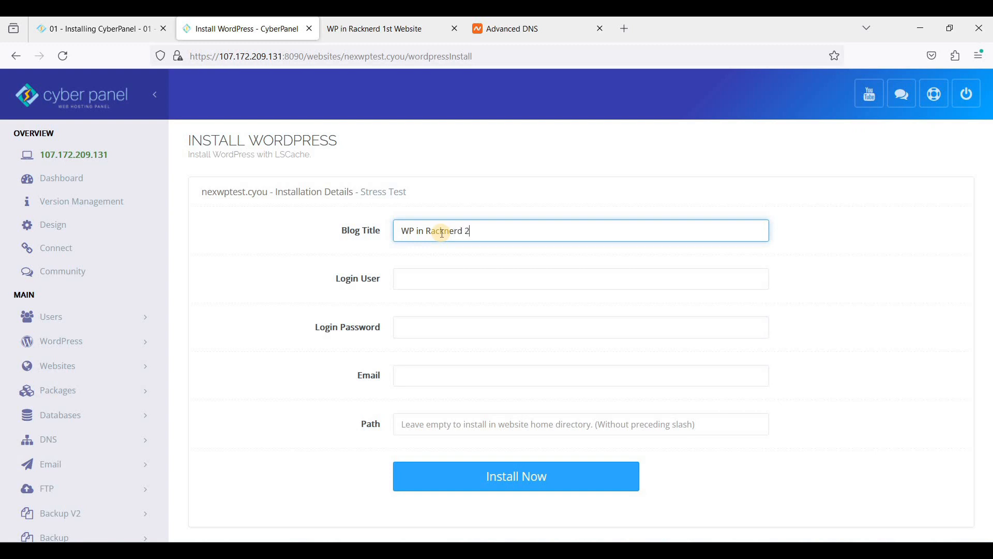
pyautogui.write('nd W')
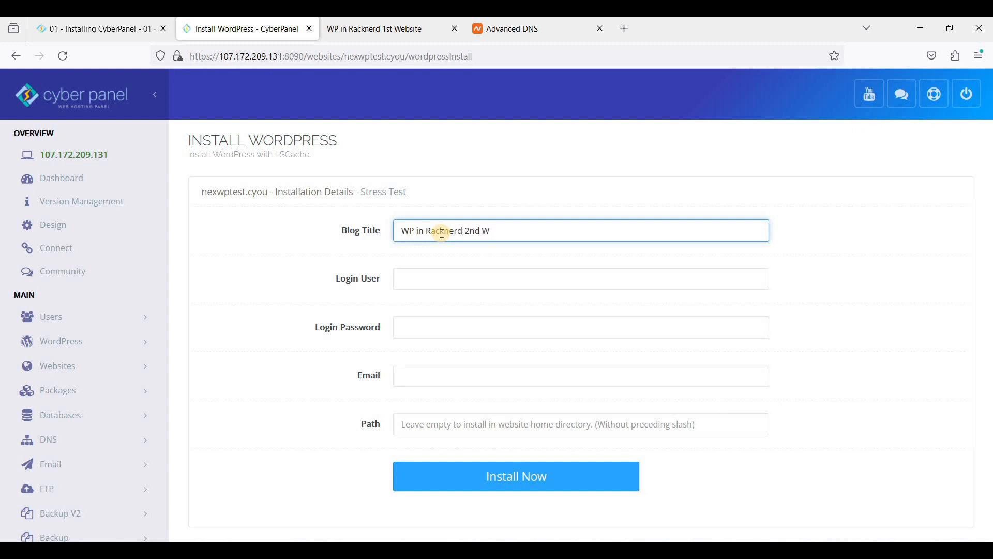
pyautogui.click(580, 279)
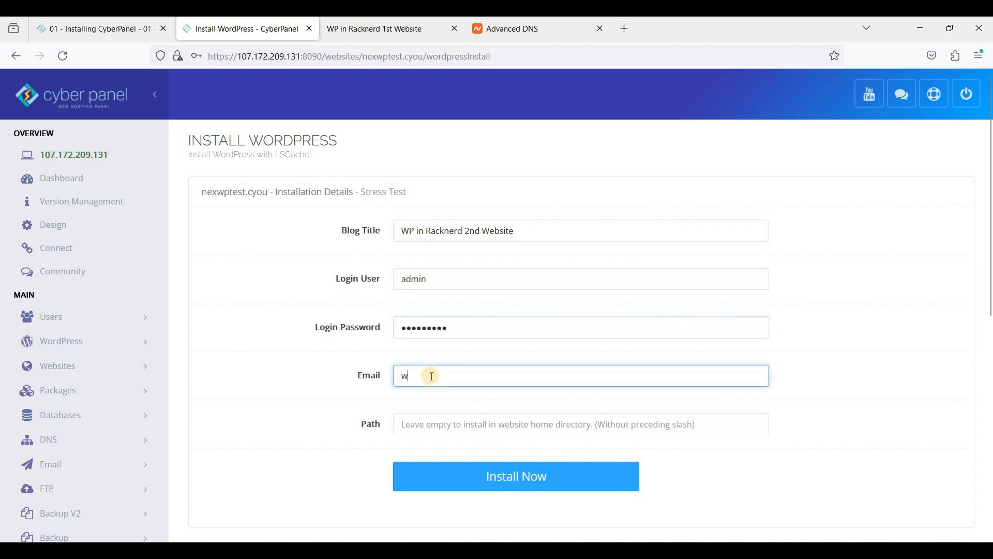
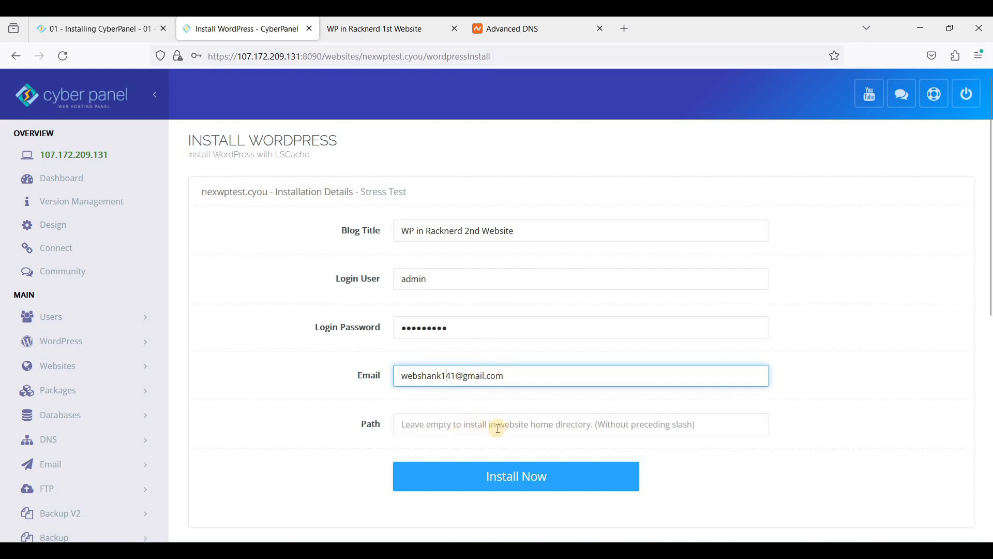
pyautogui.scroll(-3)
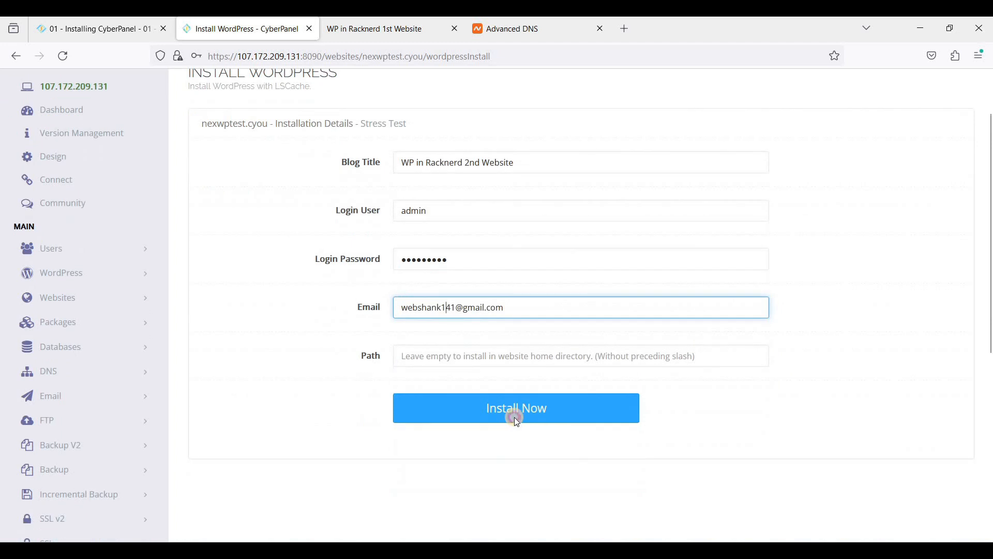
pyautogui.click(516, 408)
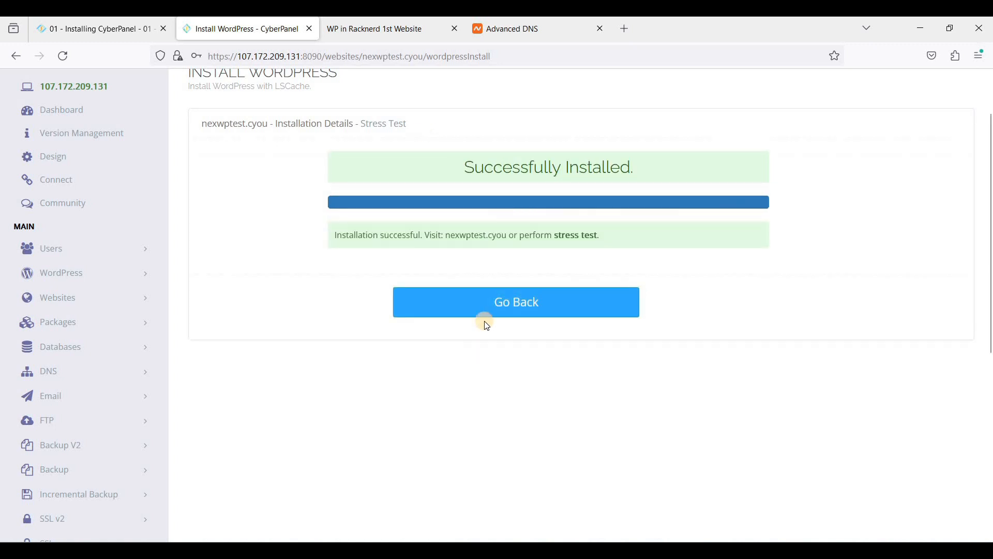
pyautogui.moveTo(247, 310)
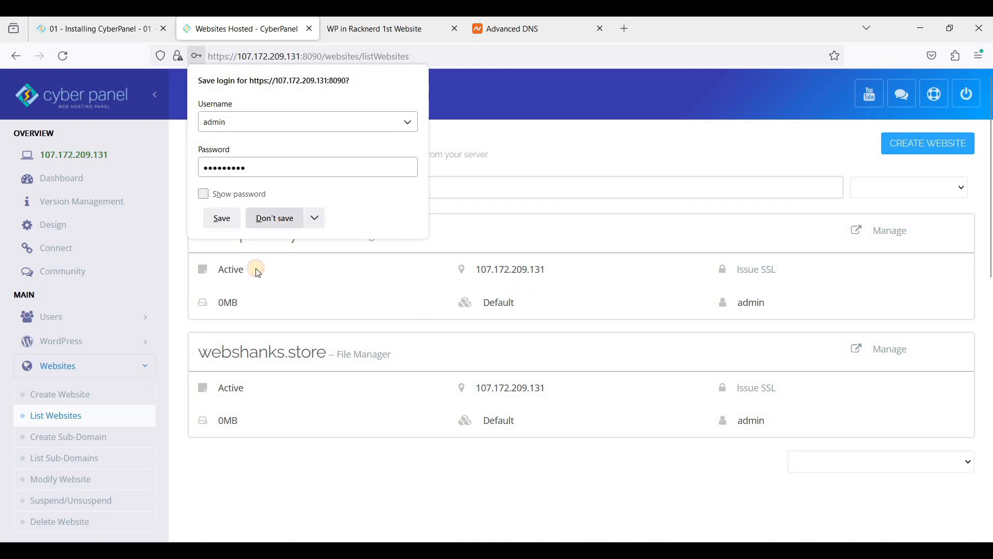
# View nexwptest.cyou loading live as 'WP in Racknerd 2nd Website' and check both sites in the website list
pyautogui.click(653, 29)
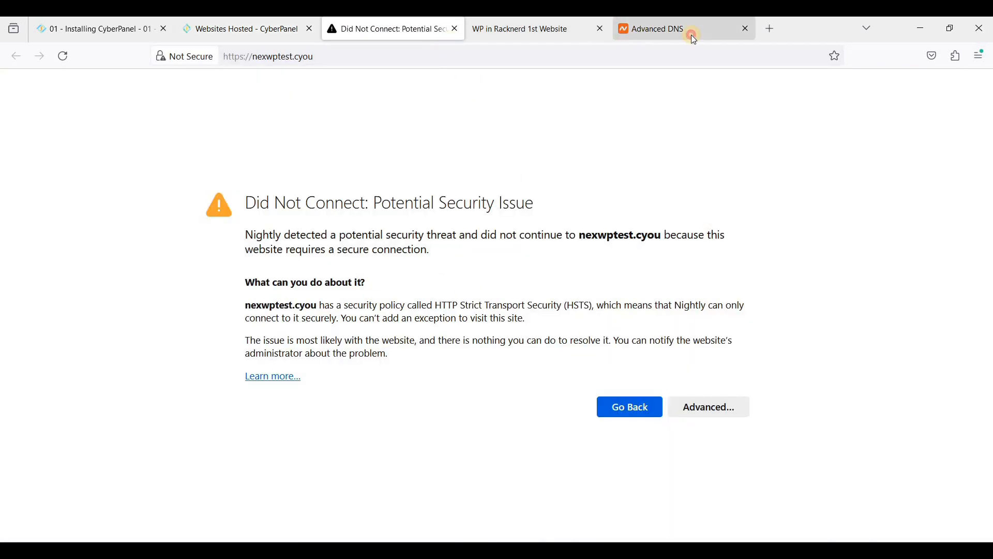
pyautogui.click(454, 29)
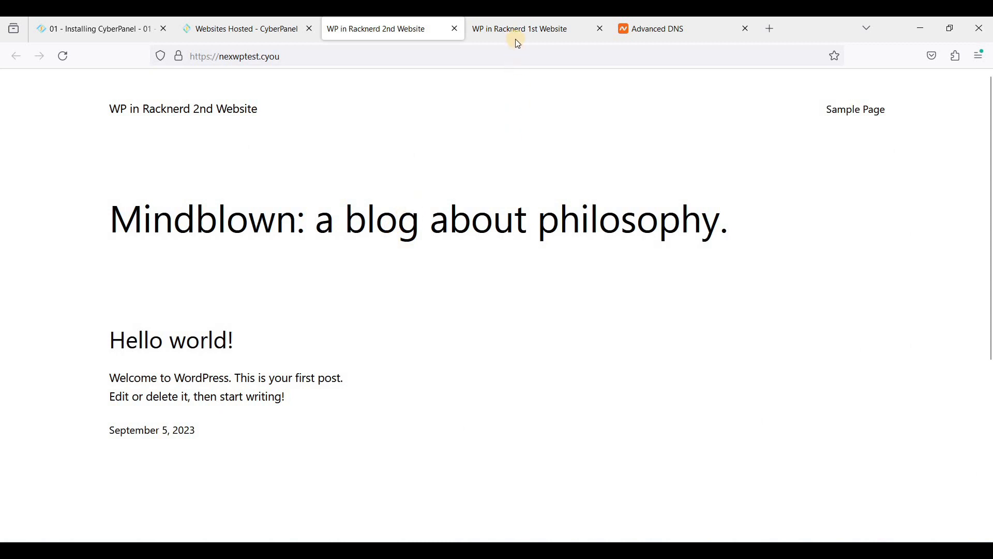
pyautogui.moveTo(411, 189)
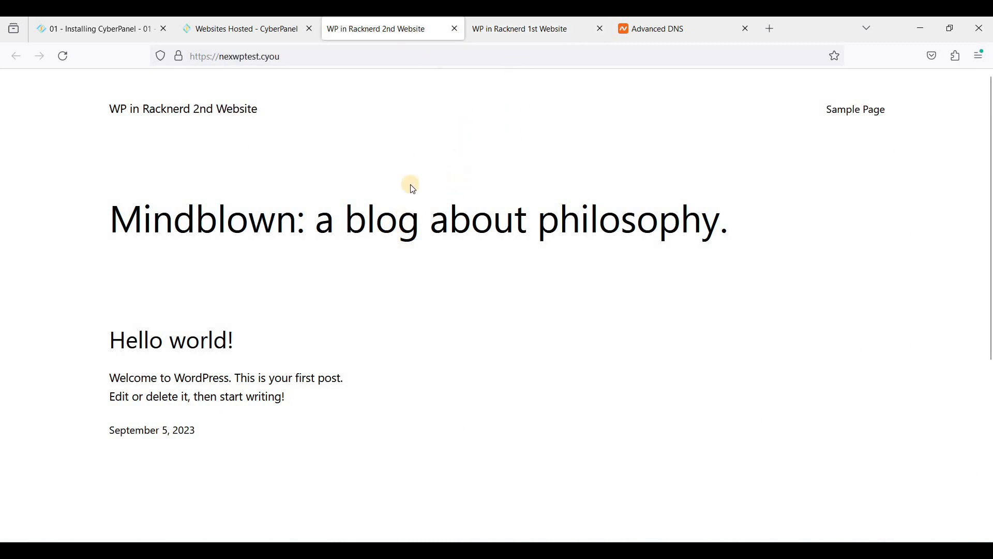
pyautogui.moveTo(437, 207)
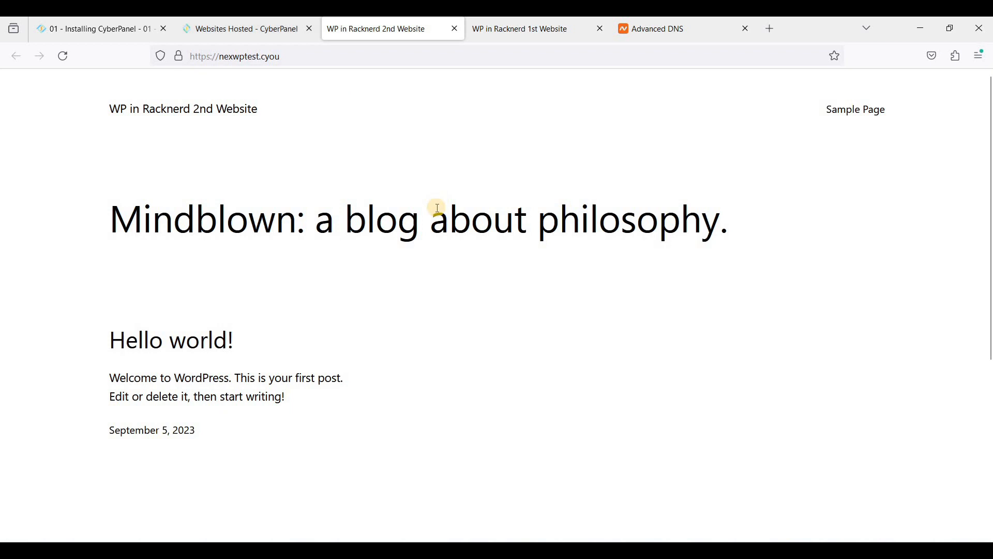
pyautogui.moveTo(486, 300)
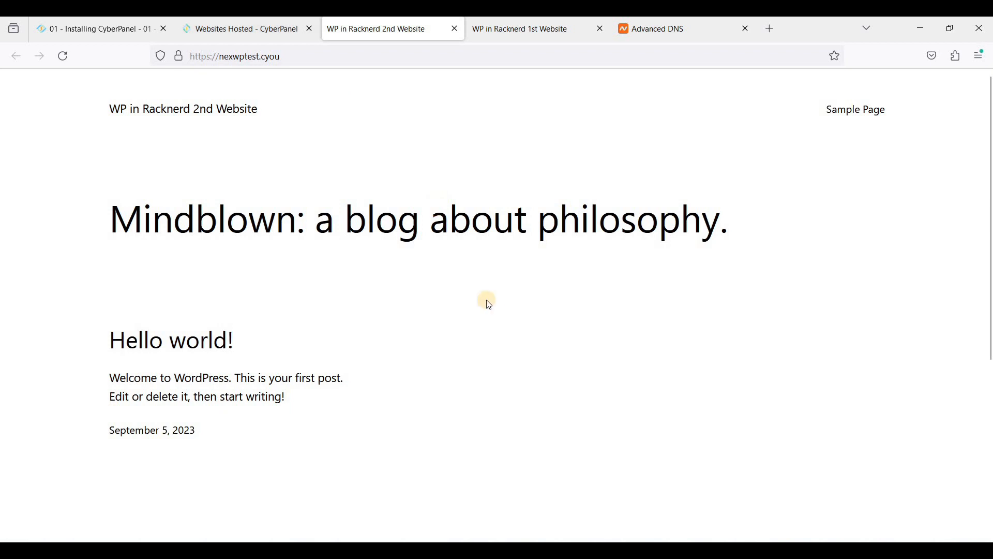
pyautogui.click(246, 29)
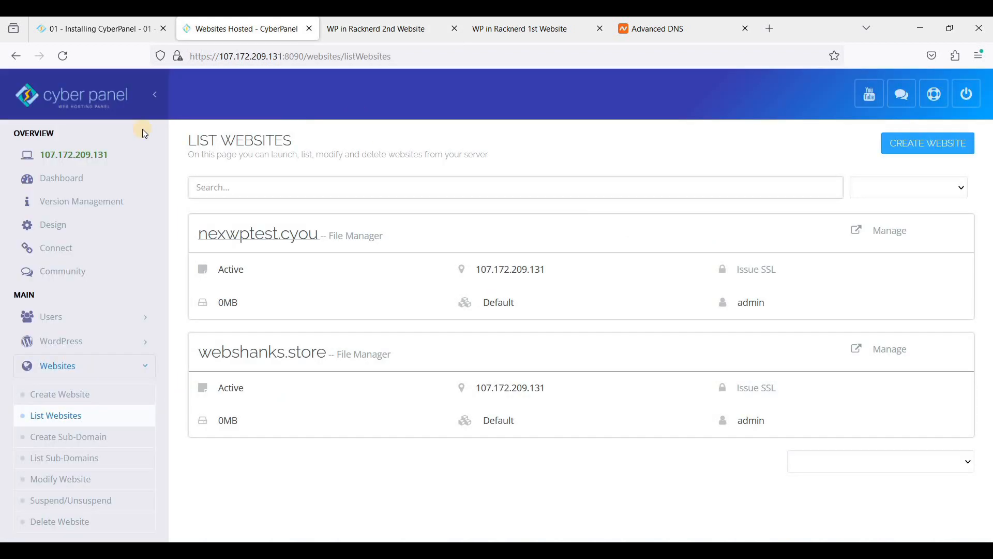
pyautogui.moveTo(214, 151)
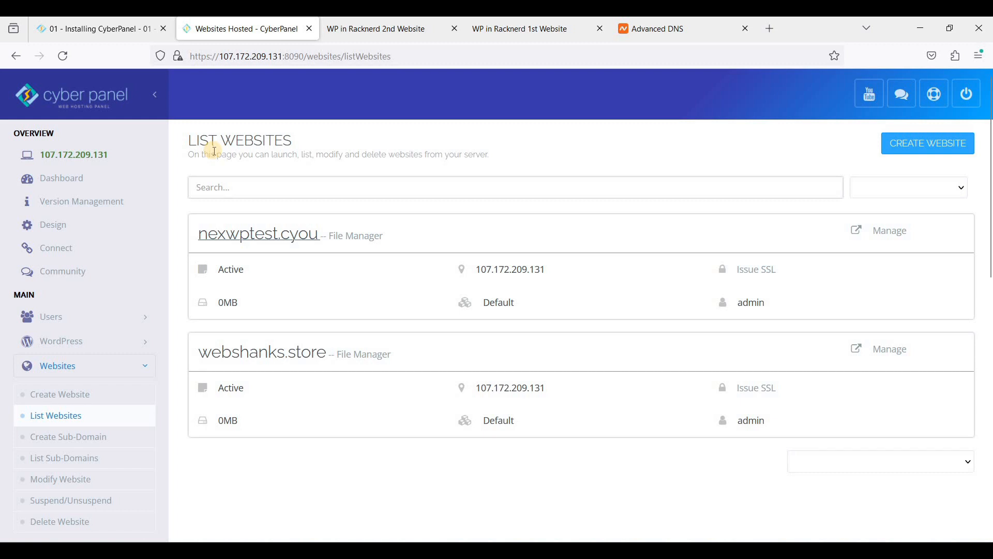
pyautogui.moveTo(448, 219)
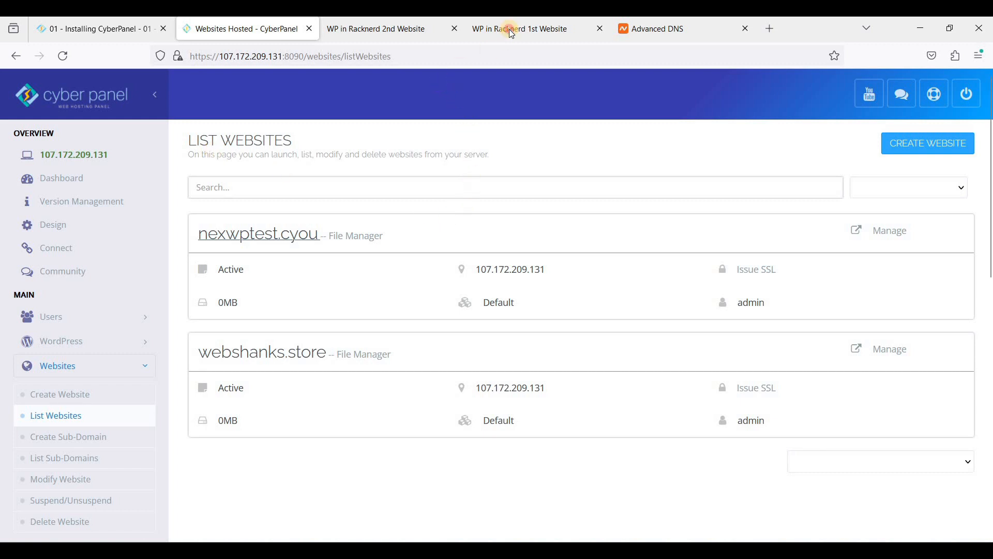
pyautogui.click(519, 29)
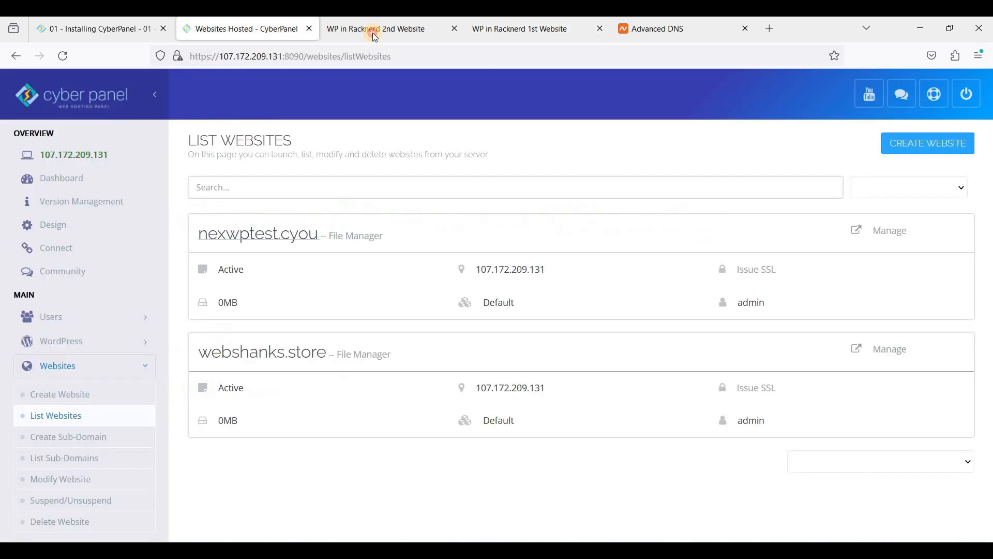
pyautogui.click(375, 29)
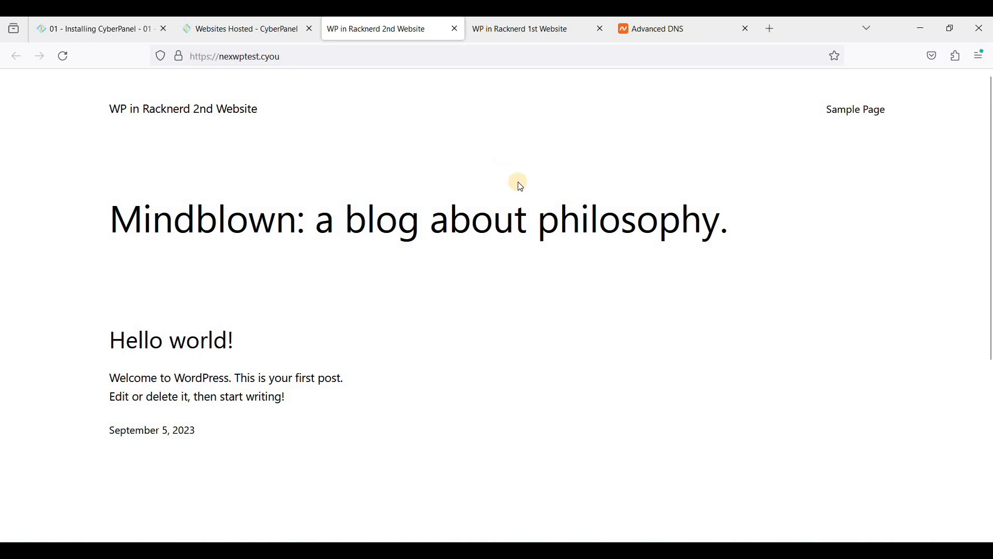
pyautogui.moveTo(584, 240)
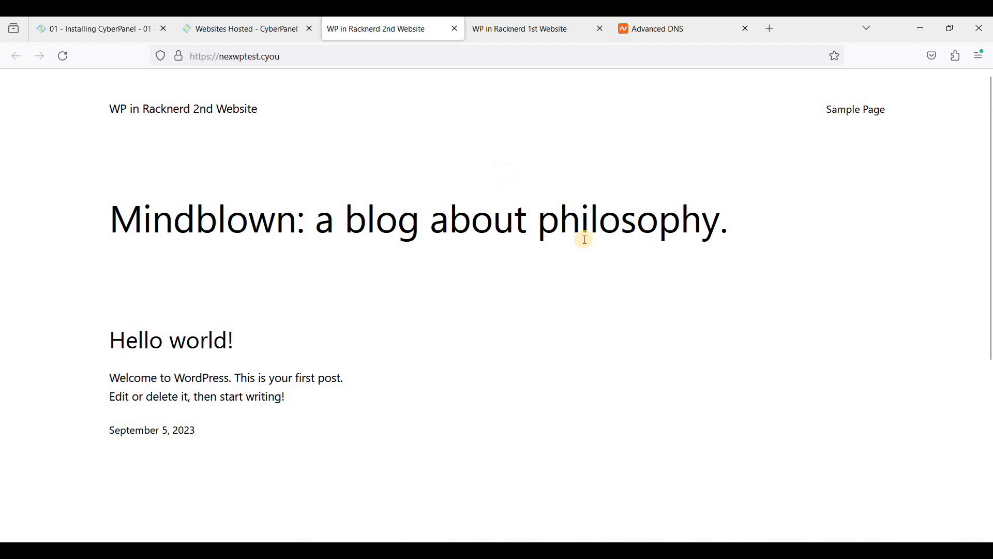
pyautogui.moveTo(769, 29)
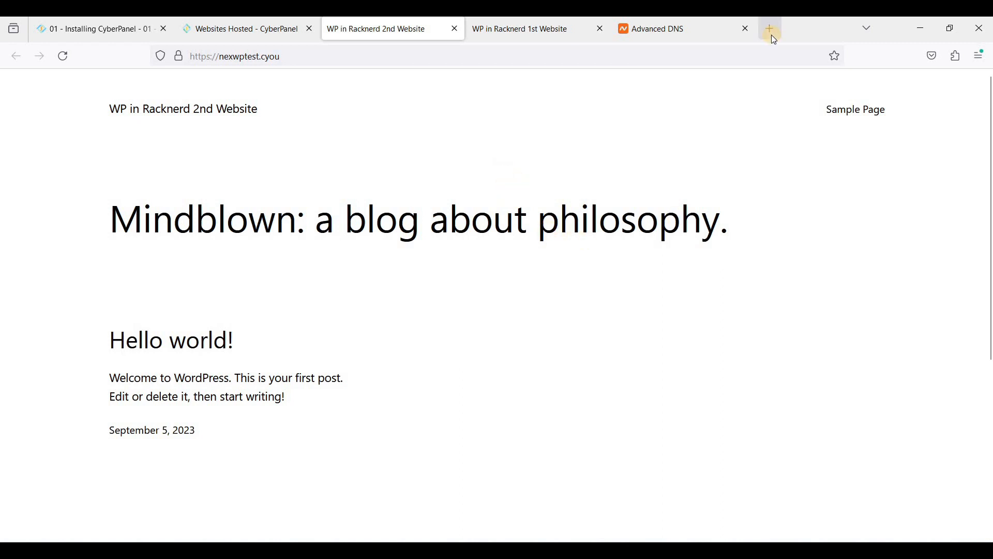
# Load the copied RackNerd store link in a new tab and browse the France KVM VPS plans
pyautogui.click(769, 29)
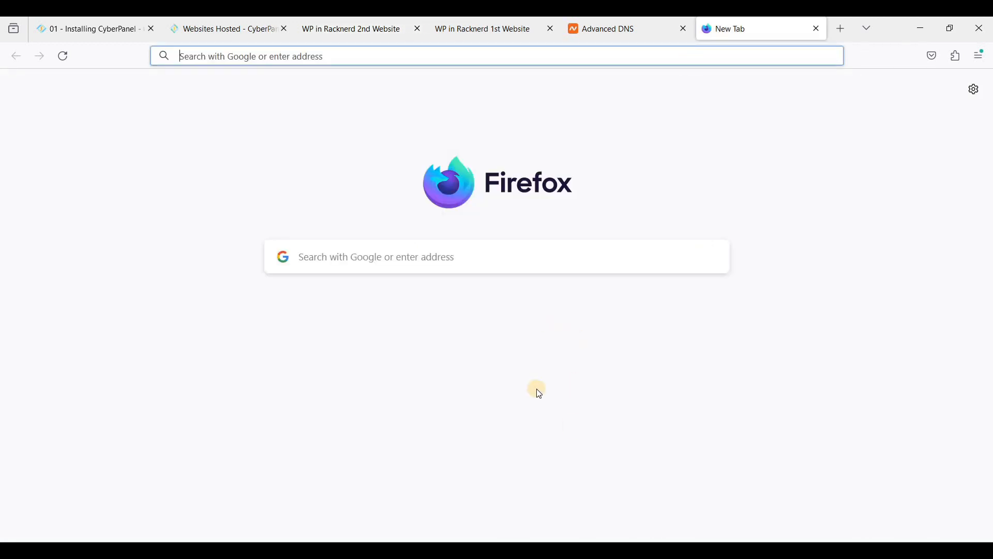
pyautogui.moveTo(549, 386)
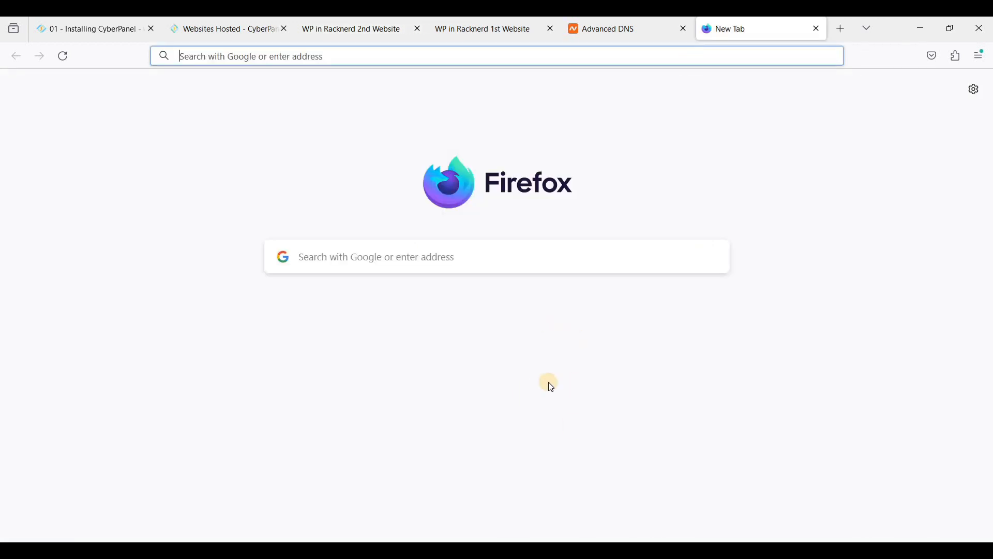
pyautogui.moveTo(602, 319)
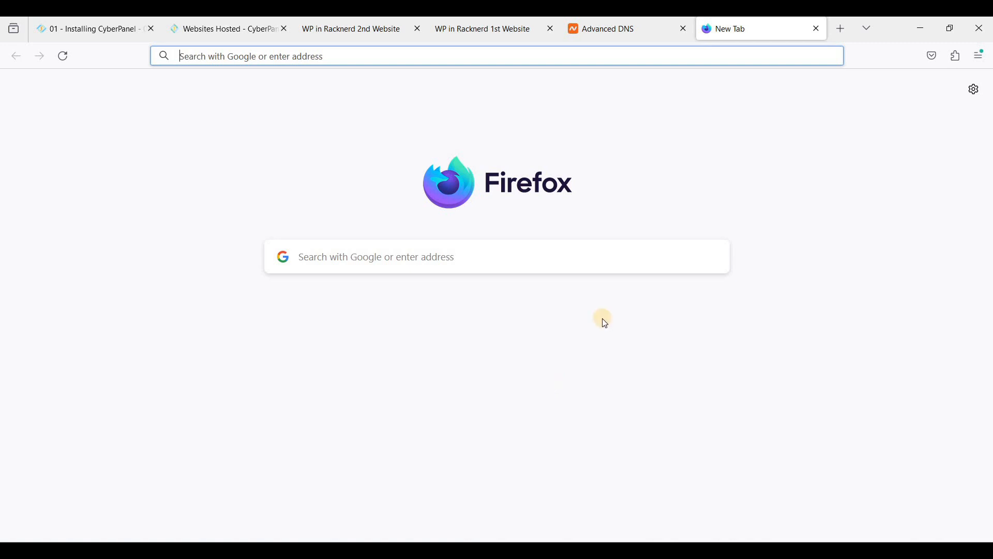
pyautogui.moveTo(631, 253)
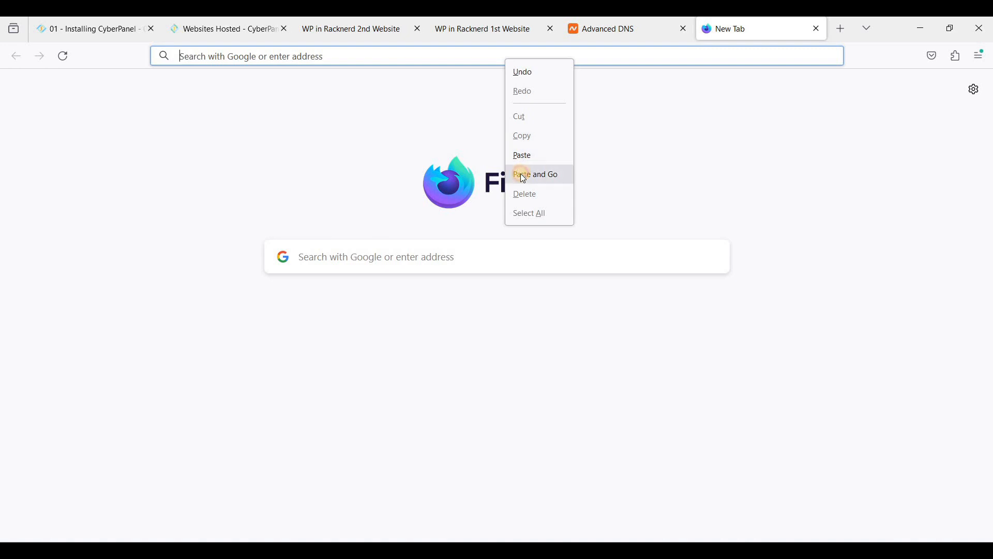
pyautogui.click(536, 174)
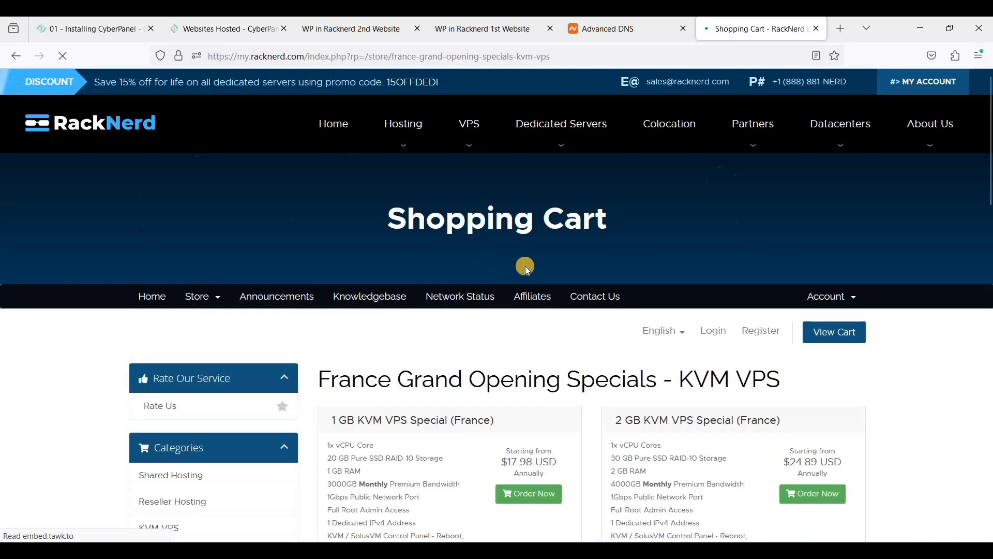
pyautogui.scroll(-3)
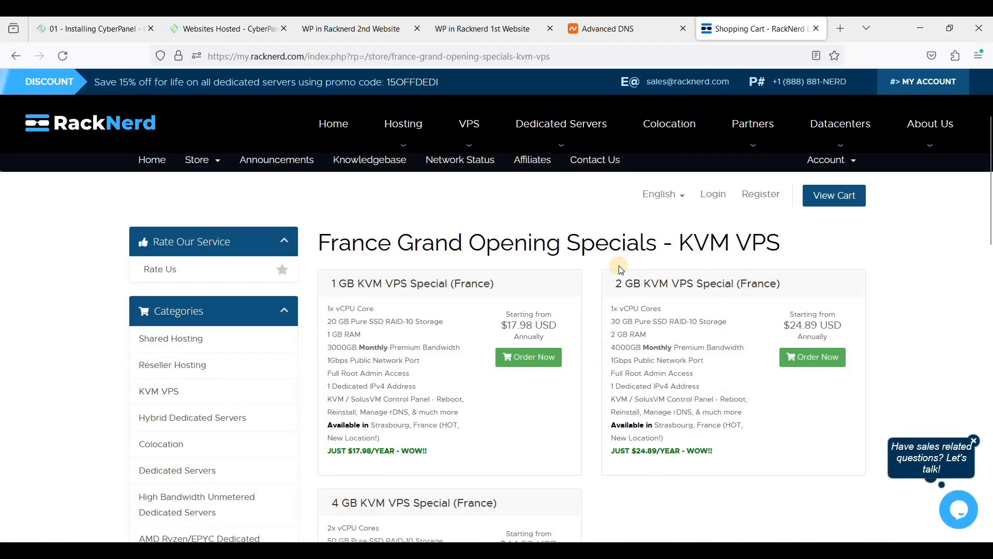
pyautogui.moveTo(613, 298)
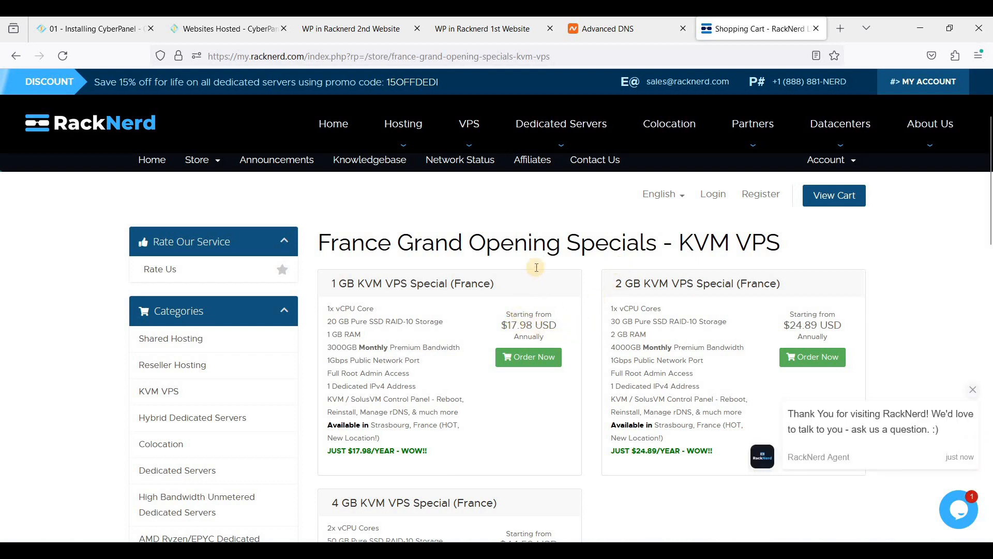
pyautogui.scroll(-3)
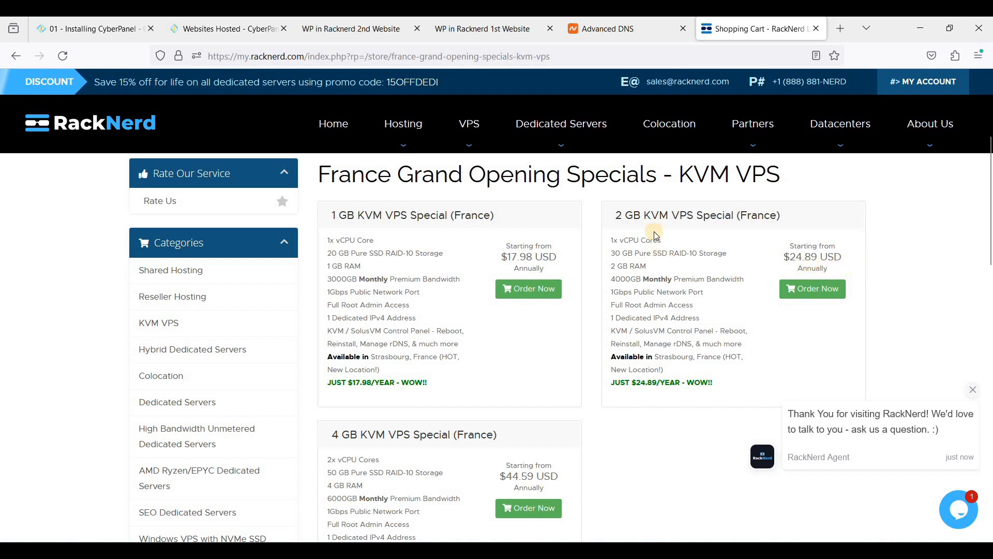
pyautogui.scroll(-3)
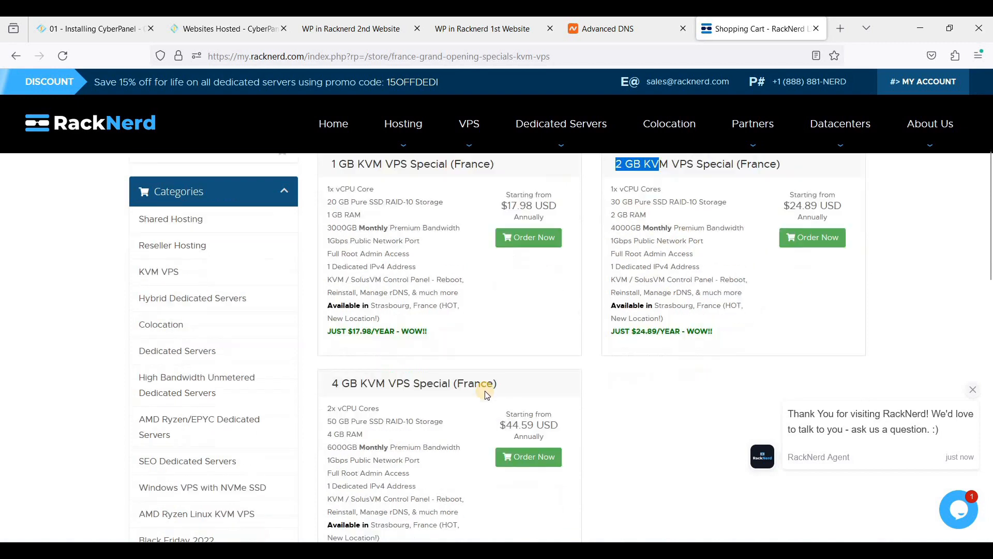
pyautogui.scroll(-3)
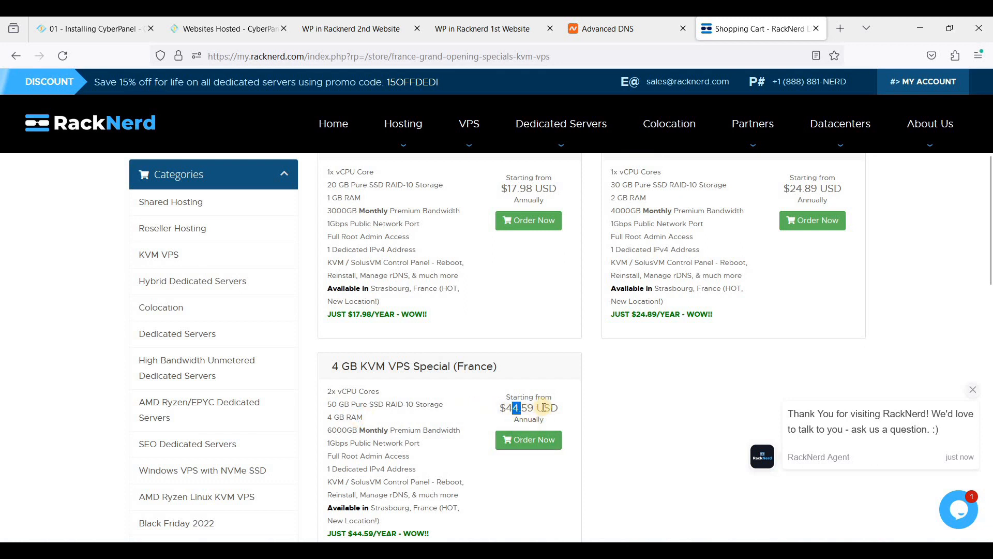
pyautogui.scroll(3)
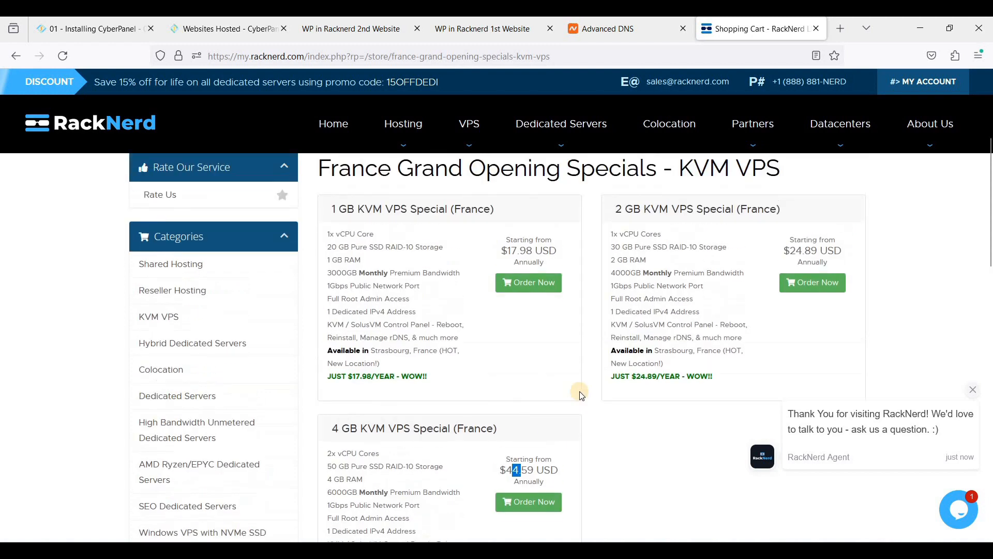
pyautogui.scroll(3)
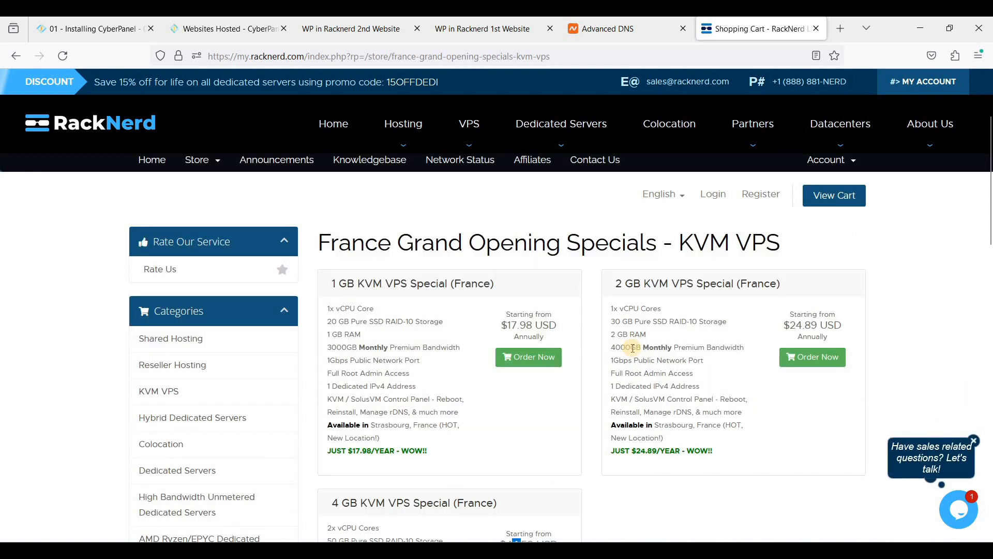
pyautogui.moveTo(624, 393)
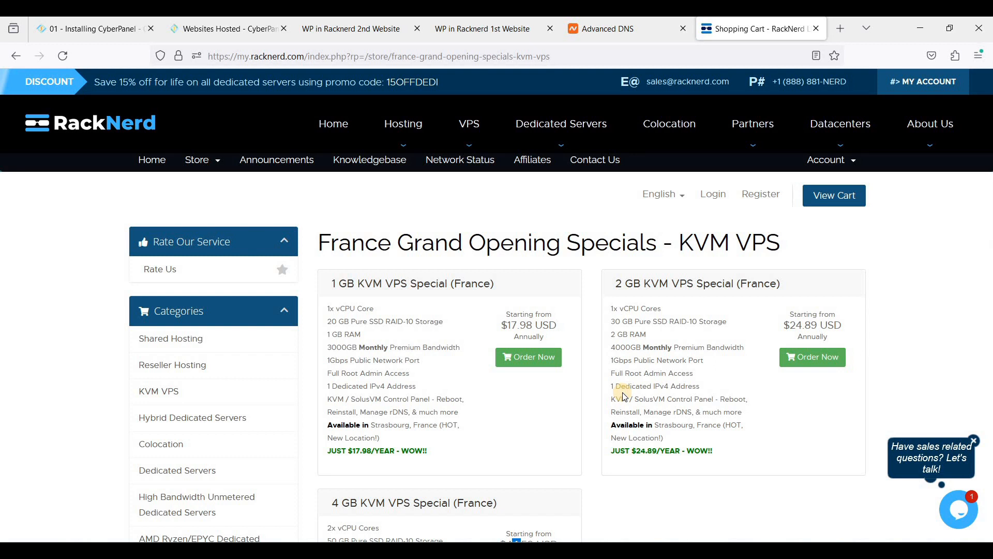
pyautogui.moveTo(535, 266)
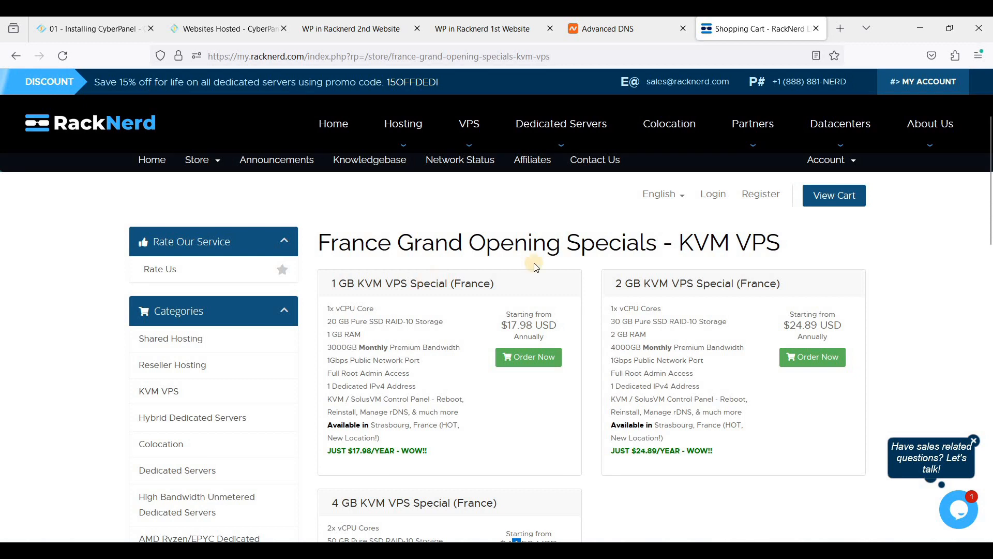
pyautogui.moveTo(591, 266)
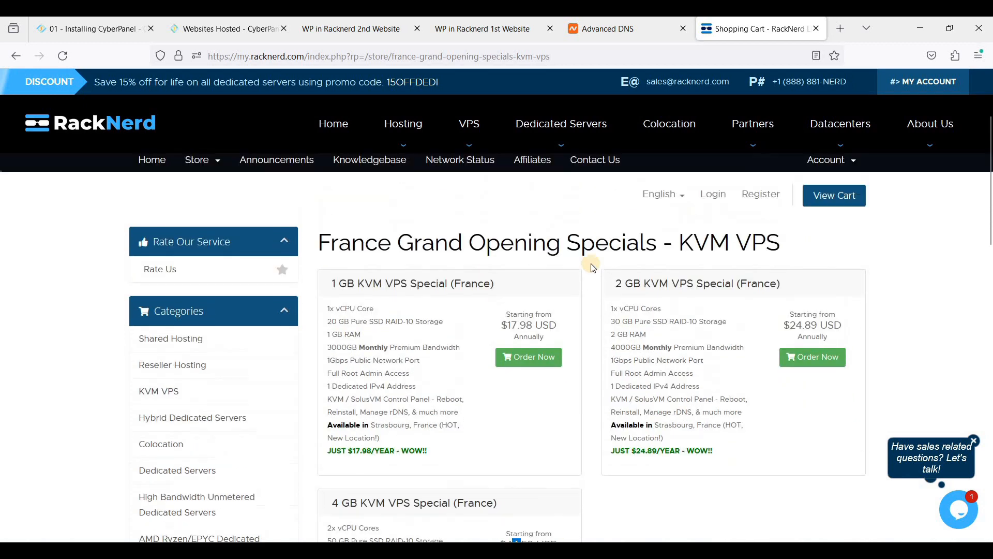
pyautogui.click(350, 29)
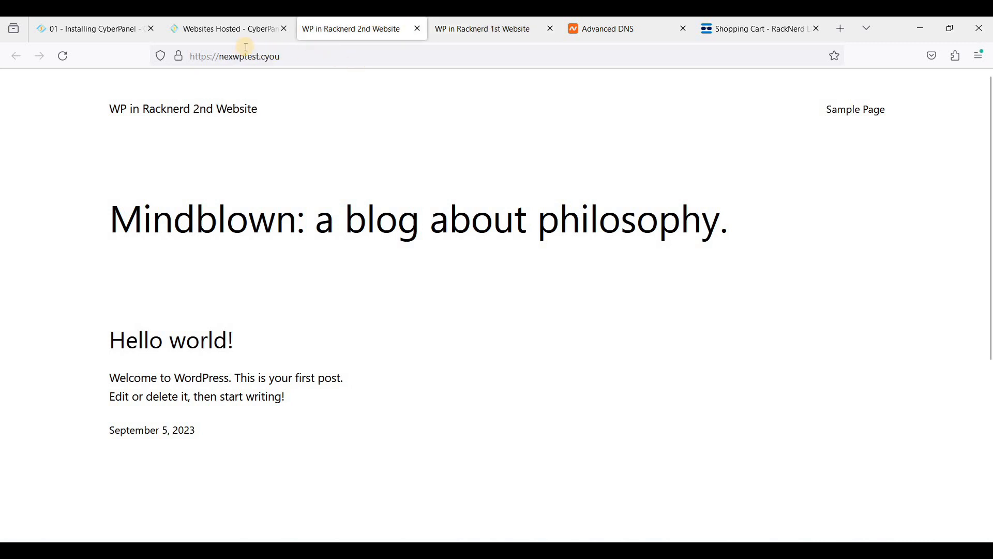
pyautogui.moveTo(446, 123)
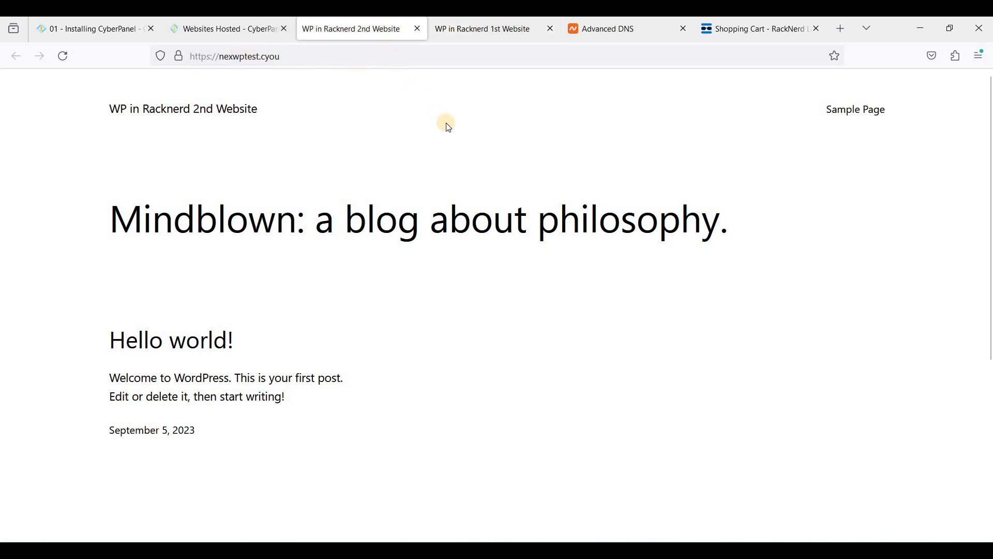
pyautogui.moveTo(459, 140)
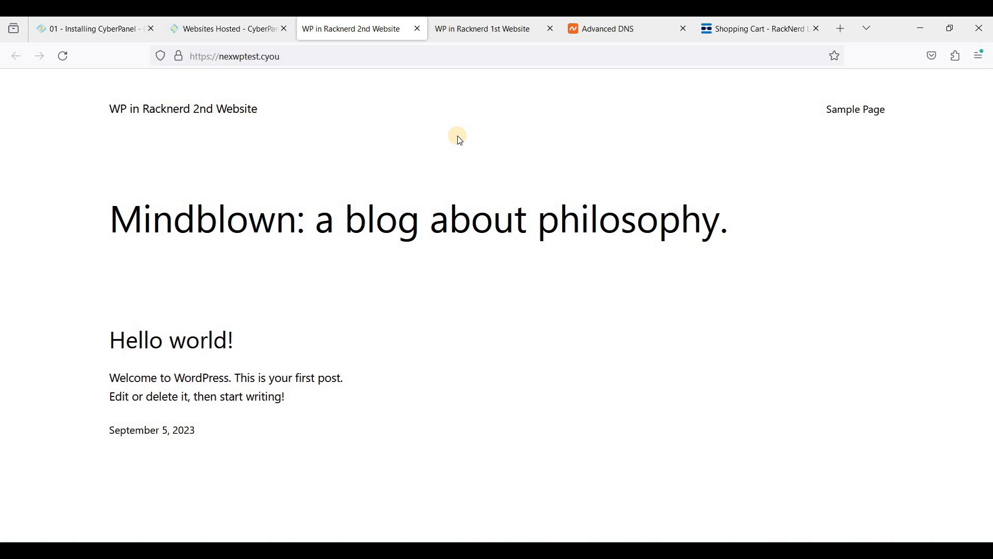
pyautogui.moveTo(535, 185)
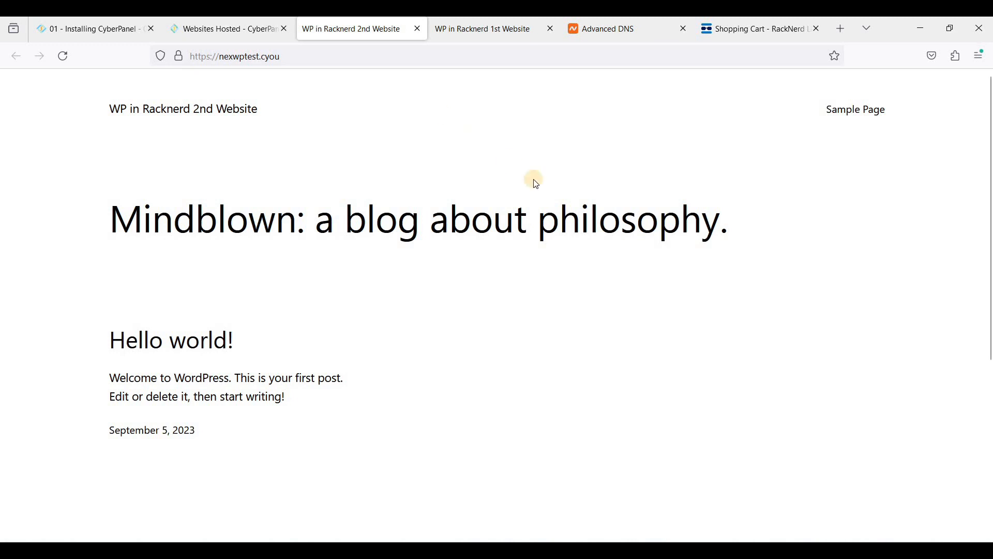
# Show CyberPanel's website list with nexwptest.cyou and webshanks.store active on 107.172.209.131
pyautogui.click(228, 29)
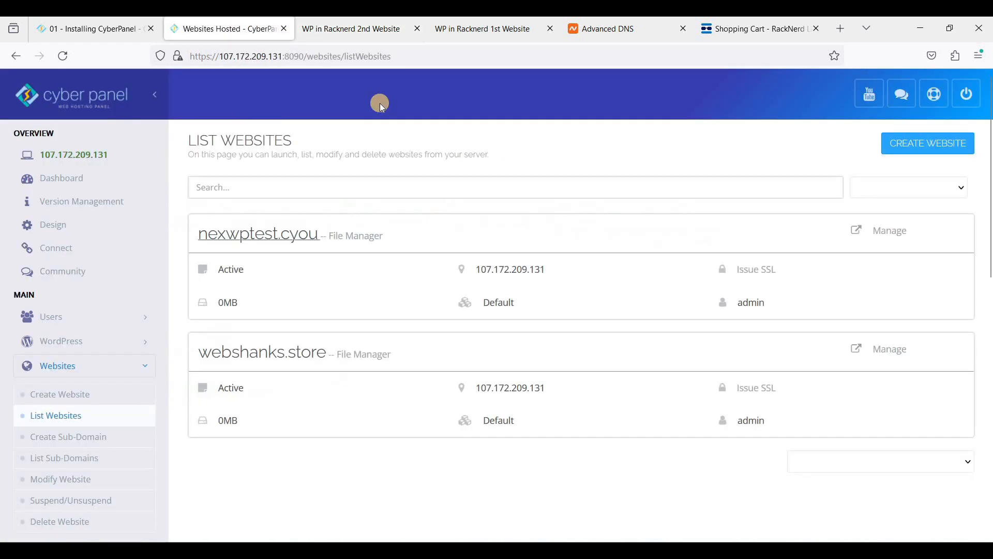
pyautogui.moveTo(554, 59)
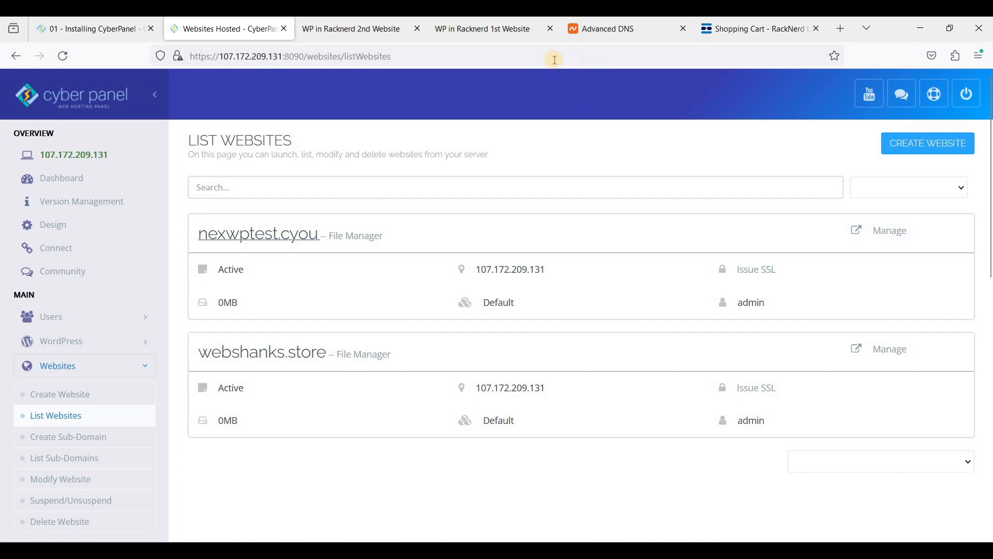
pyautogui.moveTo(533, 170)
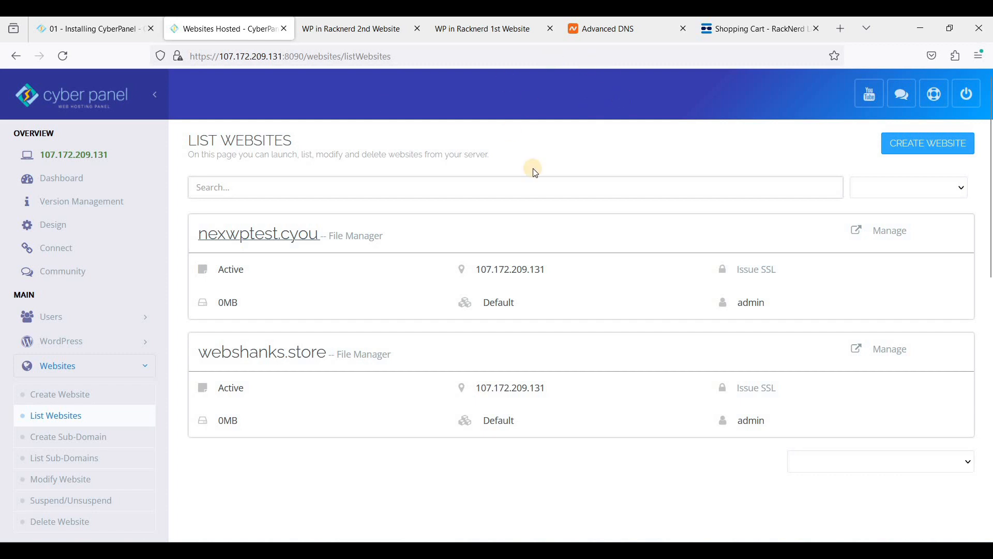